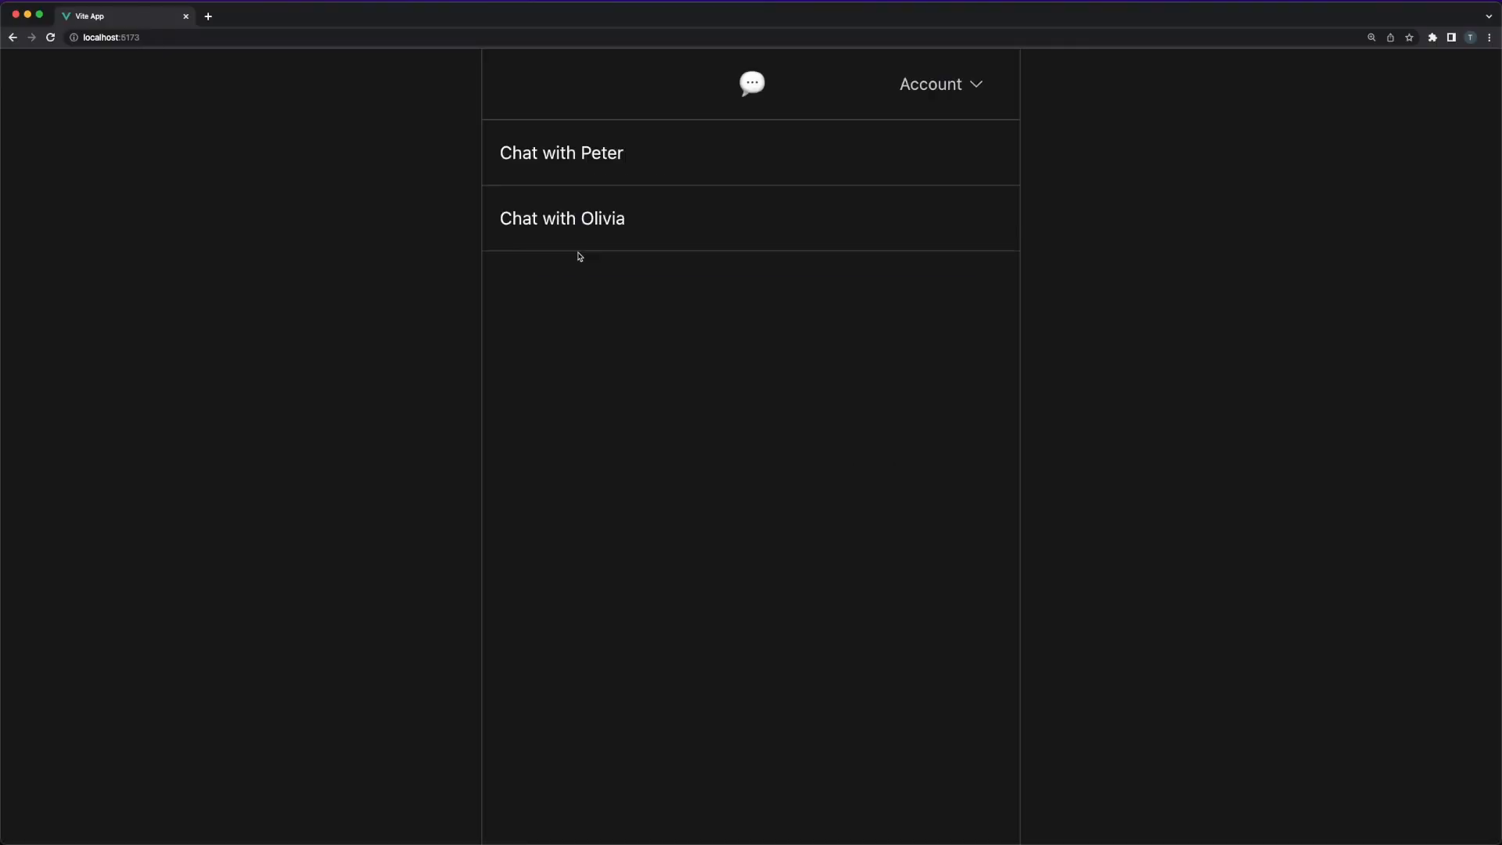
- Open 'Chat with Peter' in the running app and focus the reply input at the bottom
left_click(561, 153)
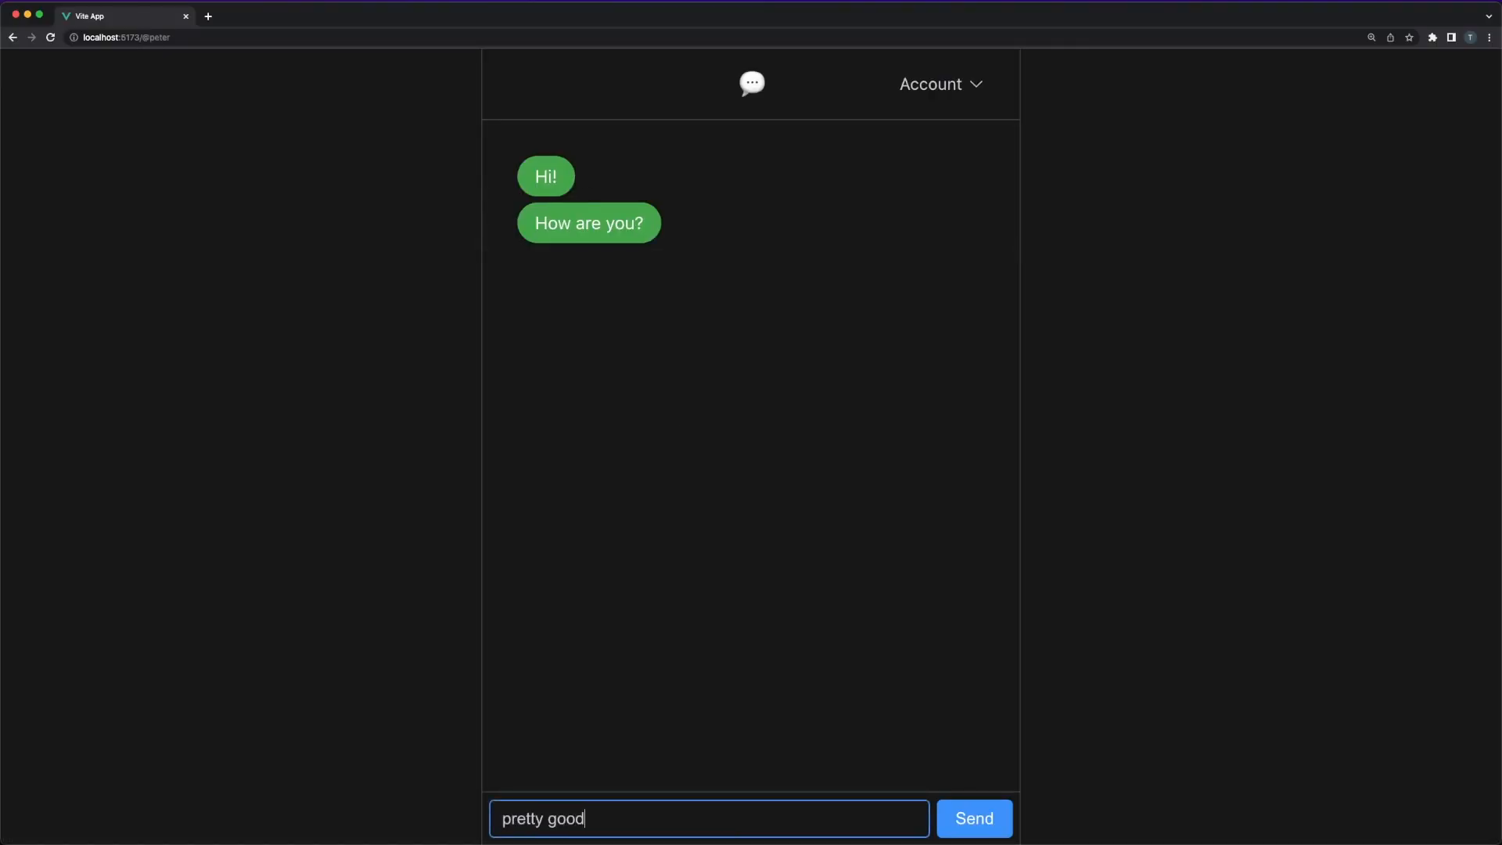
left_click(973, 818)
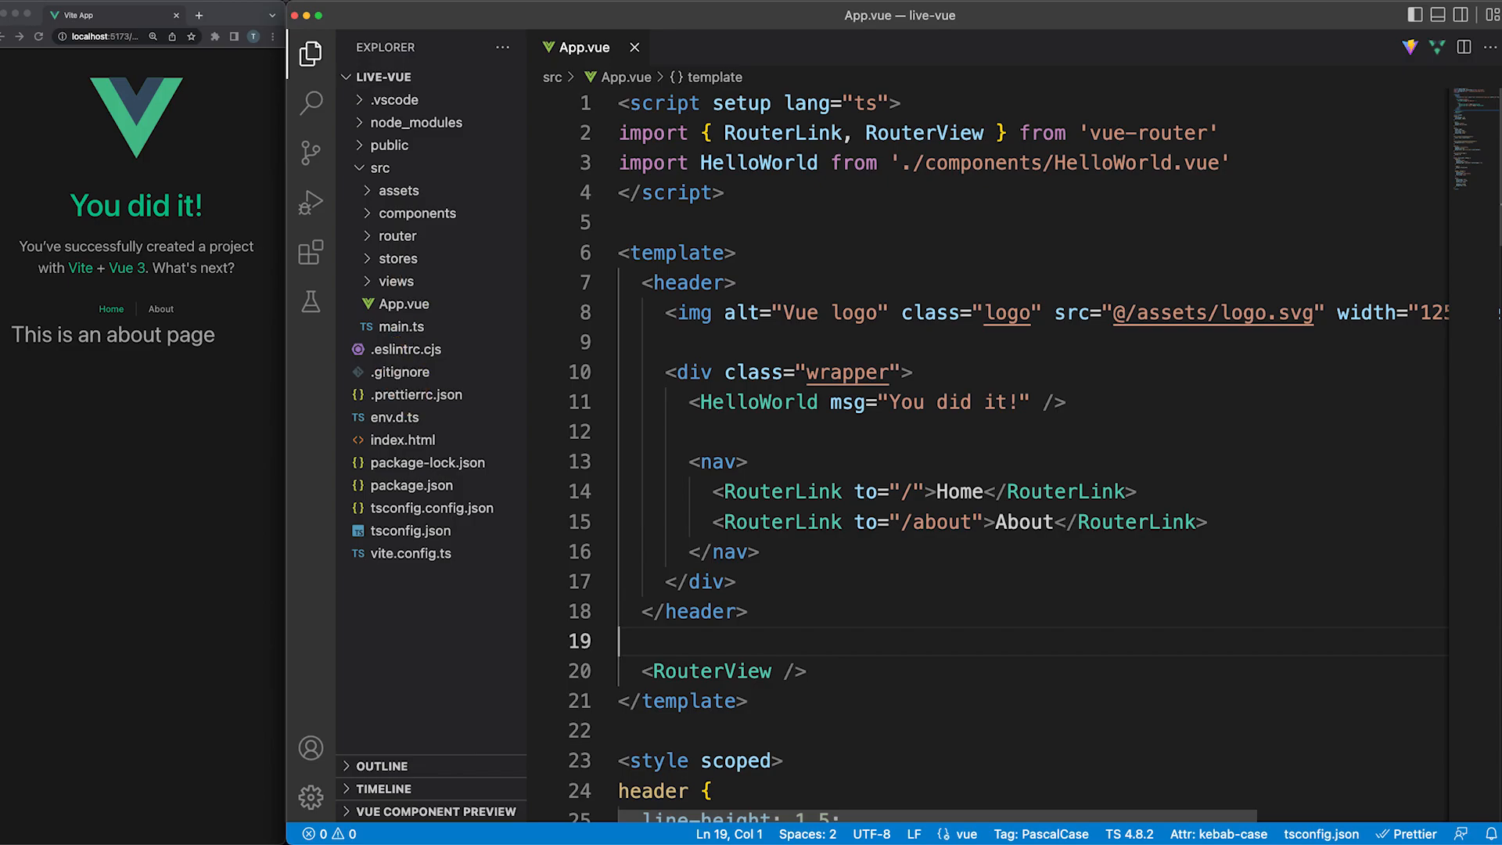
mouse_move(407, 368)
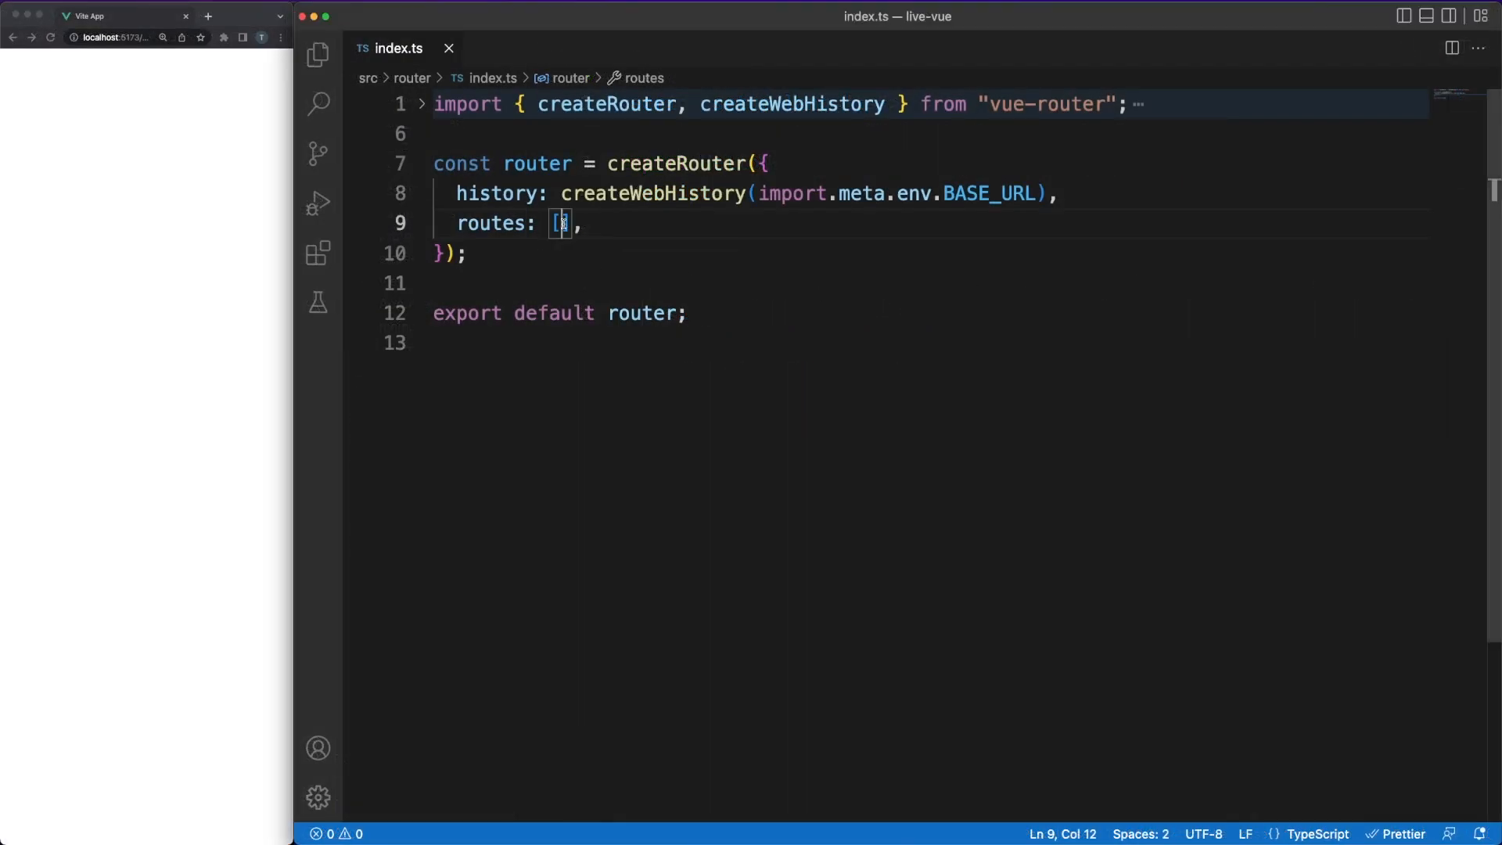
- Add routes for '/', '/start', '/@:id' with ChatView, and a 'not-found' catch-all
type("{")
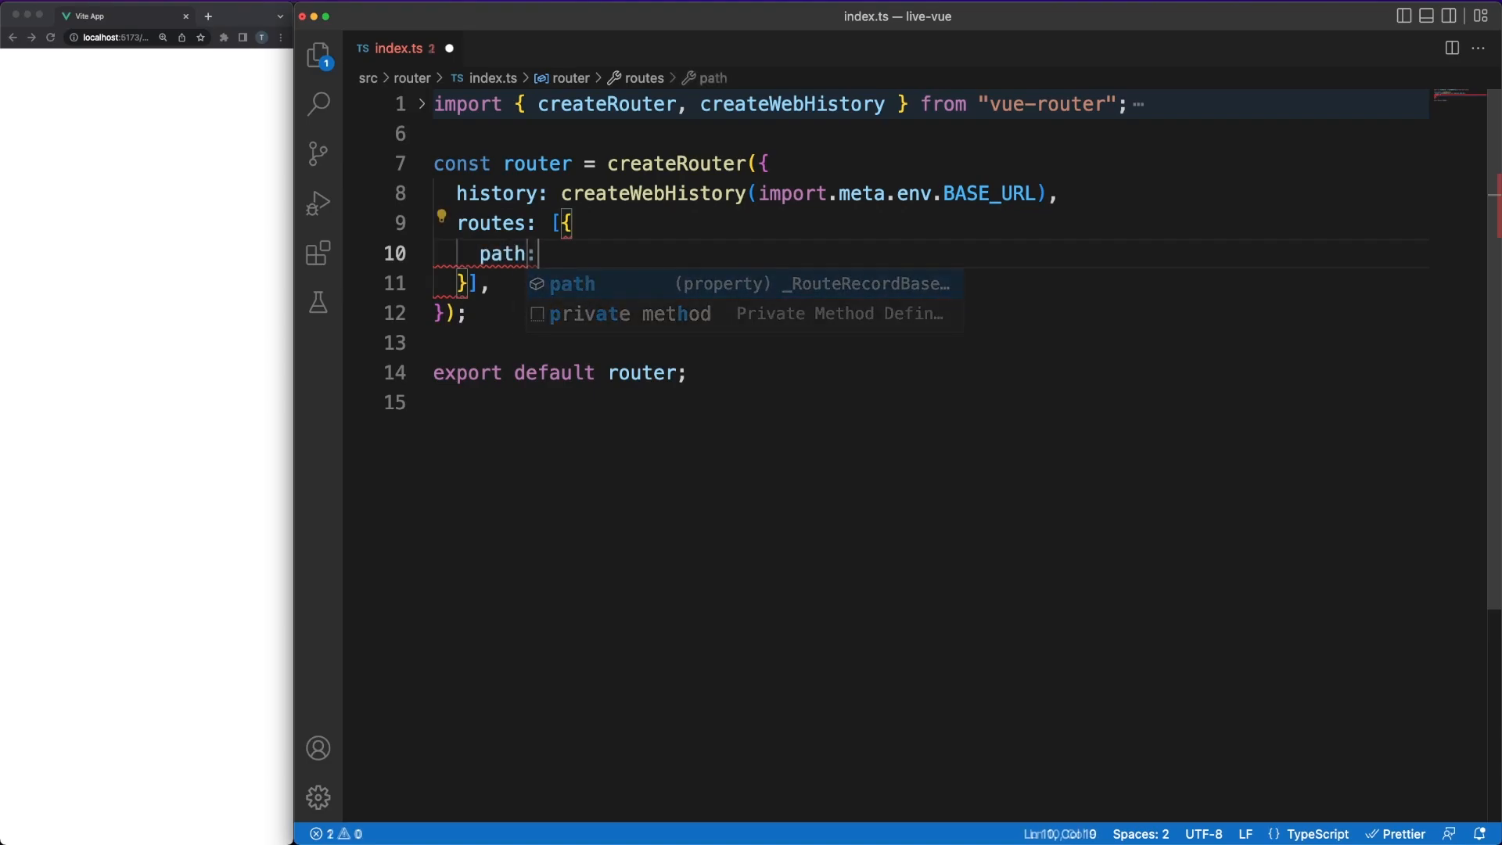
type("\"/\",")
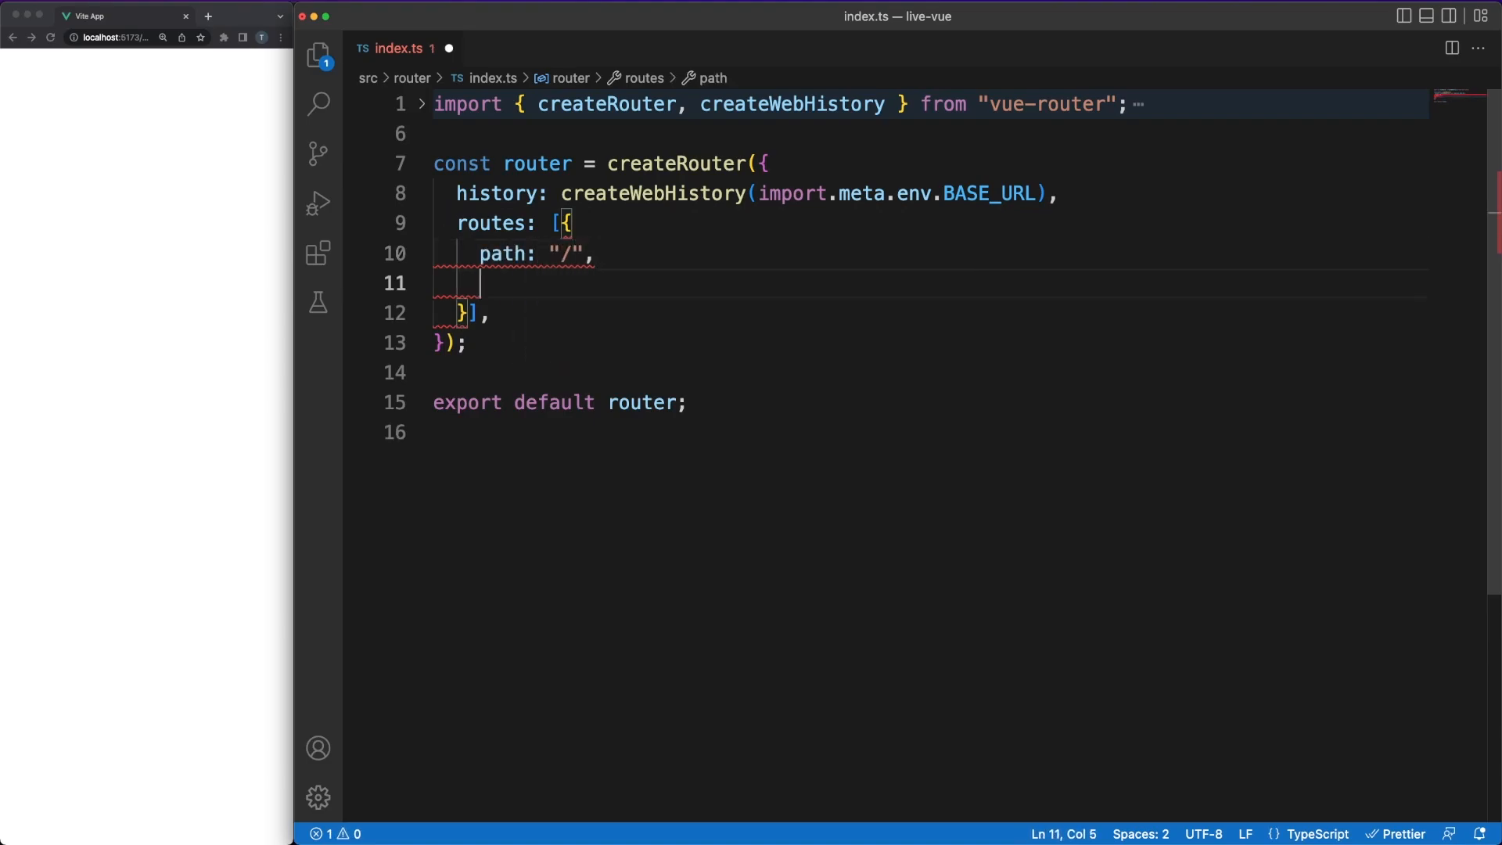
type("component: MessagesView")
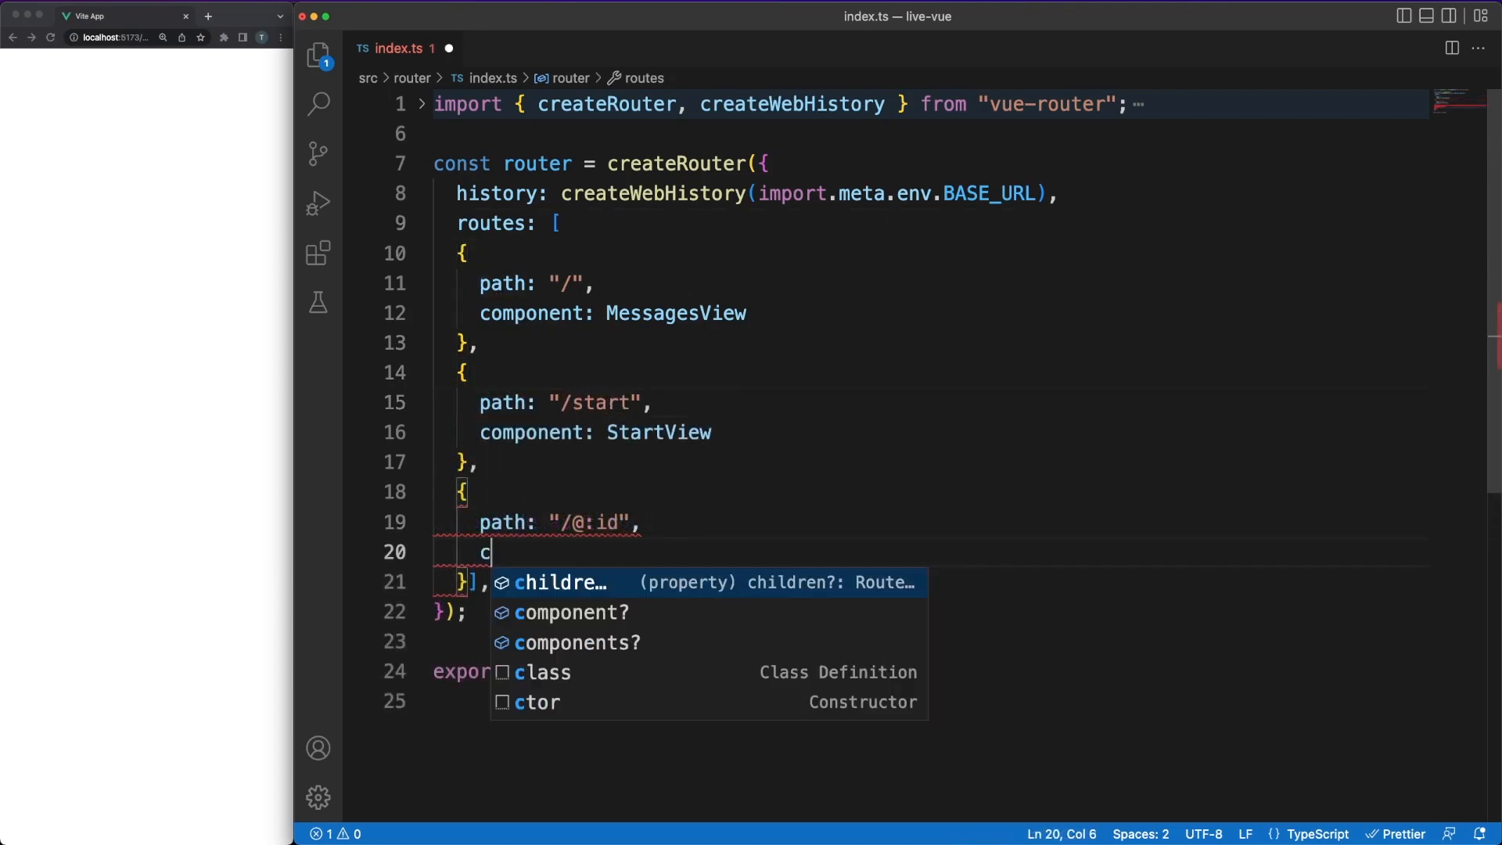
type("omponent:")
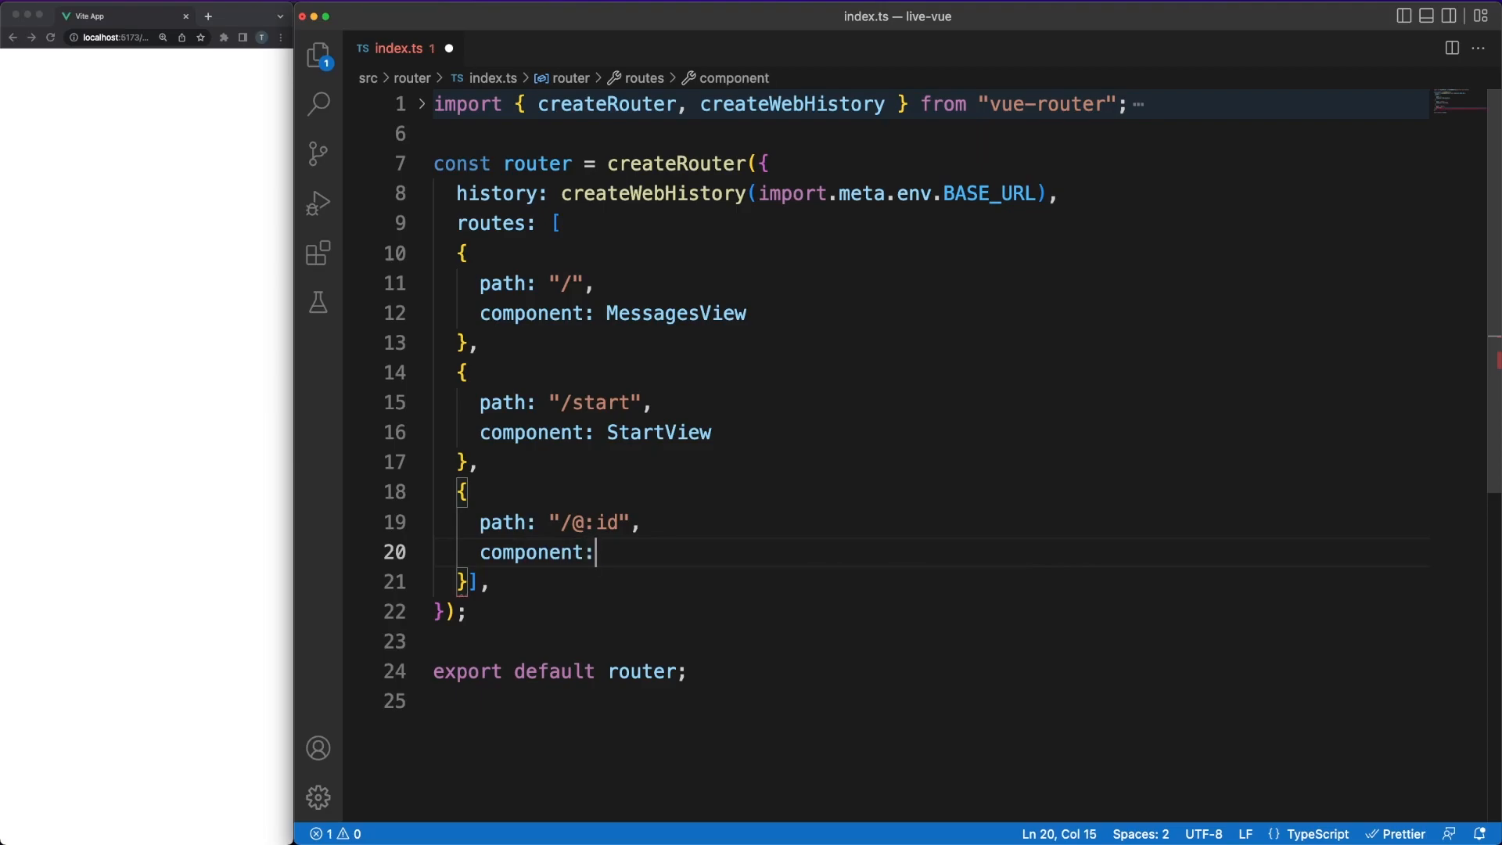
type("ChatView,")
type("path: \"/:pathMatch(.*)*\",")
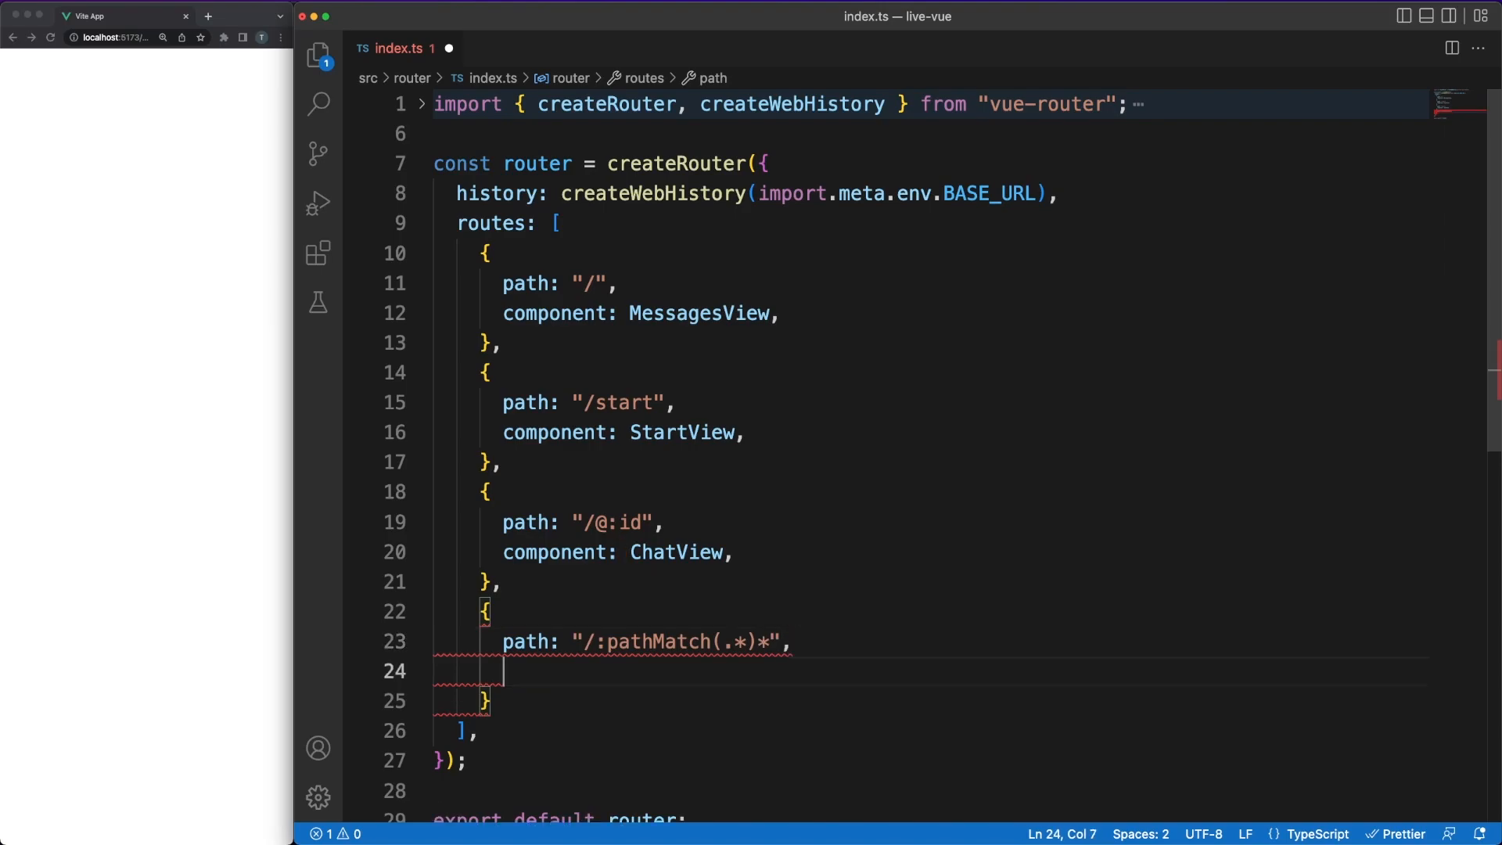
type("name: \"not-found\",")
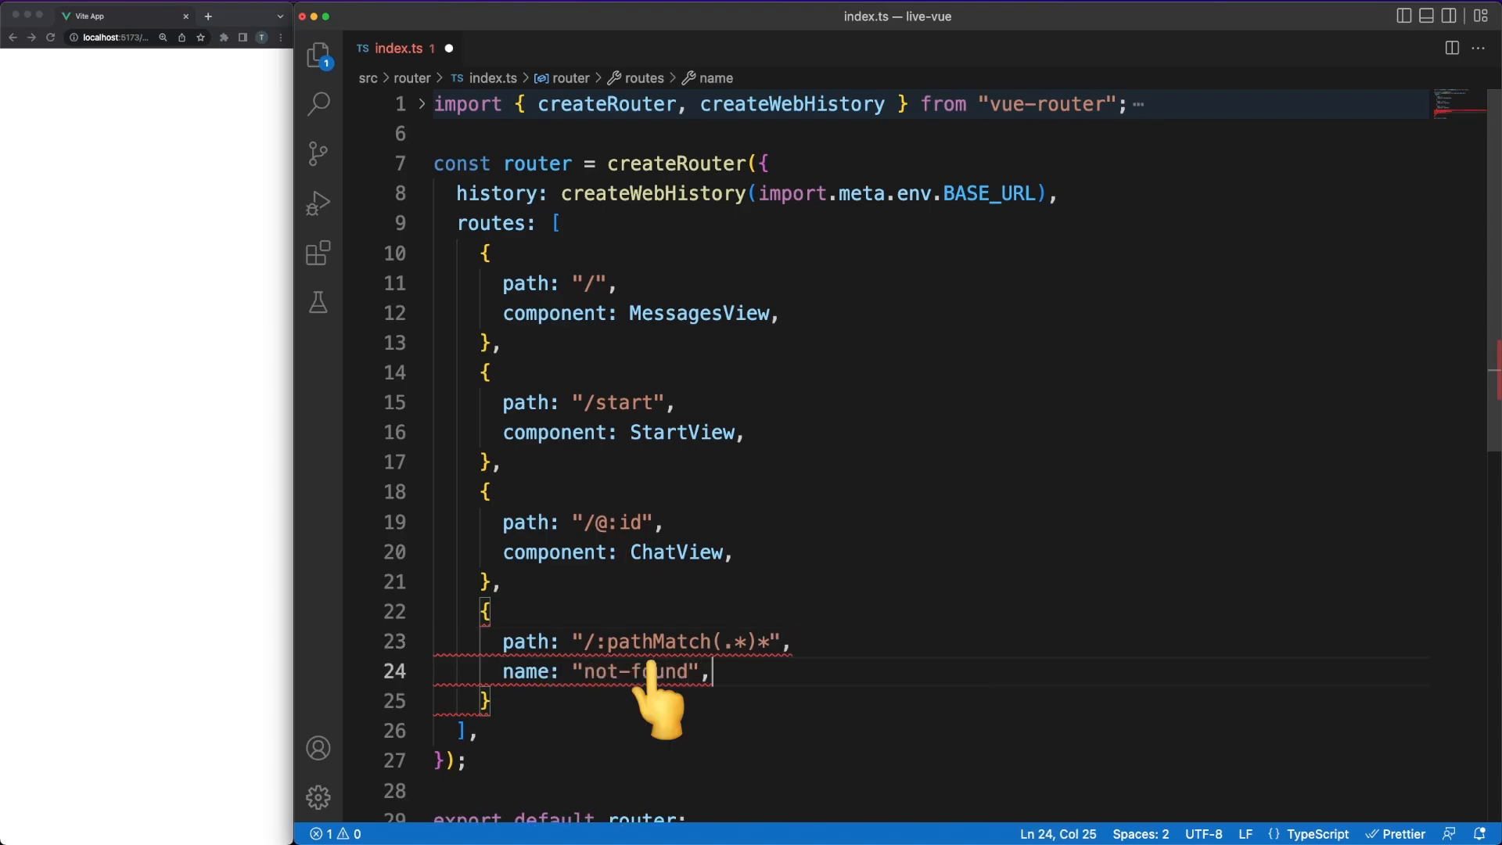
type("component: NotFound")
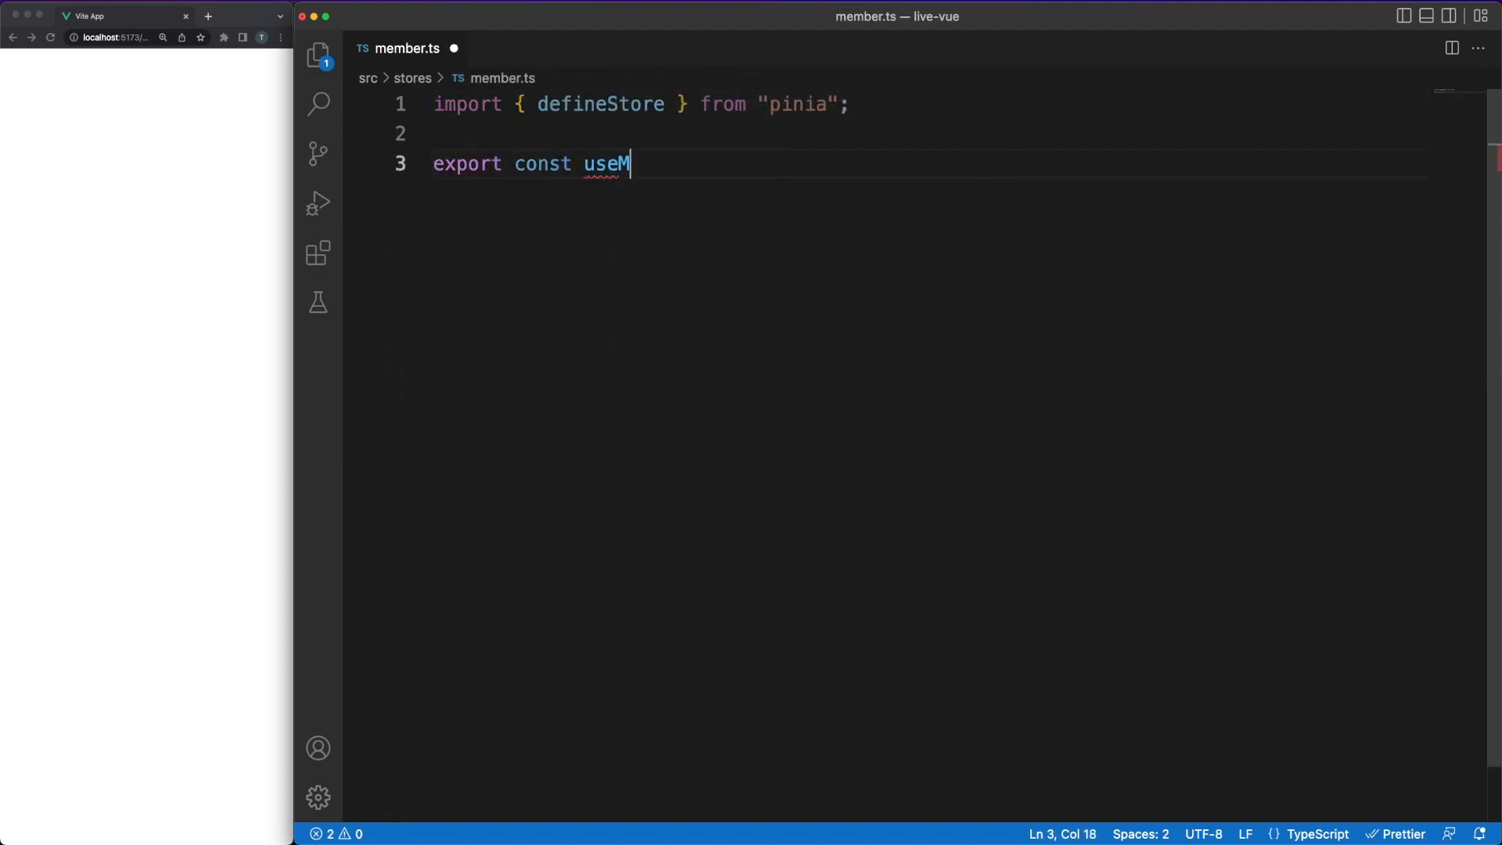
- Write useMemberStore with authenticated/email state, isAuthenticated getter, authenticate(email) and logOut actions
type("emberStore = defineStore({")
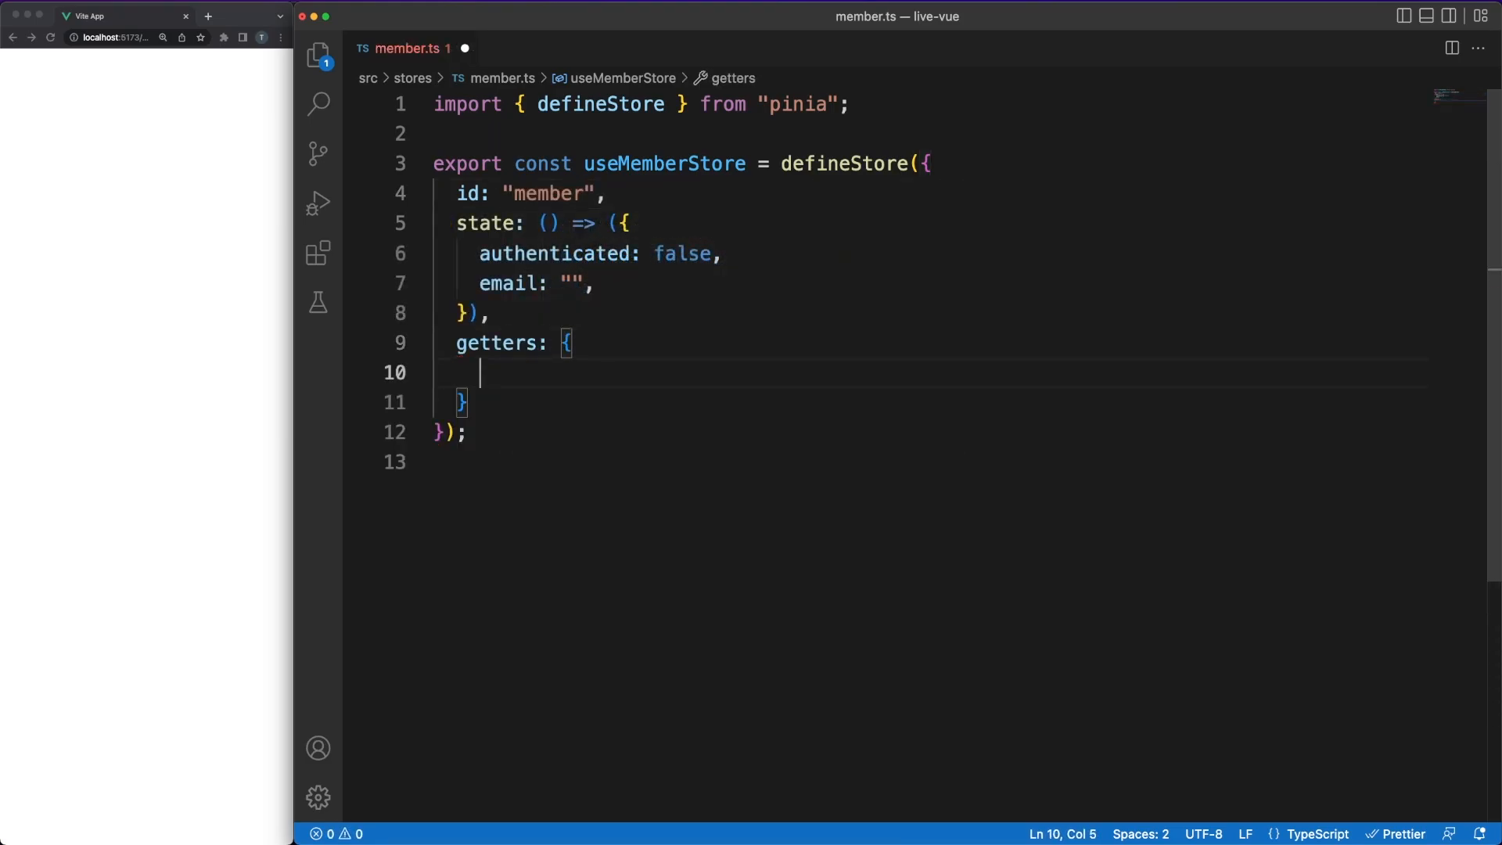
type("isAuthenticated: (state) => state.authenticated,")
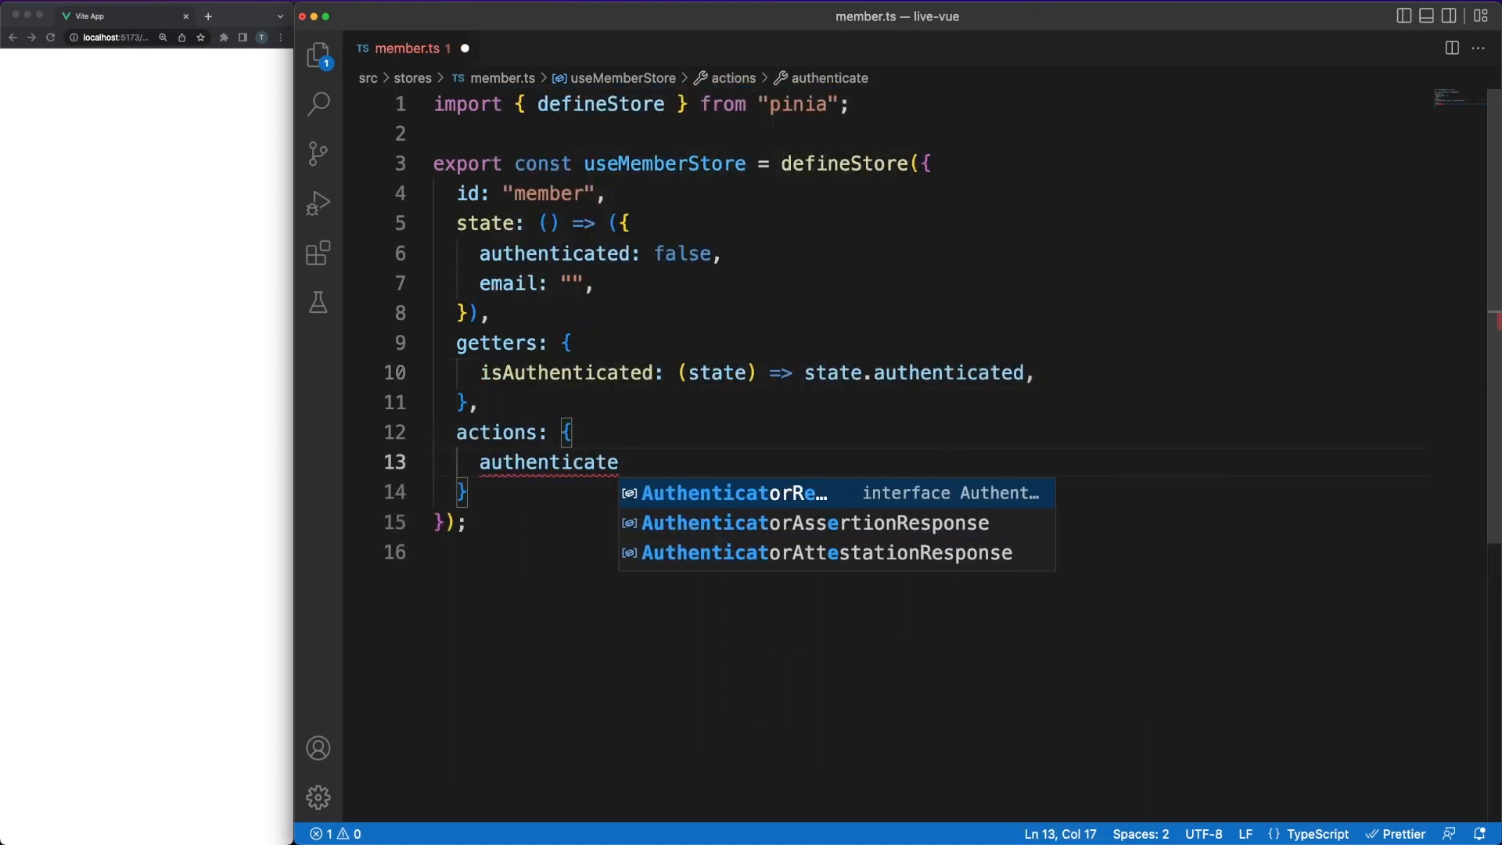
type("(email: string) {")
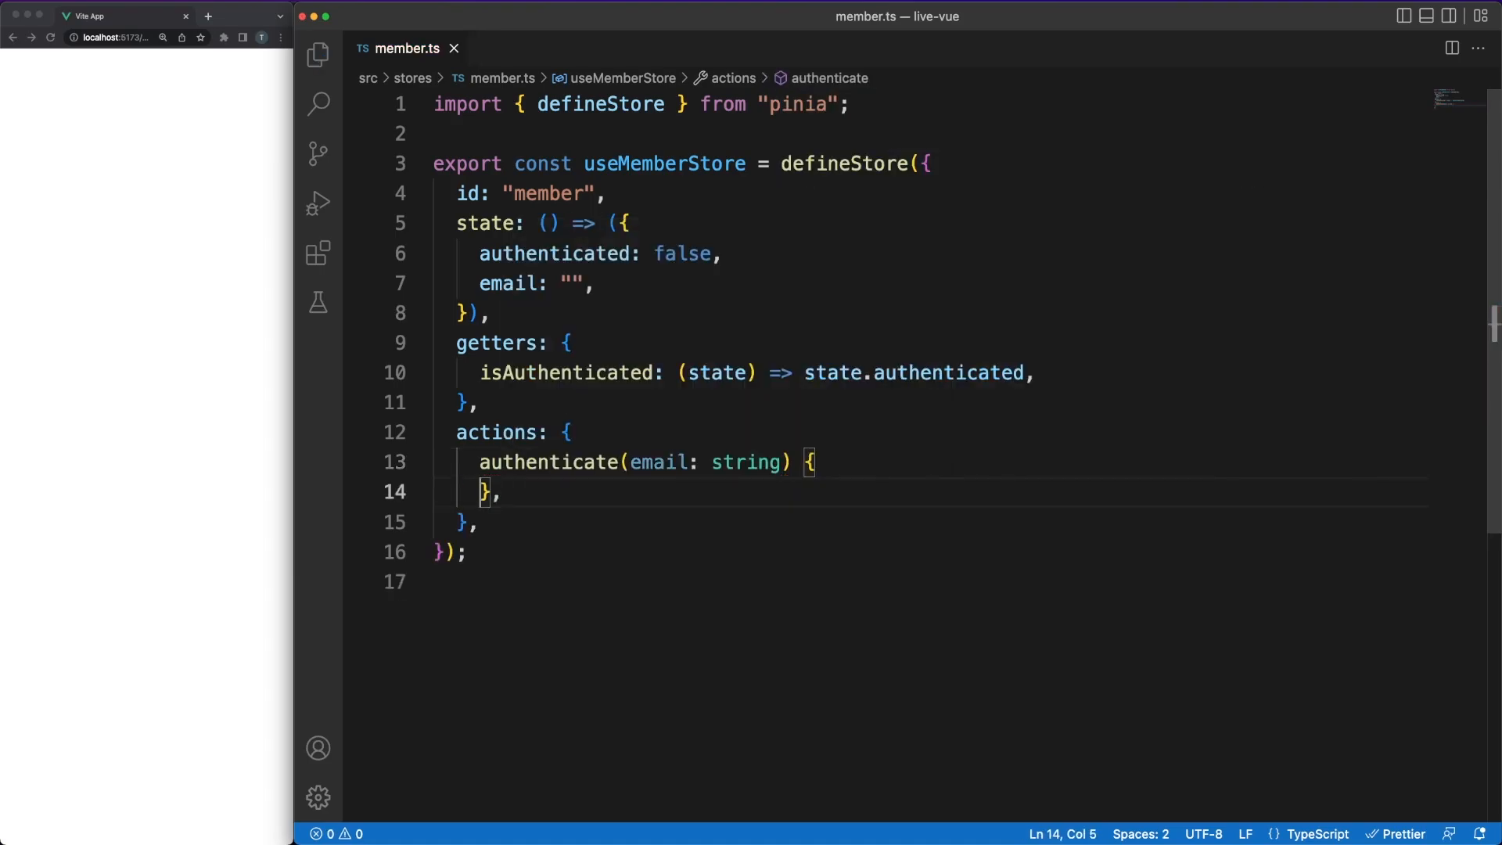
type("this.authenticated = true;")
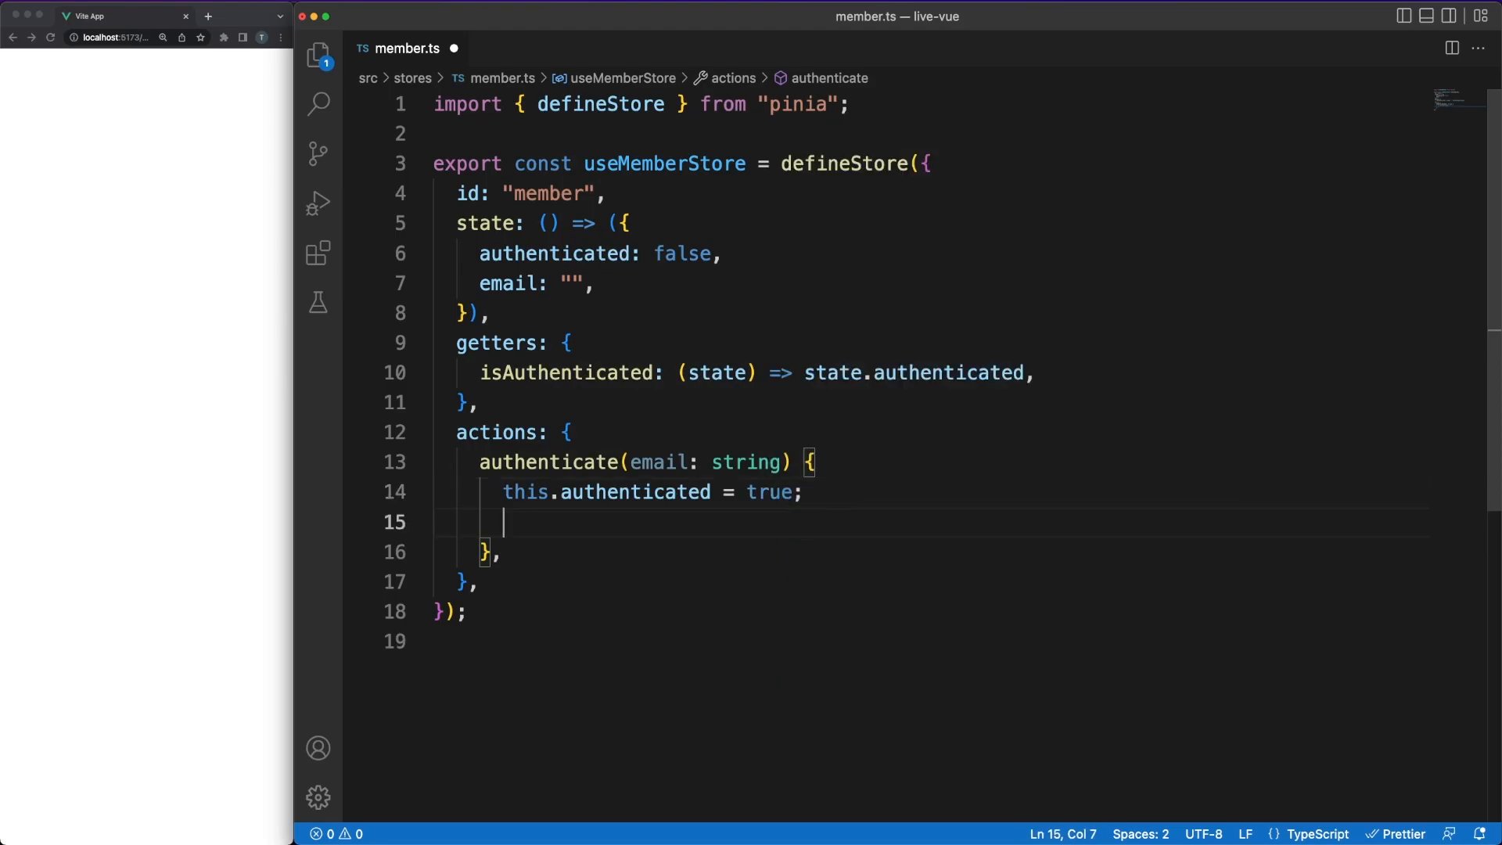
type("this.email = email;")
type("this.email = \"\";")
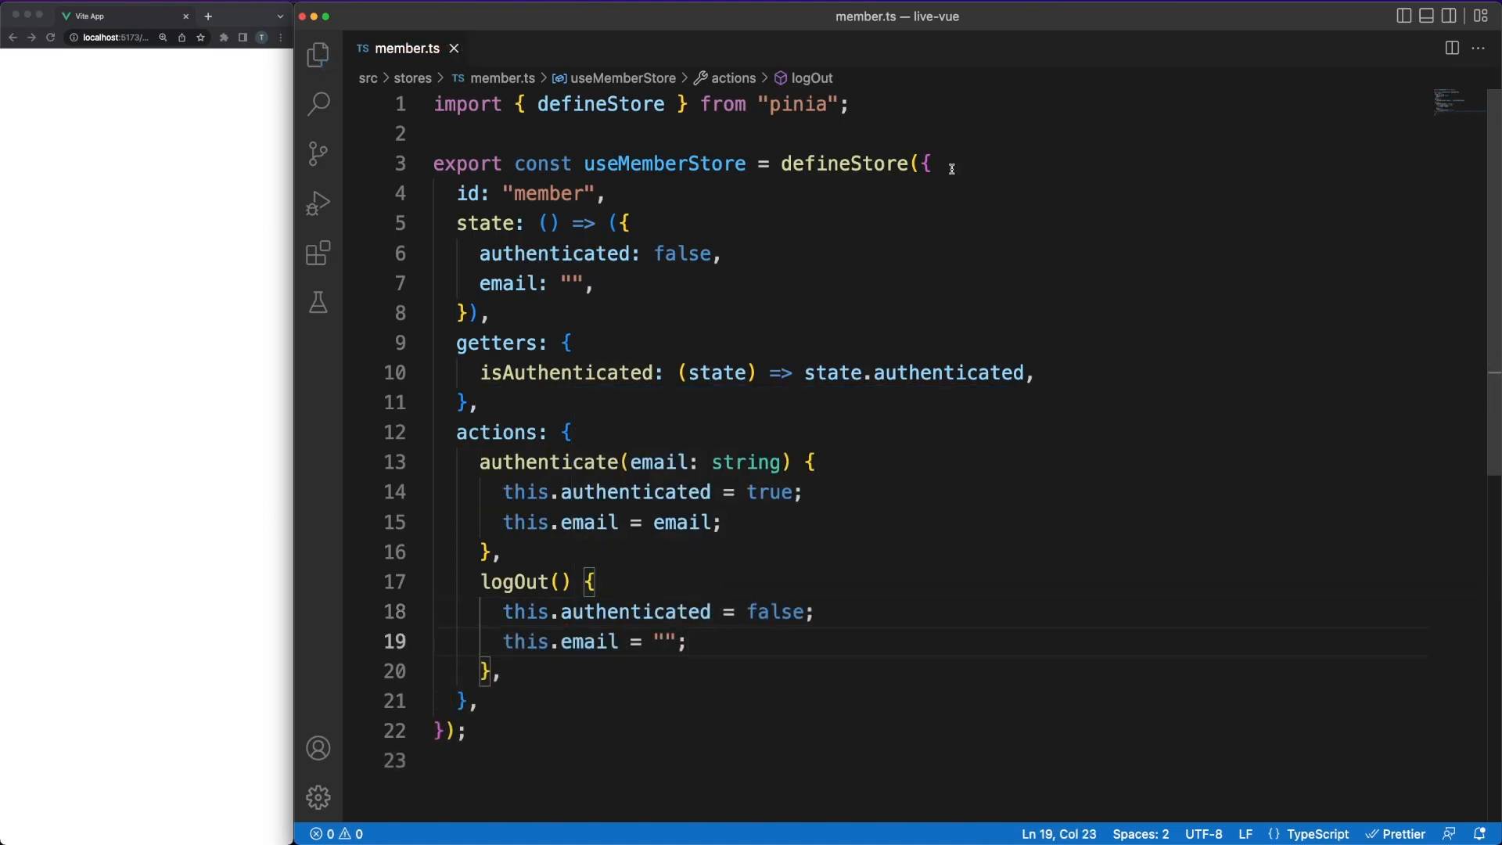
mouse_move(611, 105)
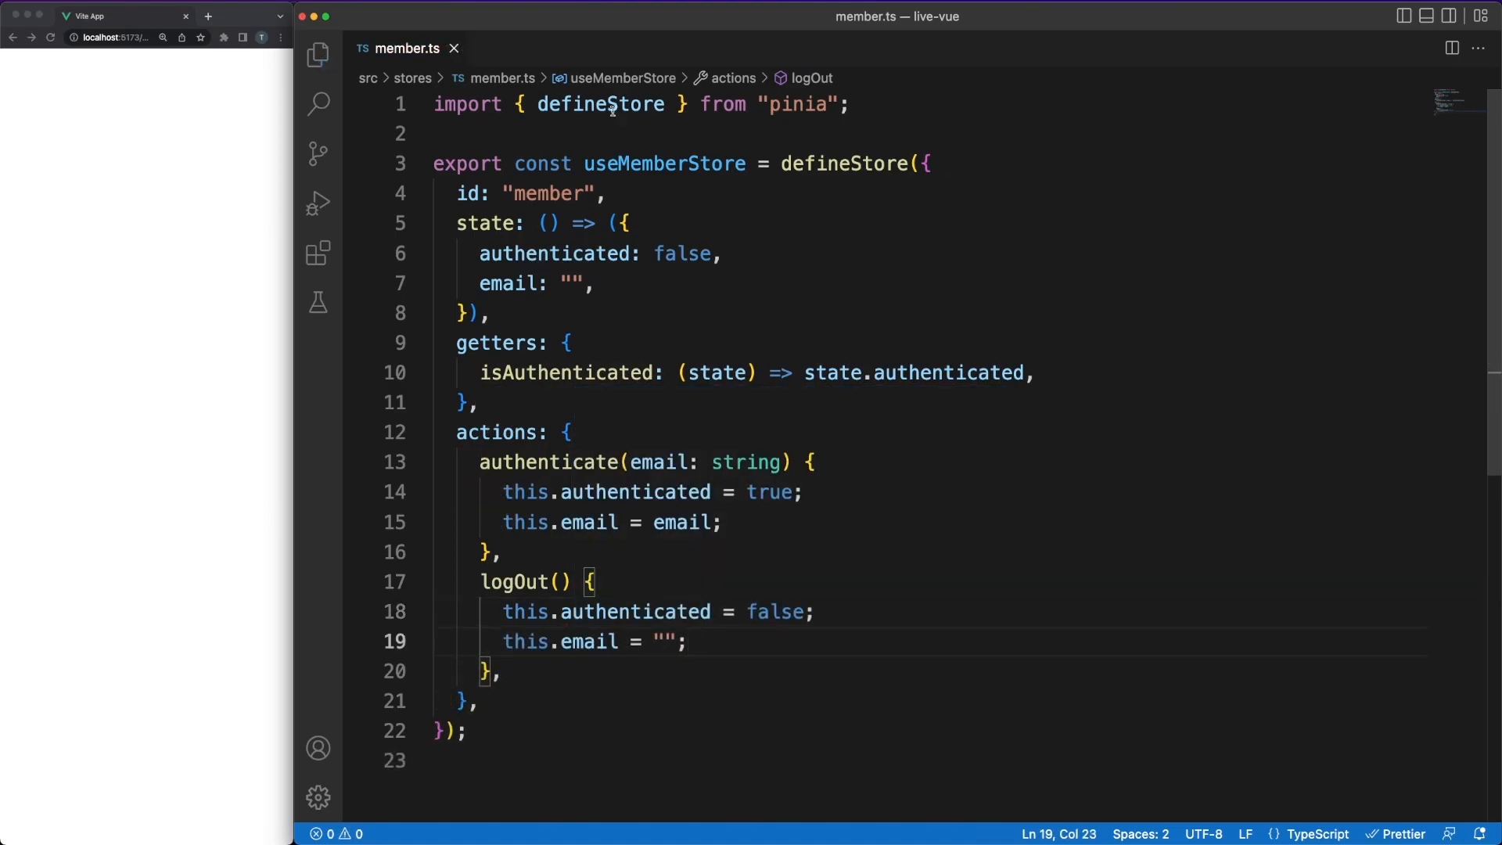
mouse_move(555, 89)
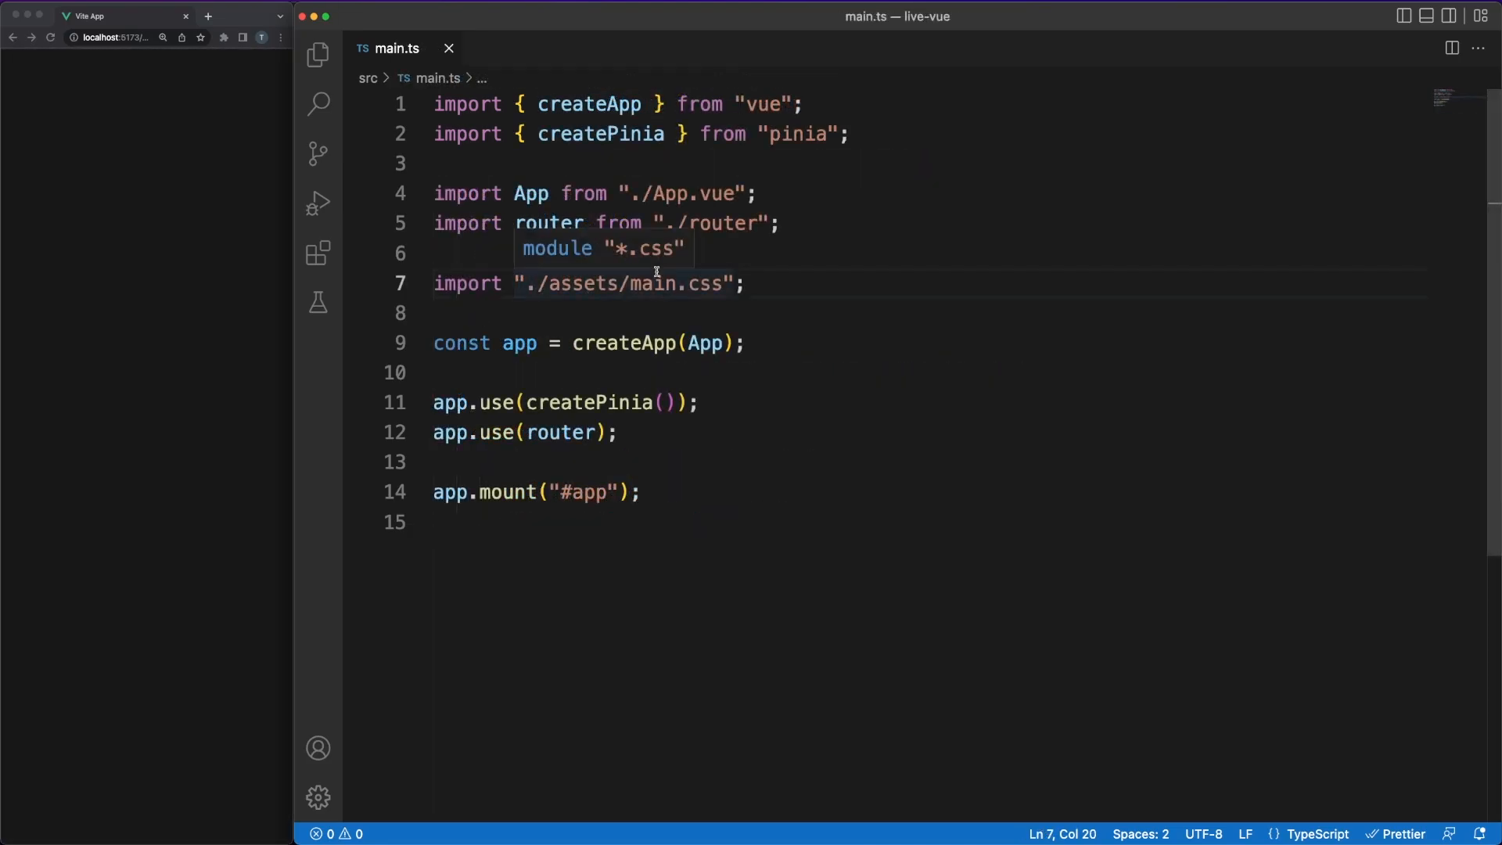
- Import ElementPlus, its icons and dark CSS in main.ts, then app.use(ElementPlus)
type("import \"elem")
left_click(927, 163)
type("import E")
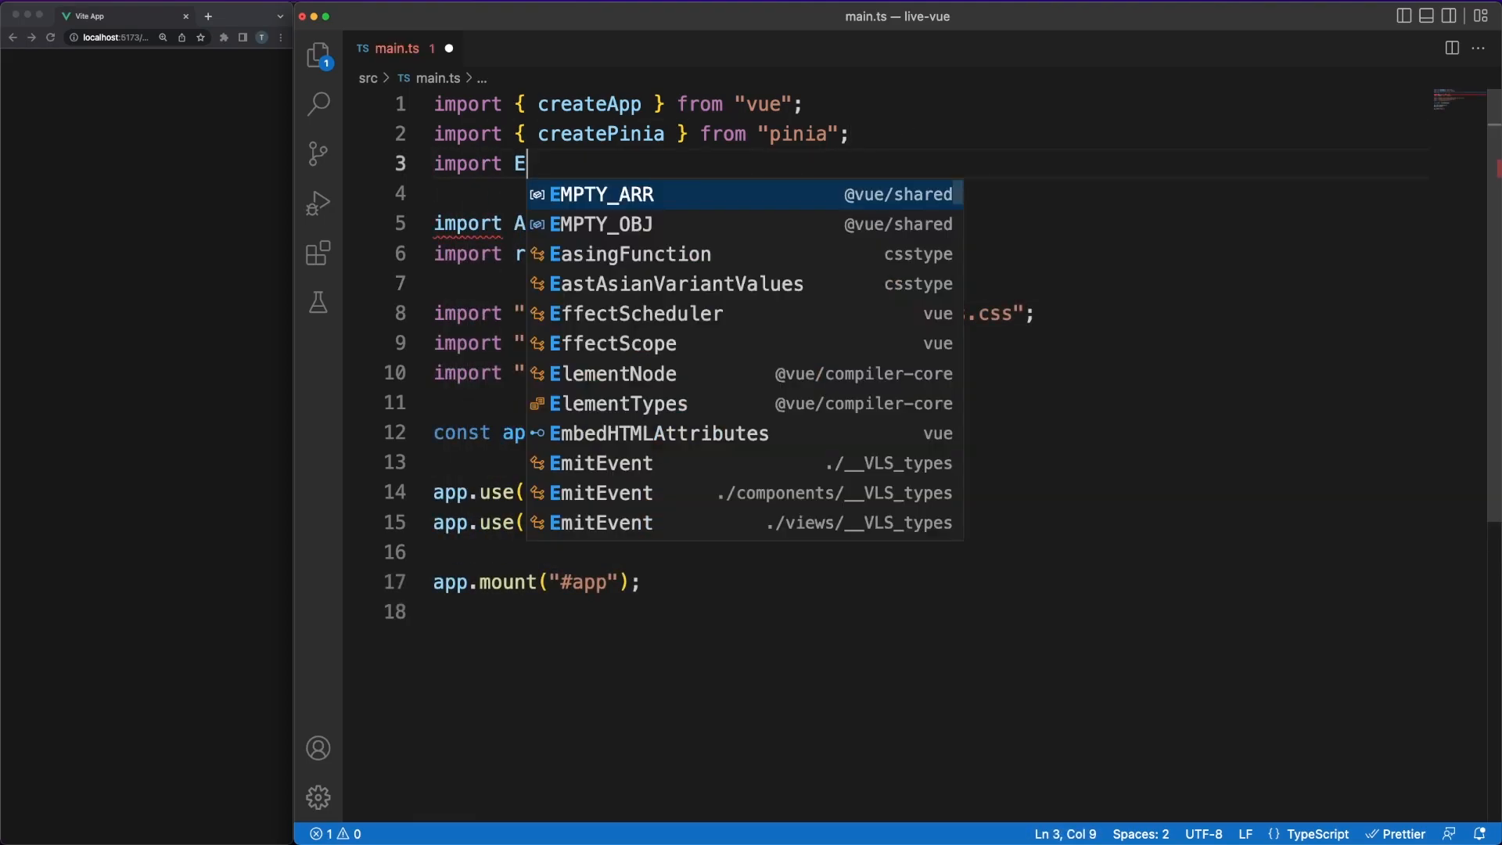
type("lementPlus from \"element-plus\";")
type("app.use(")
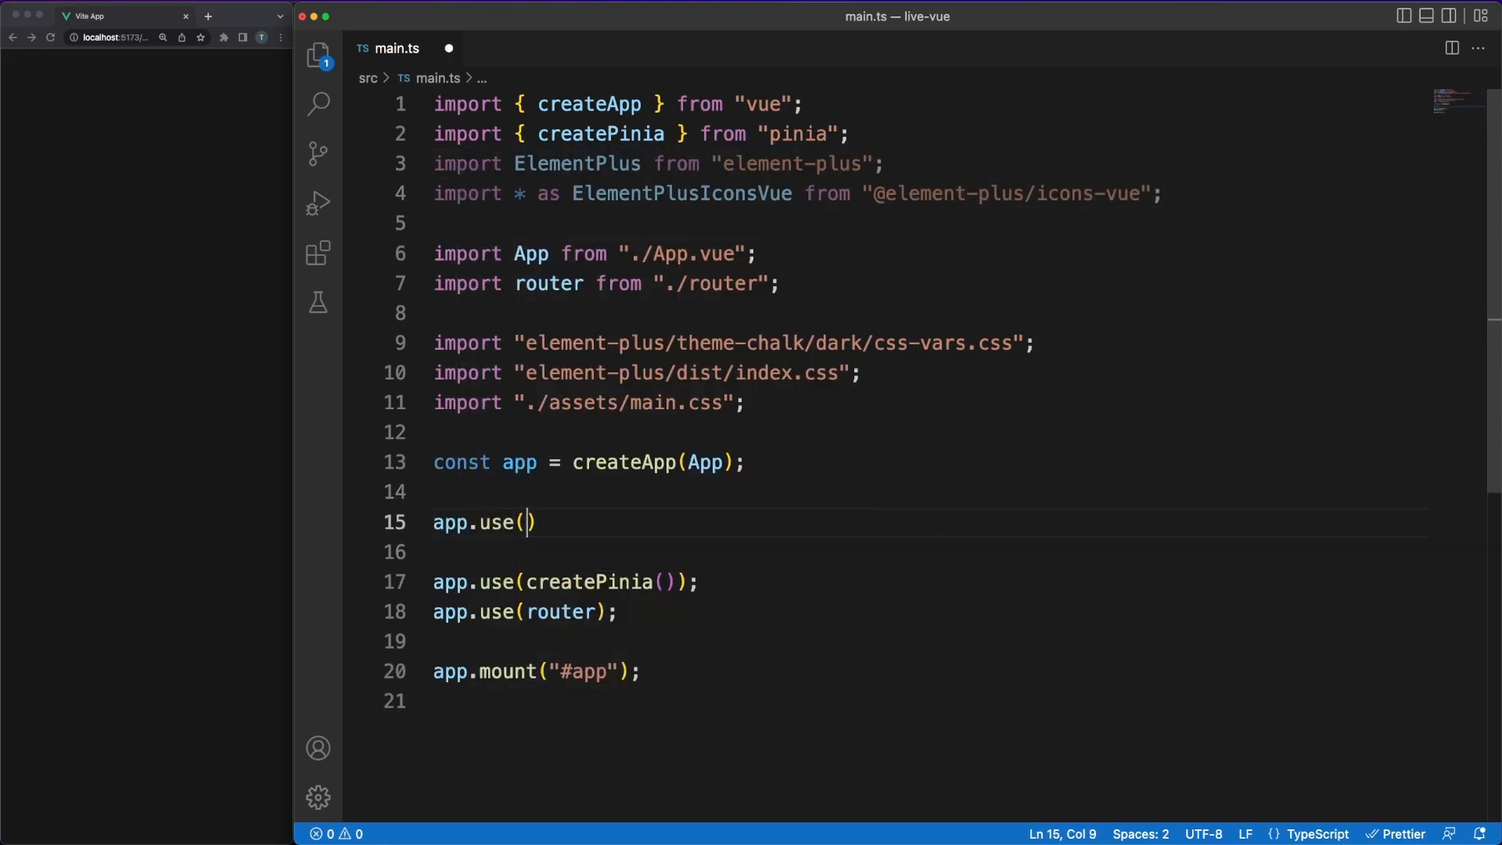
type("ElementPlus")
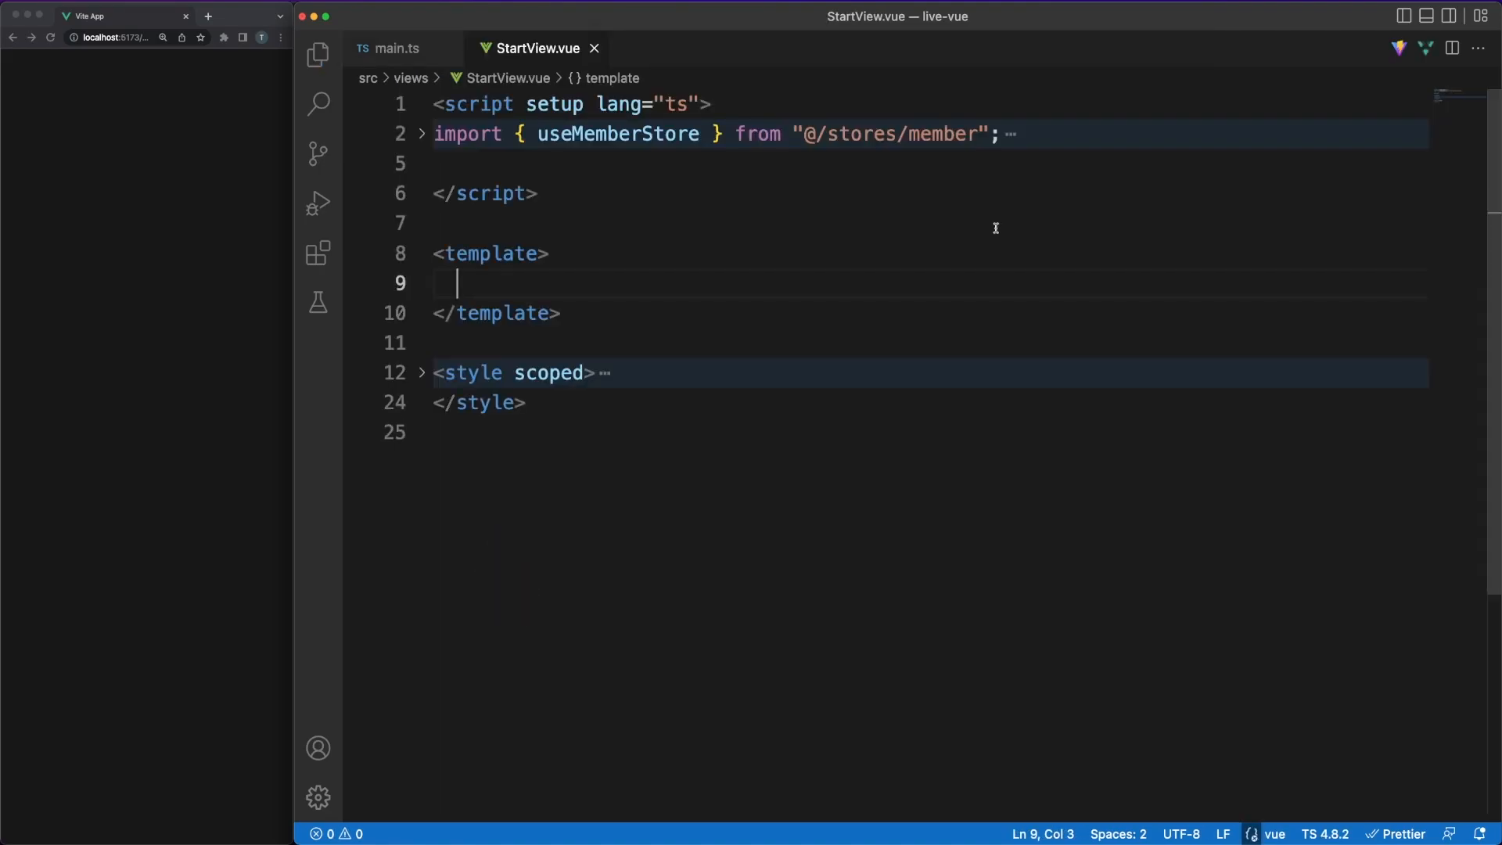
- Add a start div with an email el-input and a large primary el-button disabled without email
type("<div class=\"start\"></div>")
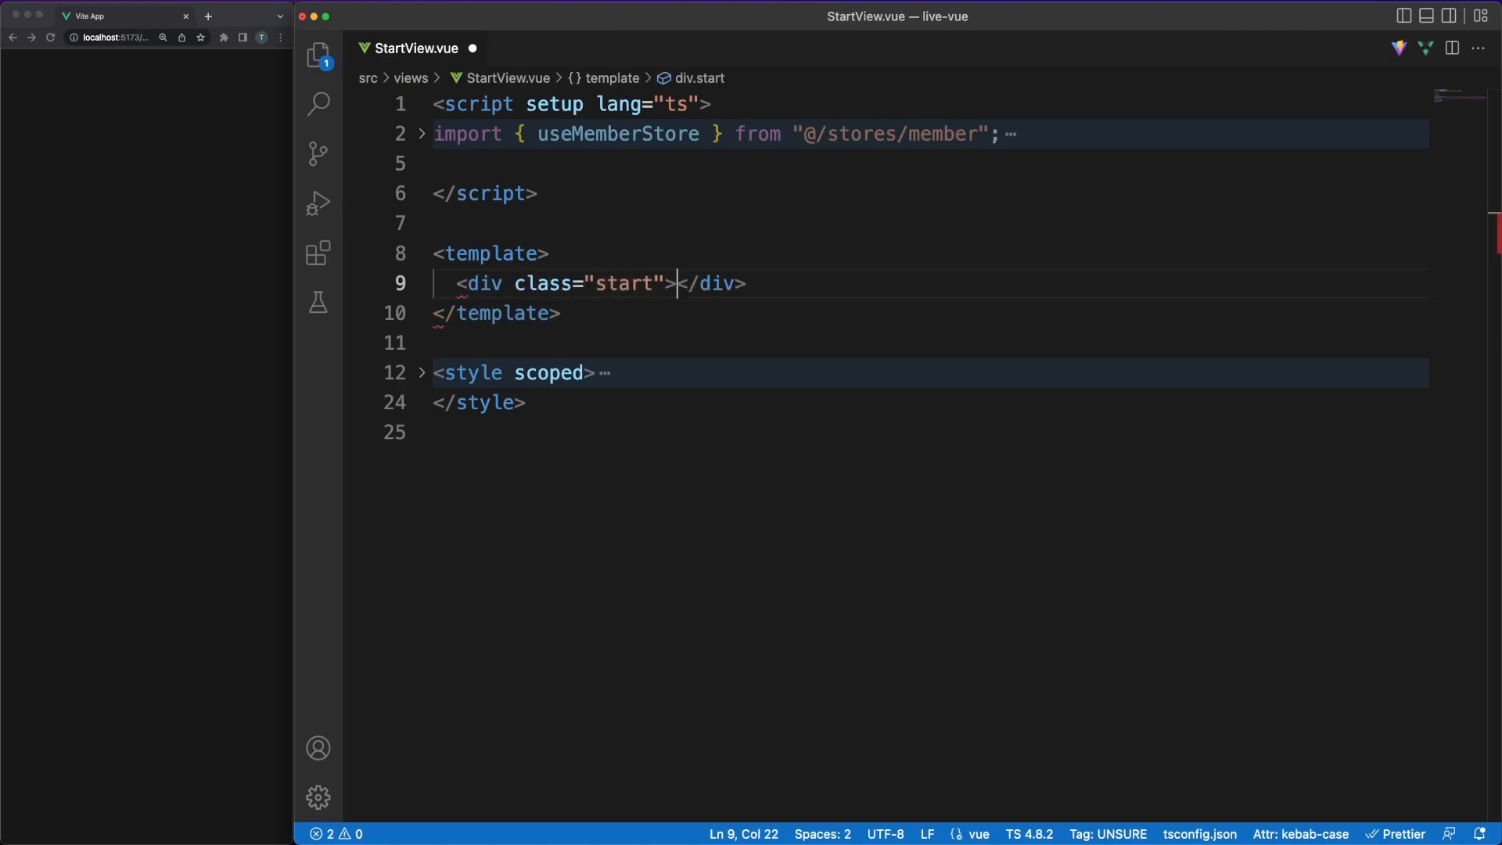
type("<el-input")
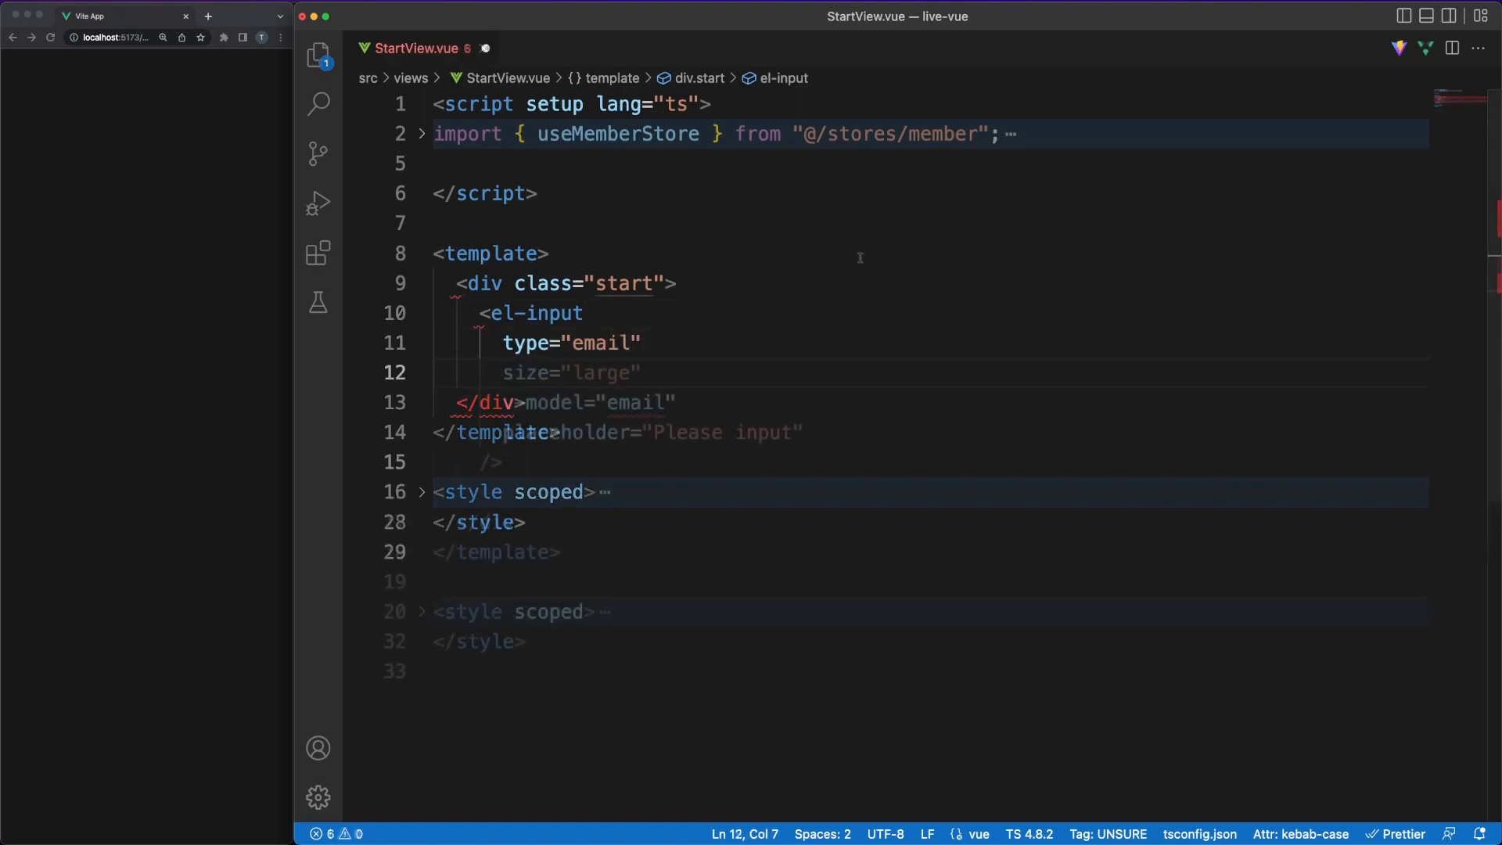
type("<el-button")
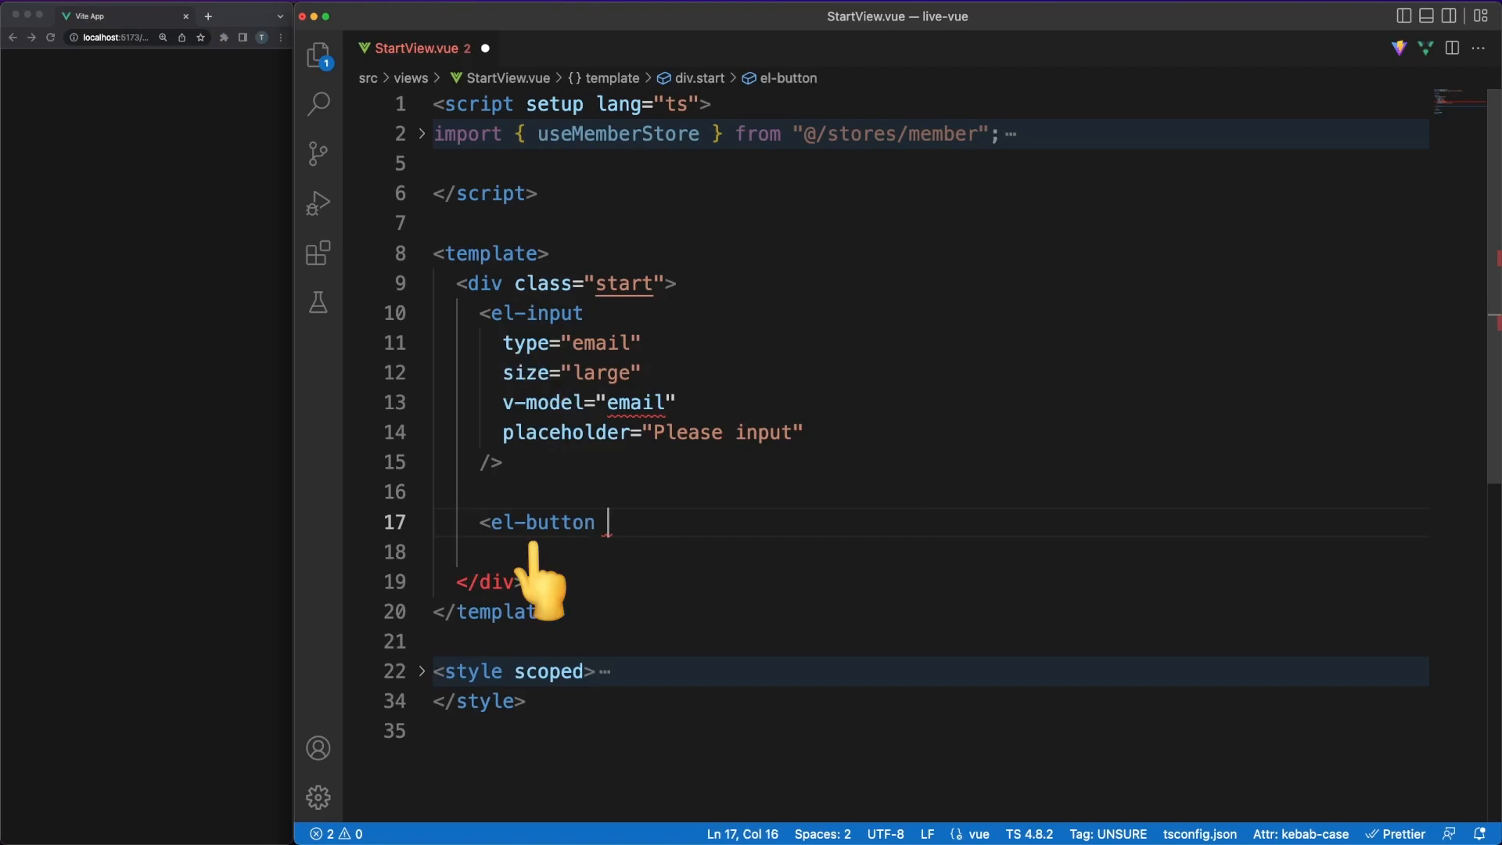
type("size=\"large\" :disabled=\"!email\" type=\"\"")
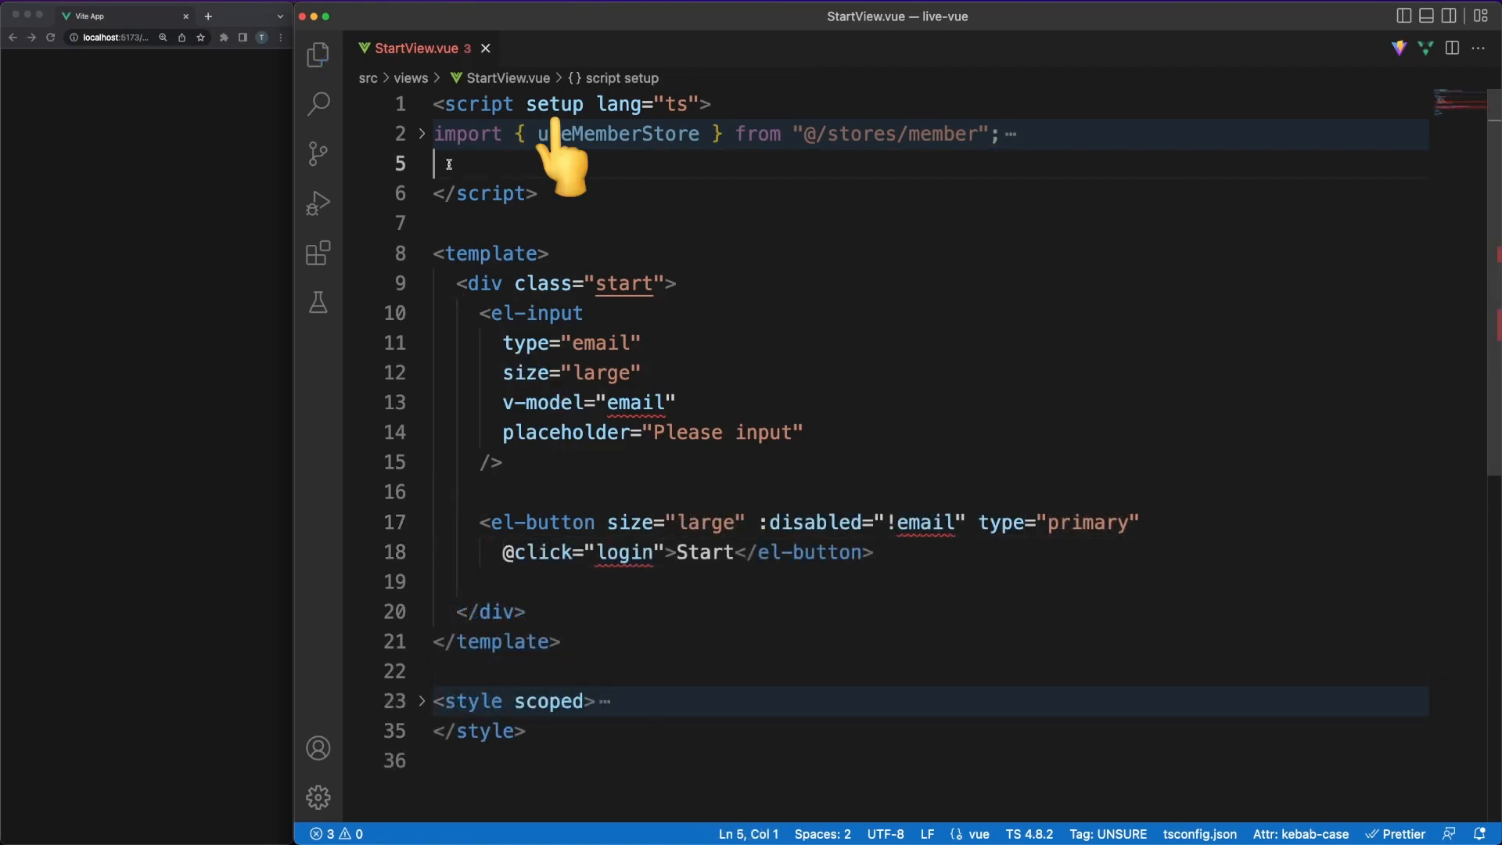
- Add an email ref and login() that calls member.authenticate(email) and router.push('/')
type("const email = ref")
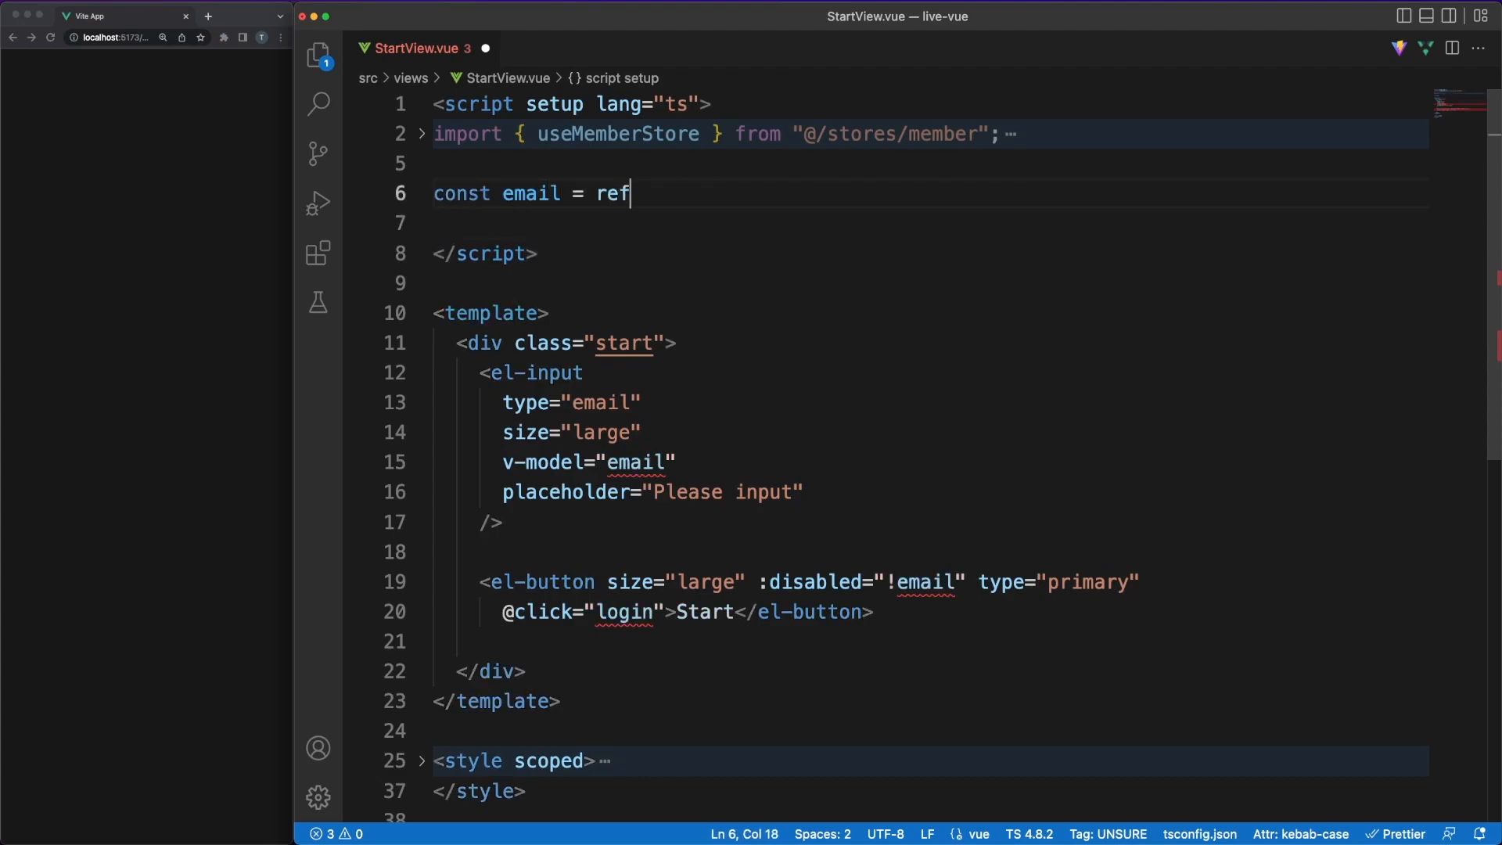
type("(\"\");")
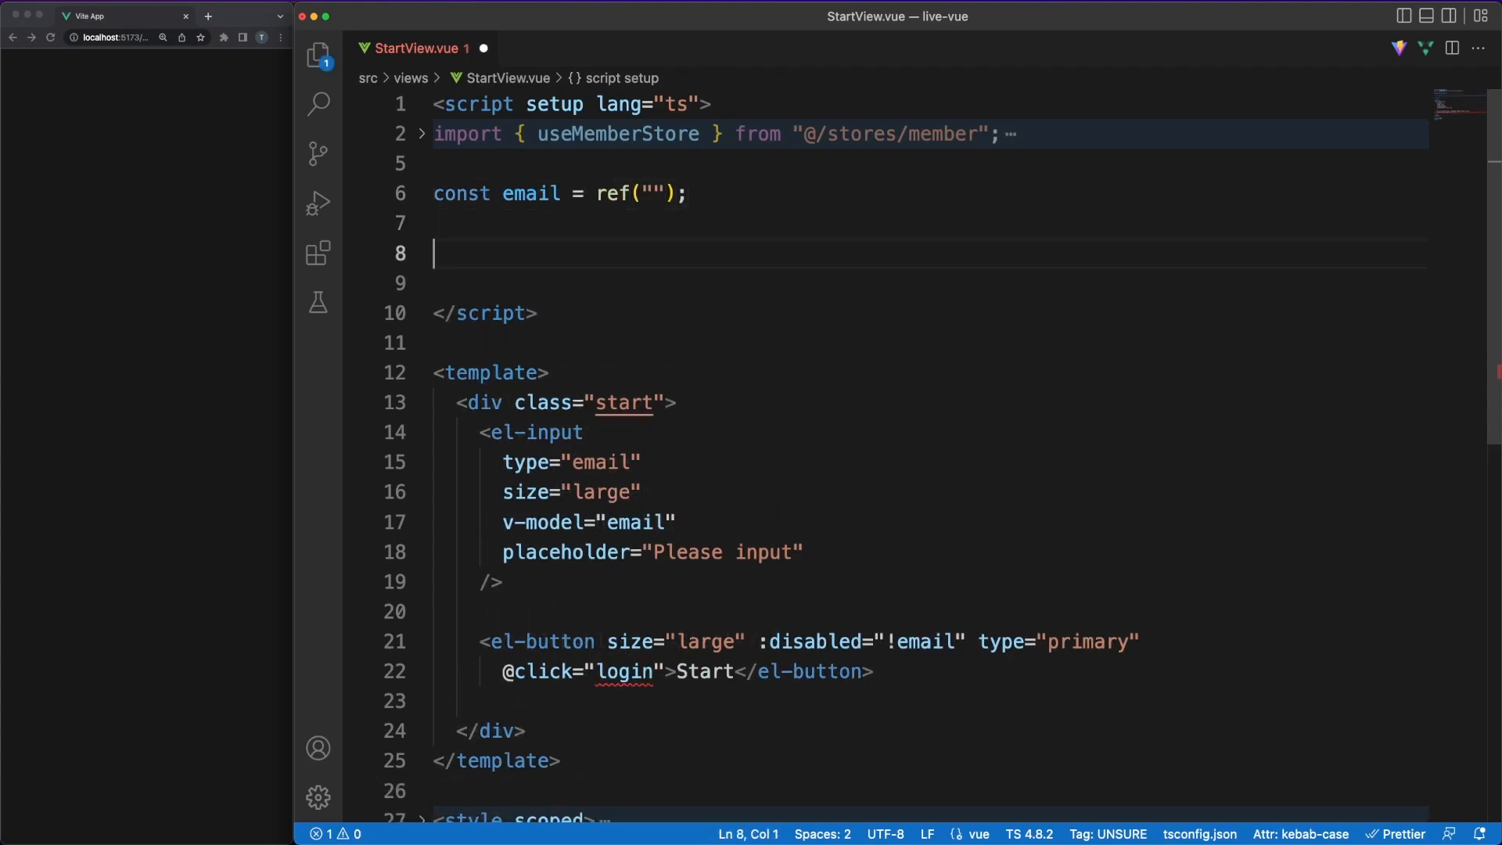
type("function login() {")
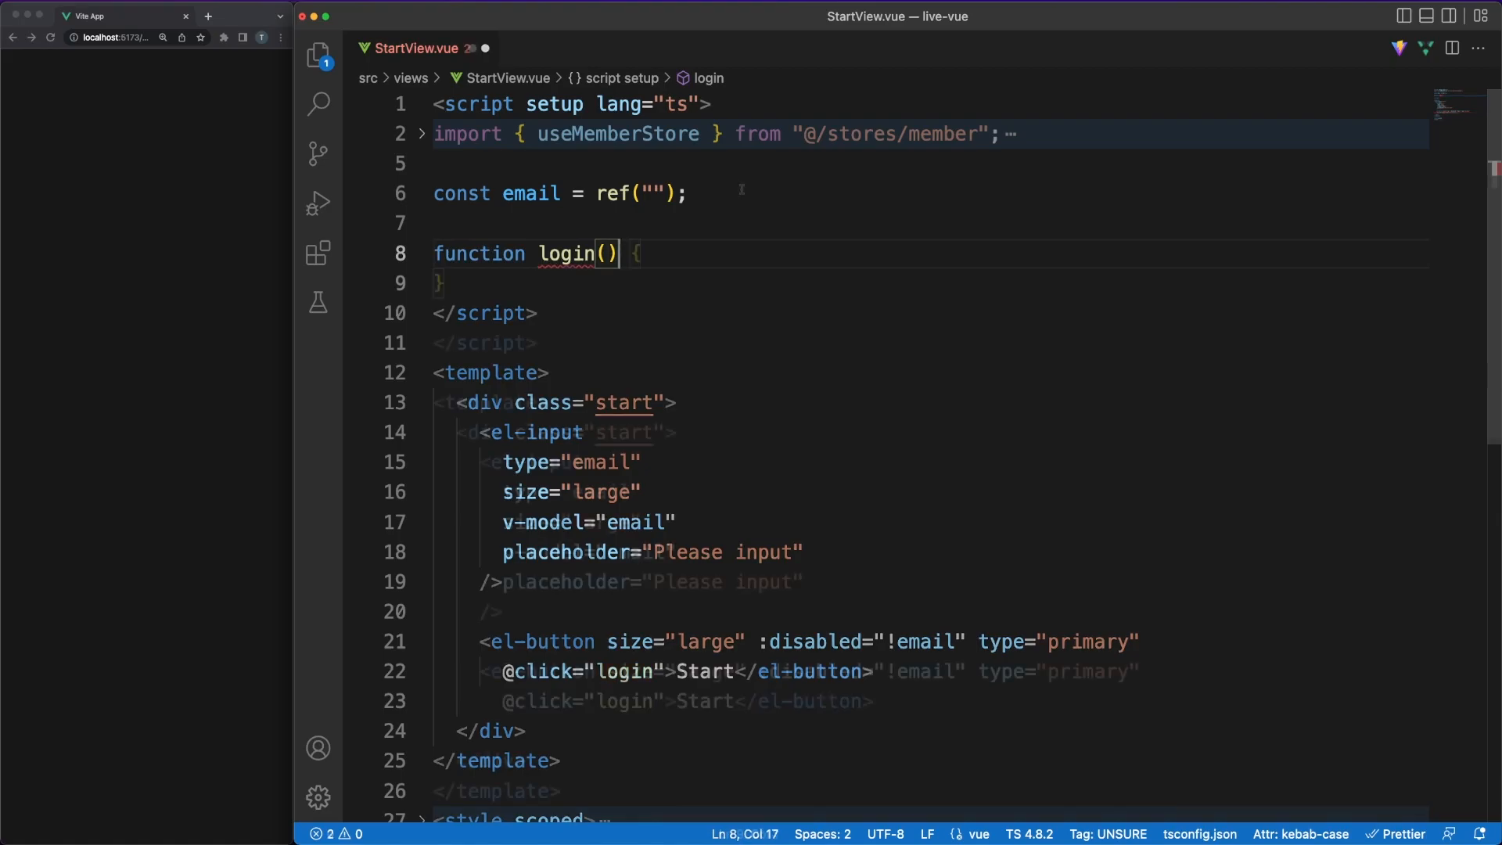
type("const member = useMemberStore();")
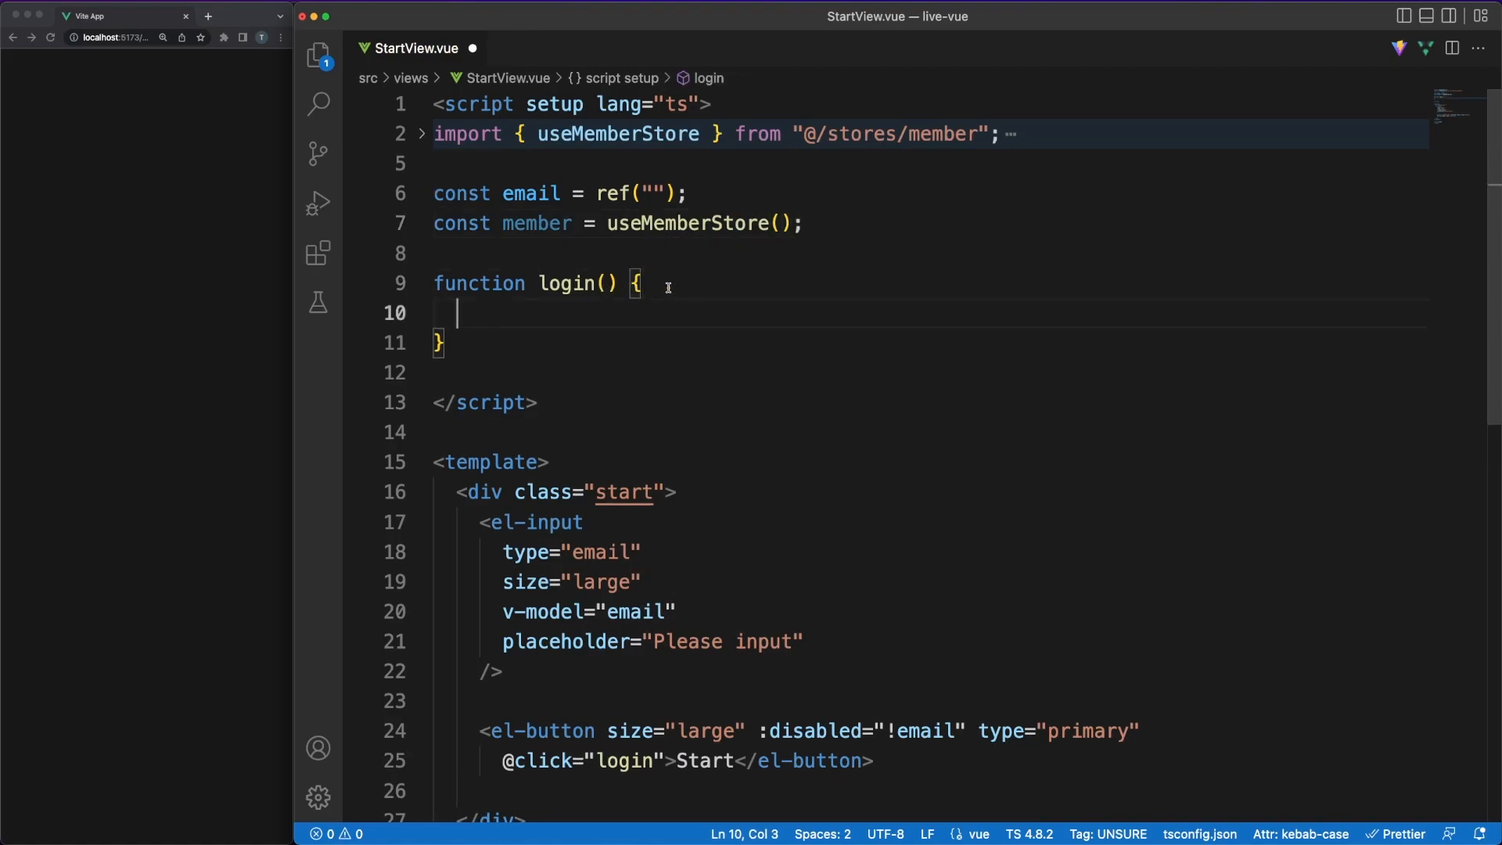
type("member.aut")
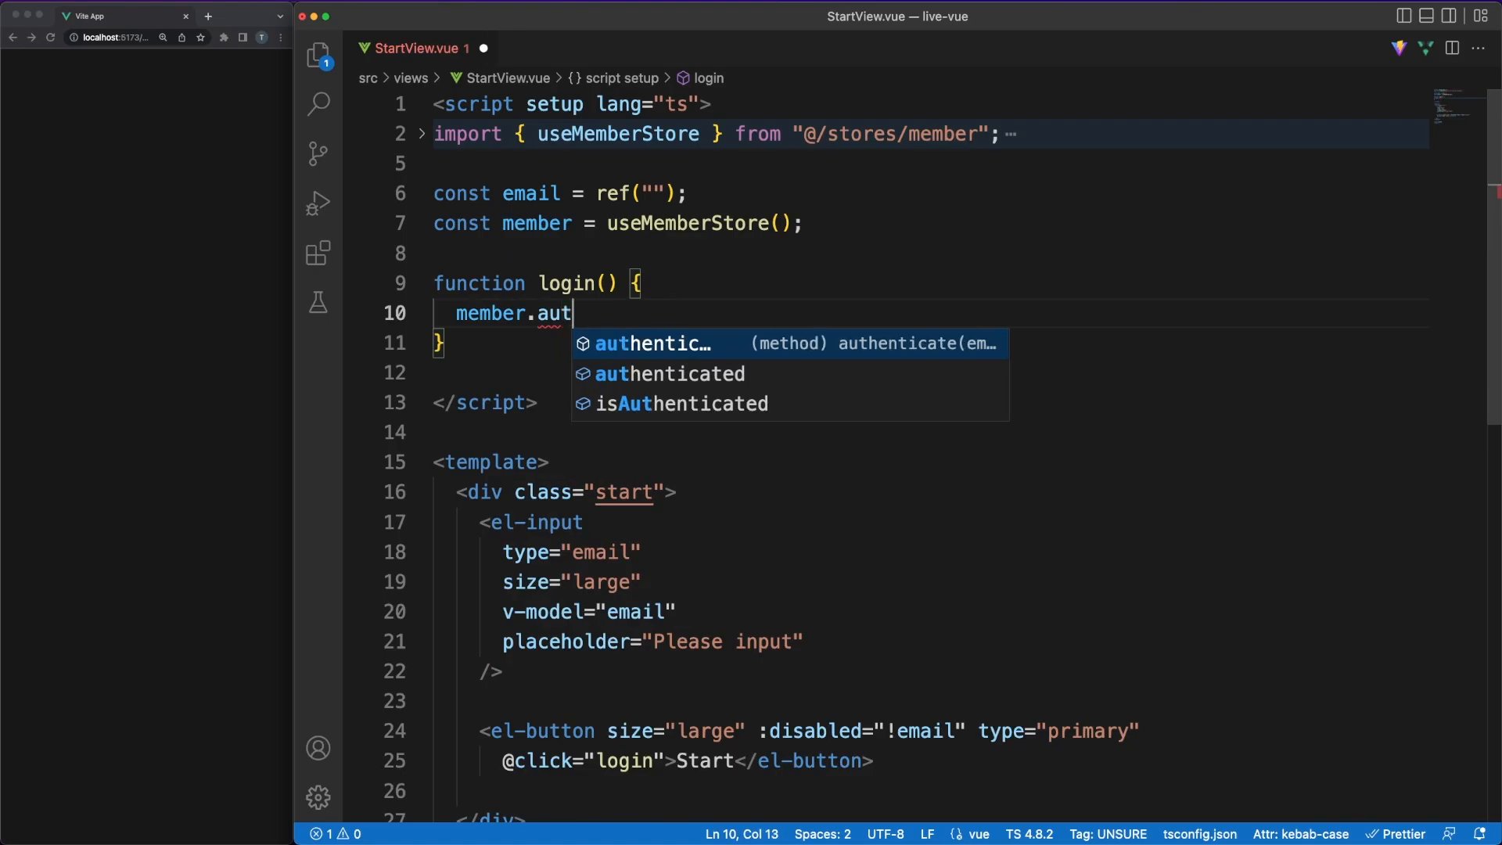
type("authenticate(email.value);")
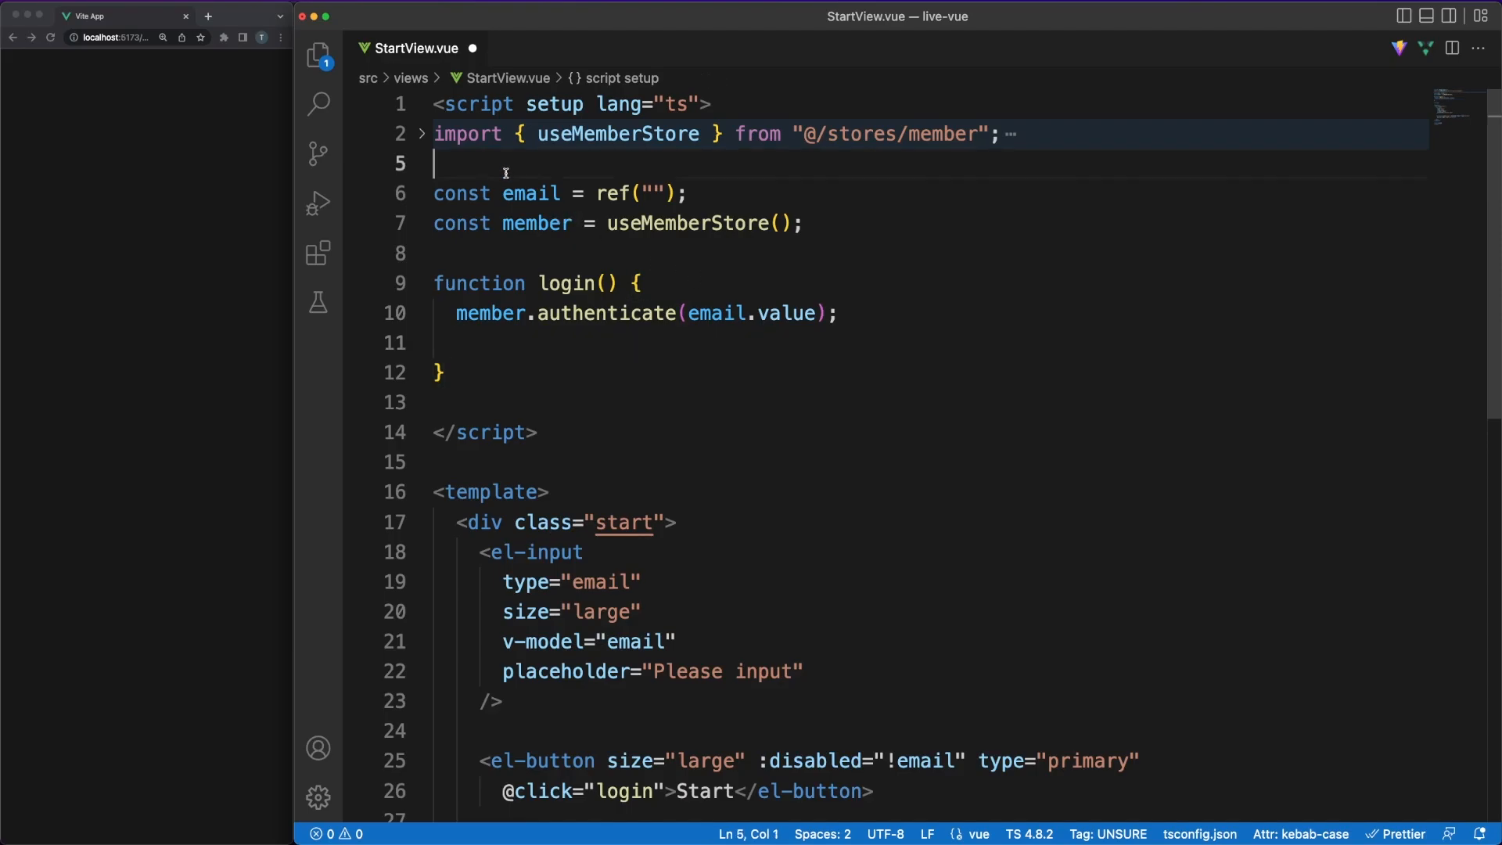
type("const rout")
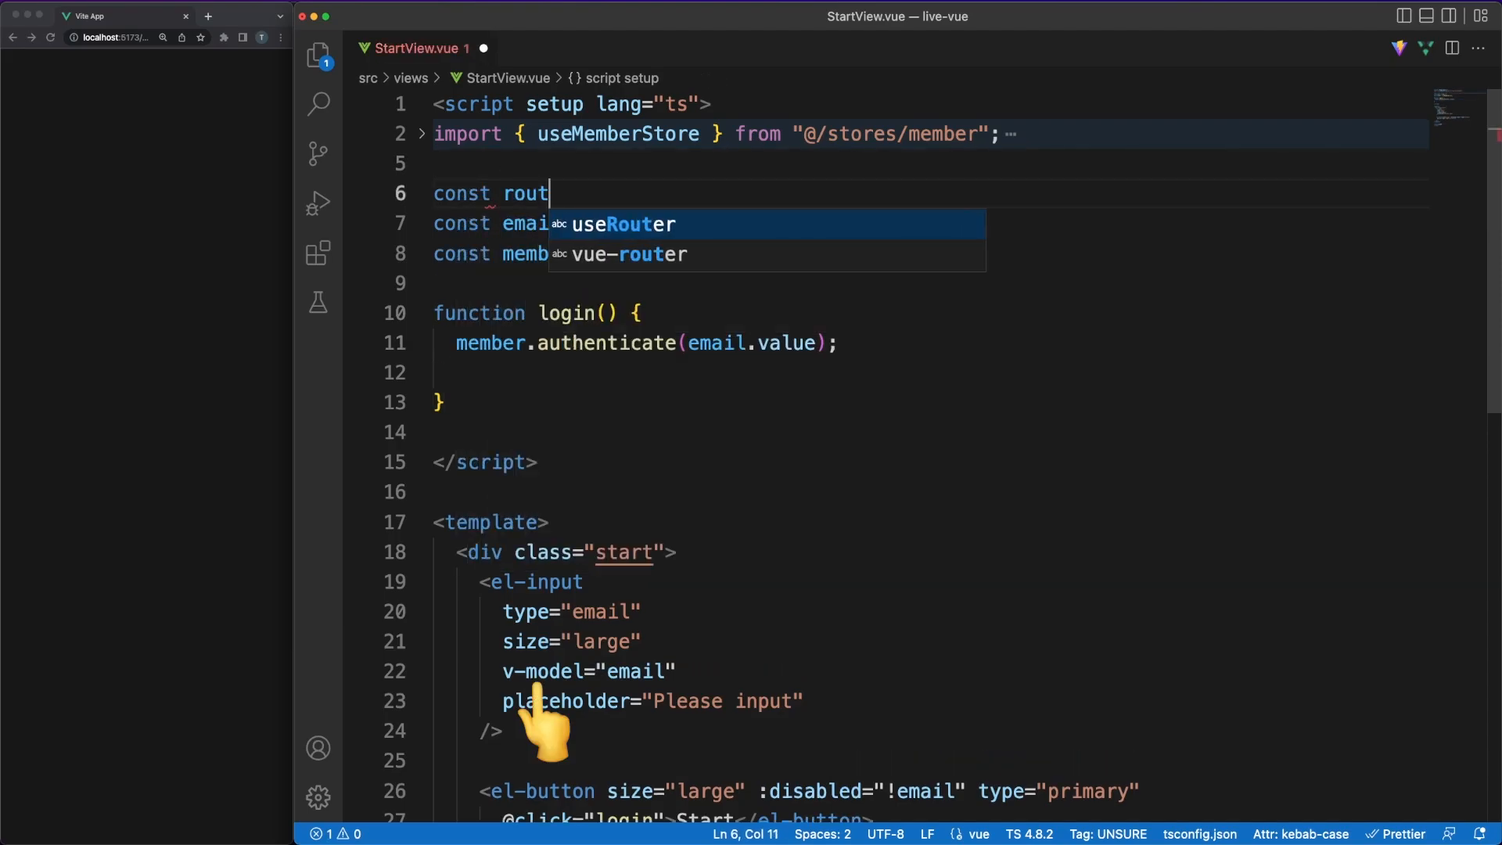
type("router.push(\"/\")")
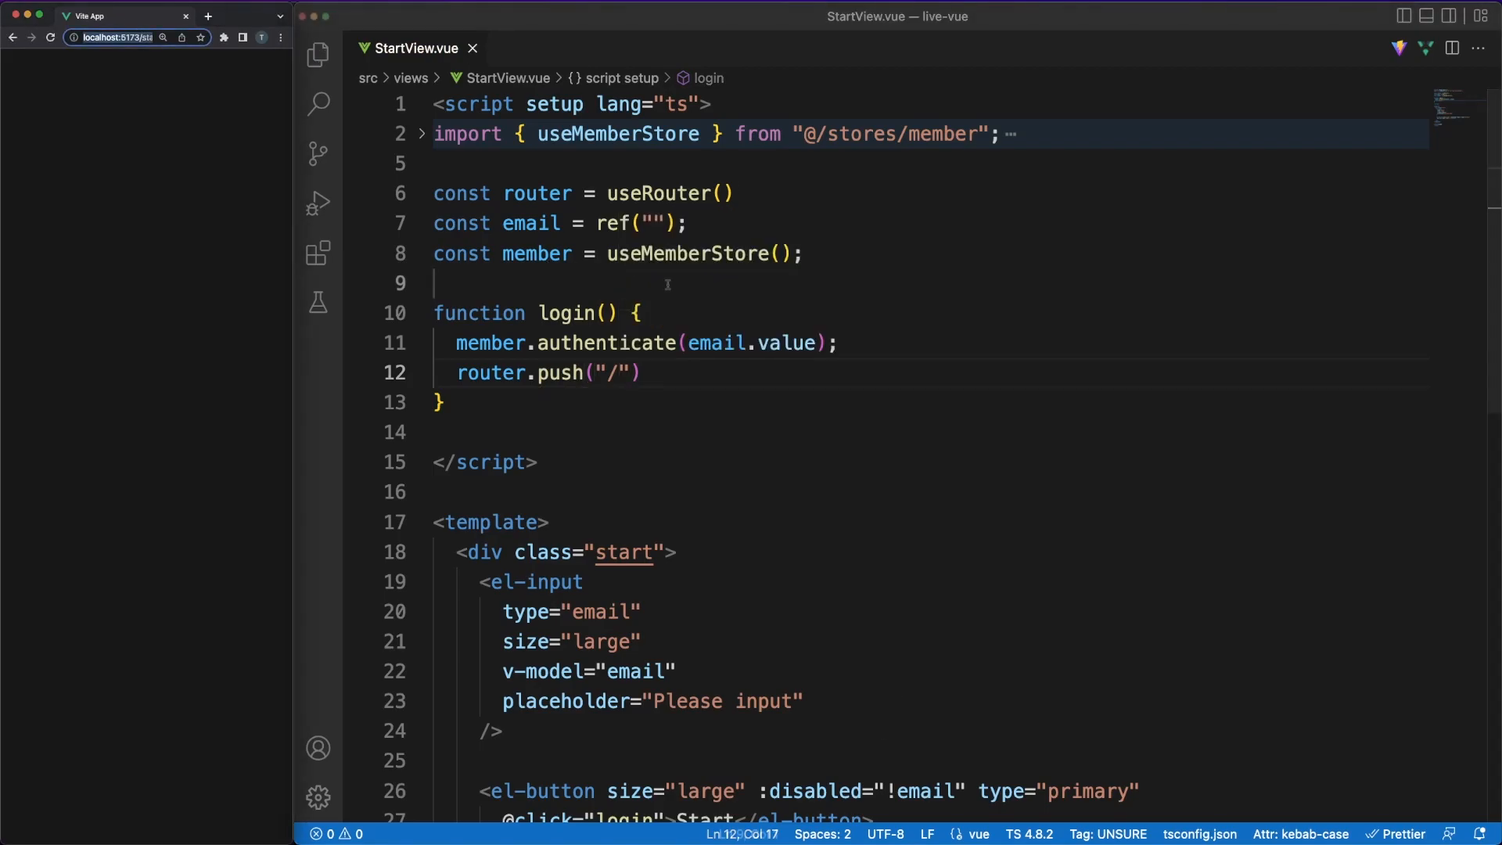
- Add an onMounted hook that begins checking member.isAuthenticated
type("onMounted")
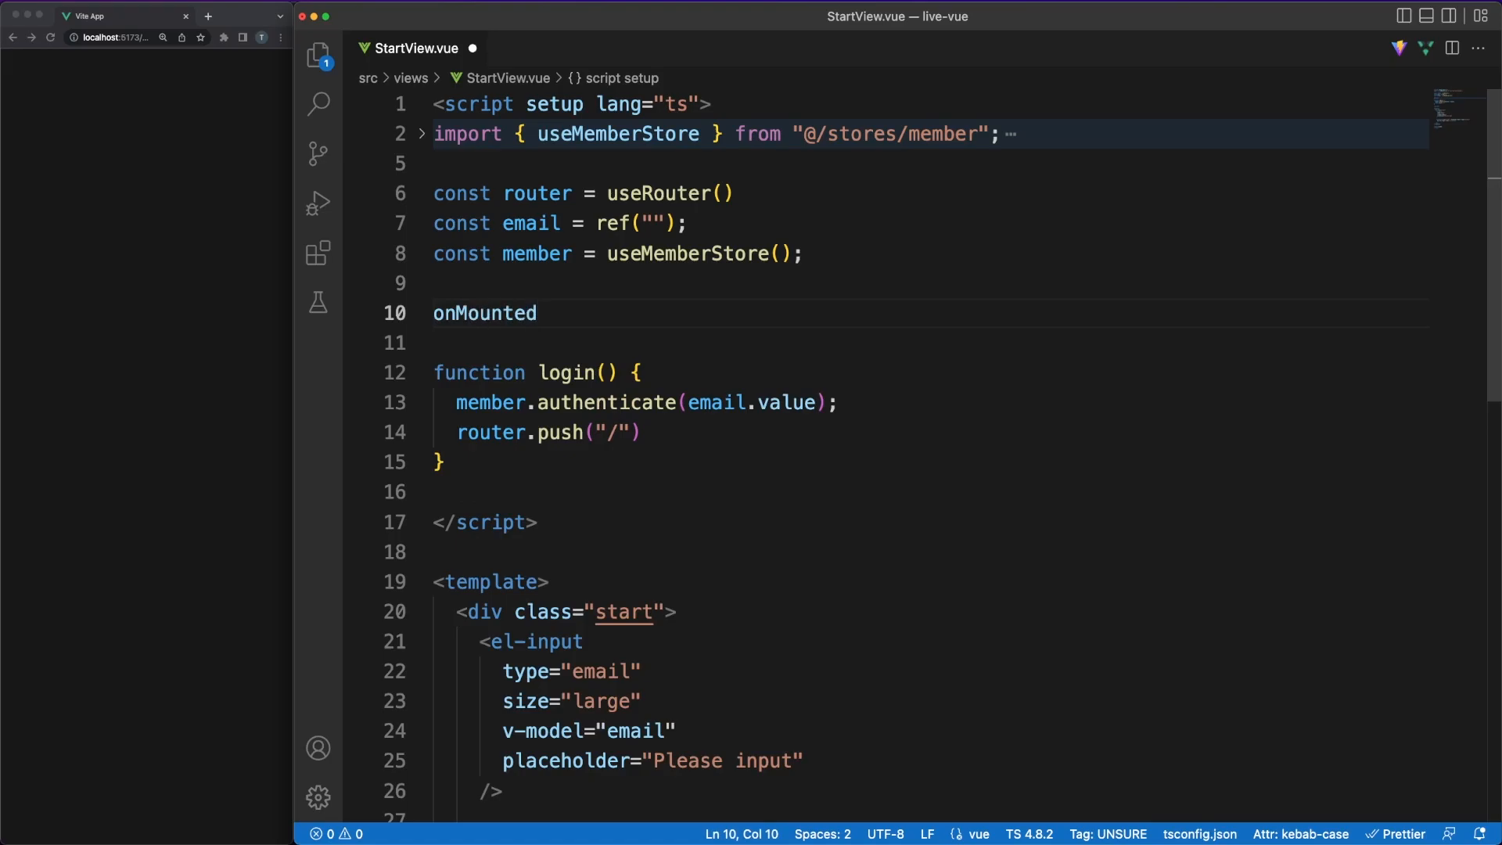
type("(() => {")
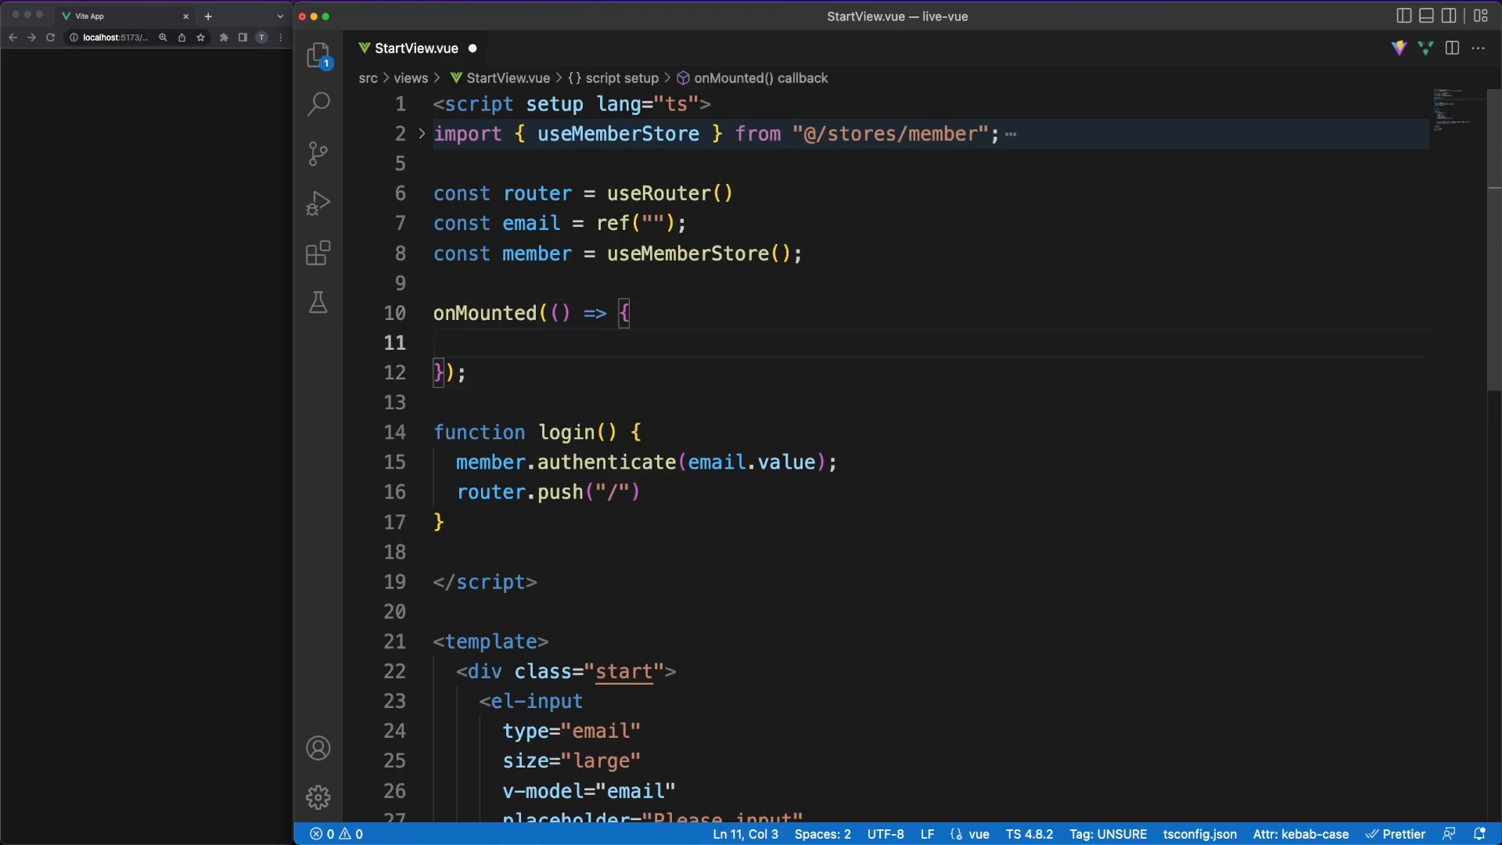
type("if (member.is")
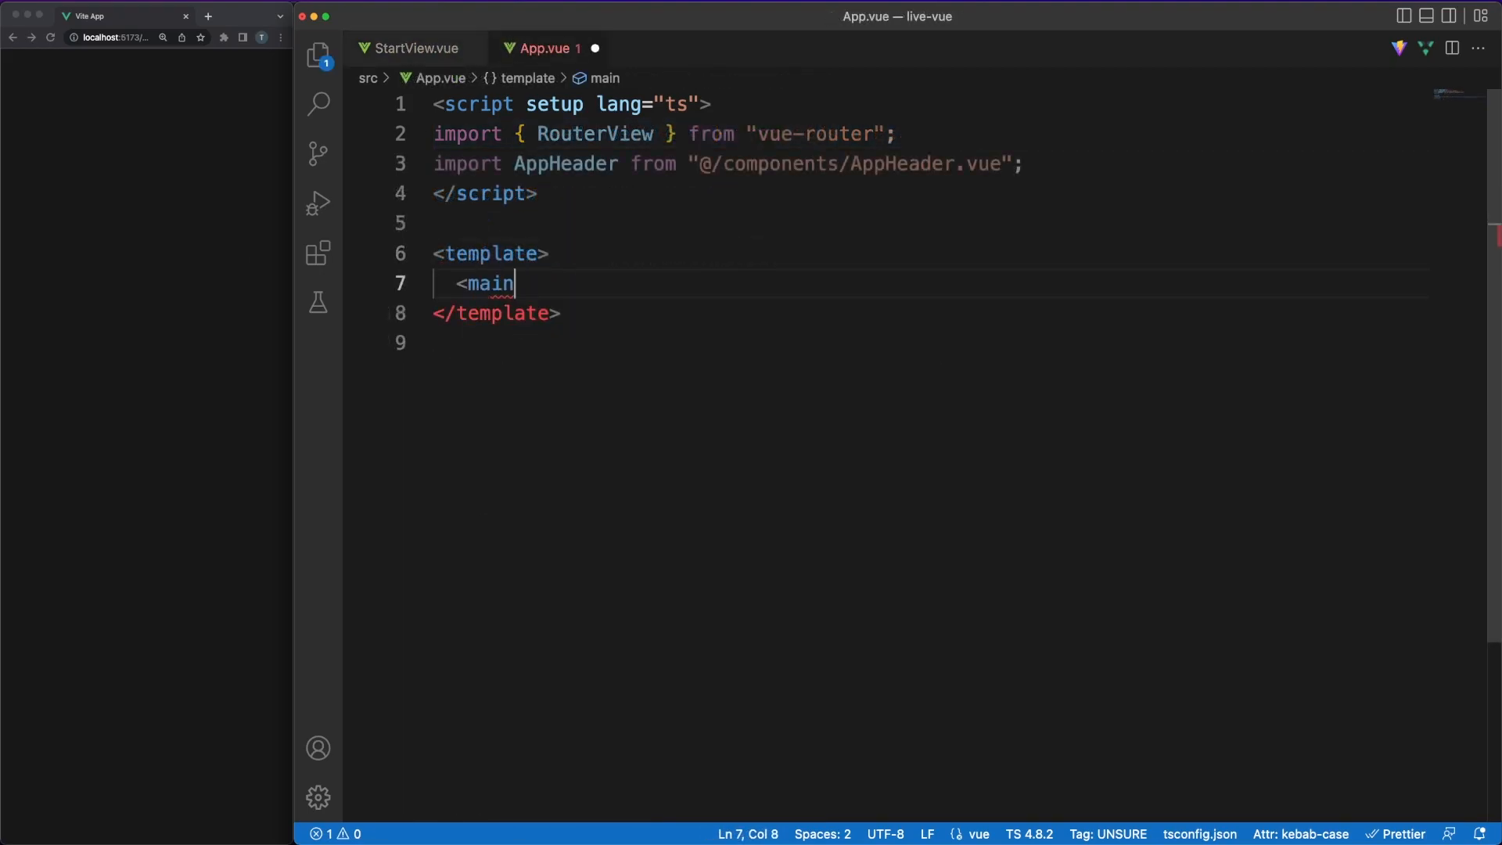
- Put RouterView inside the main element in App.vue's template
type(">")
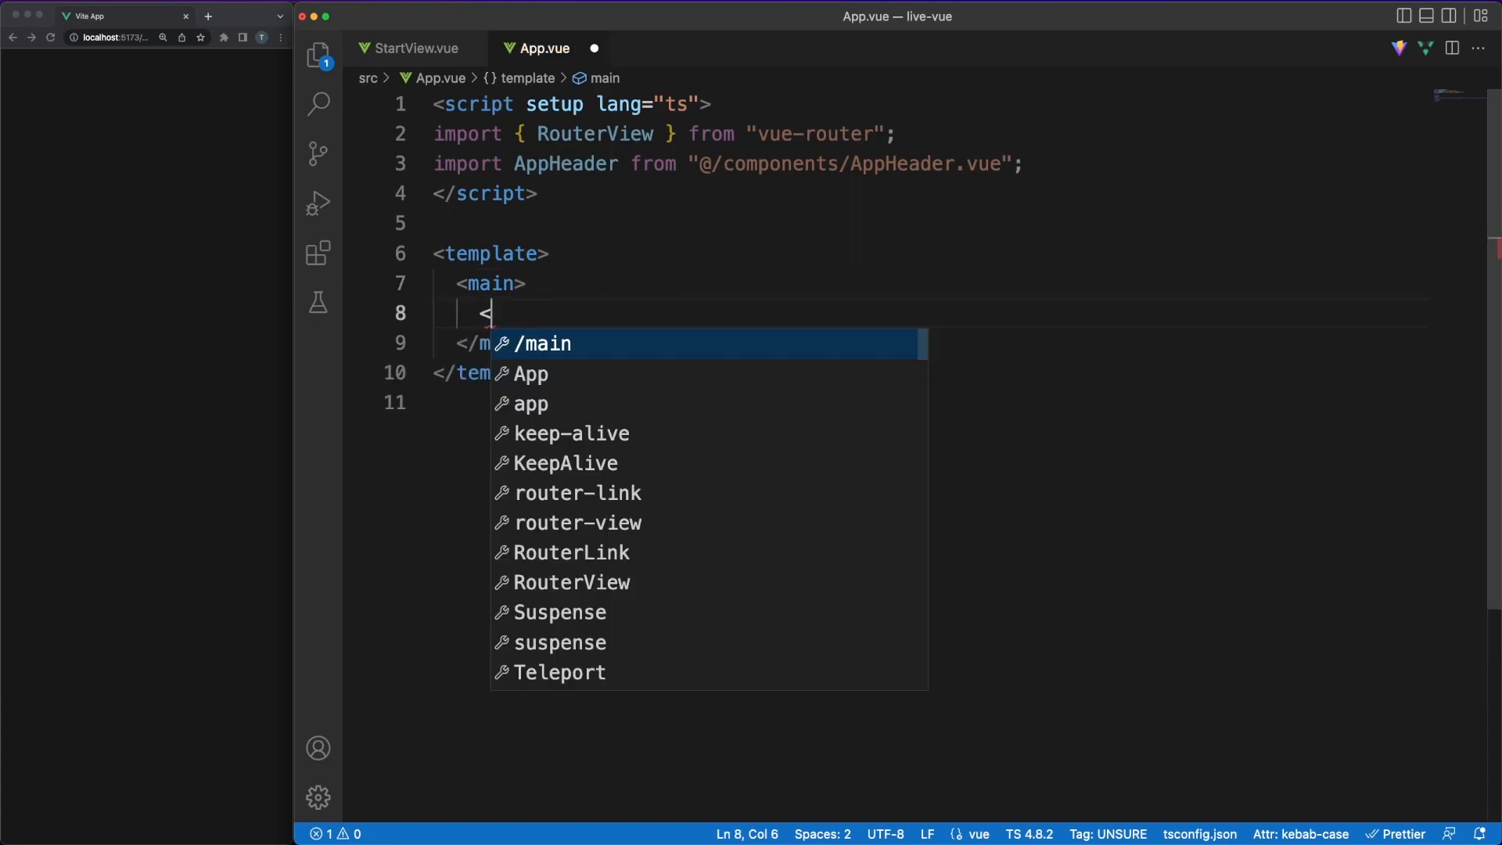
type("RouterV")
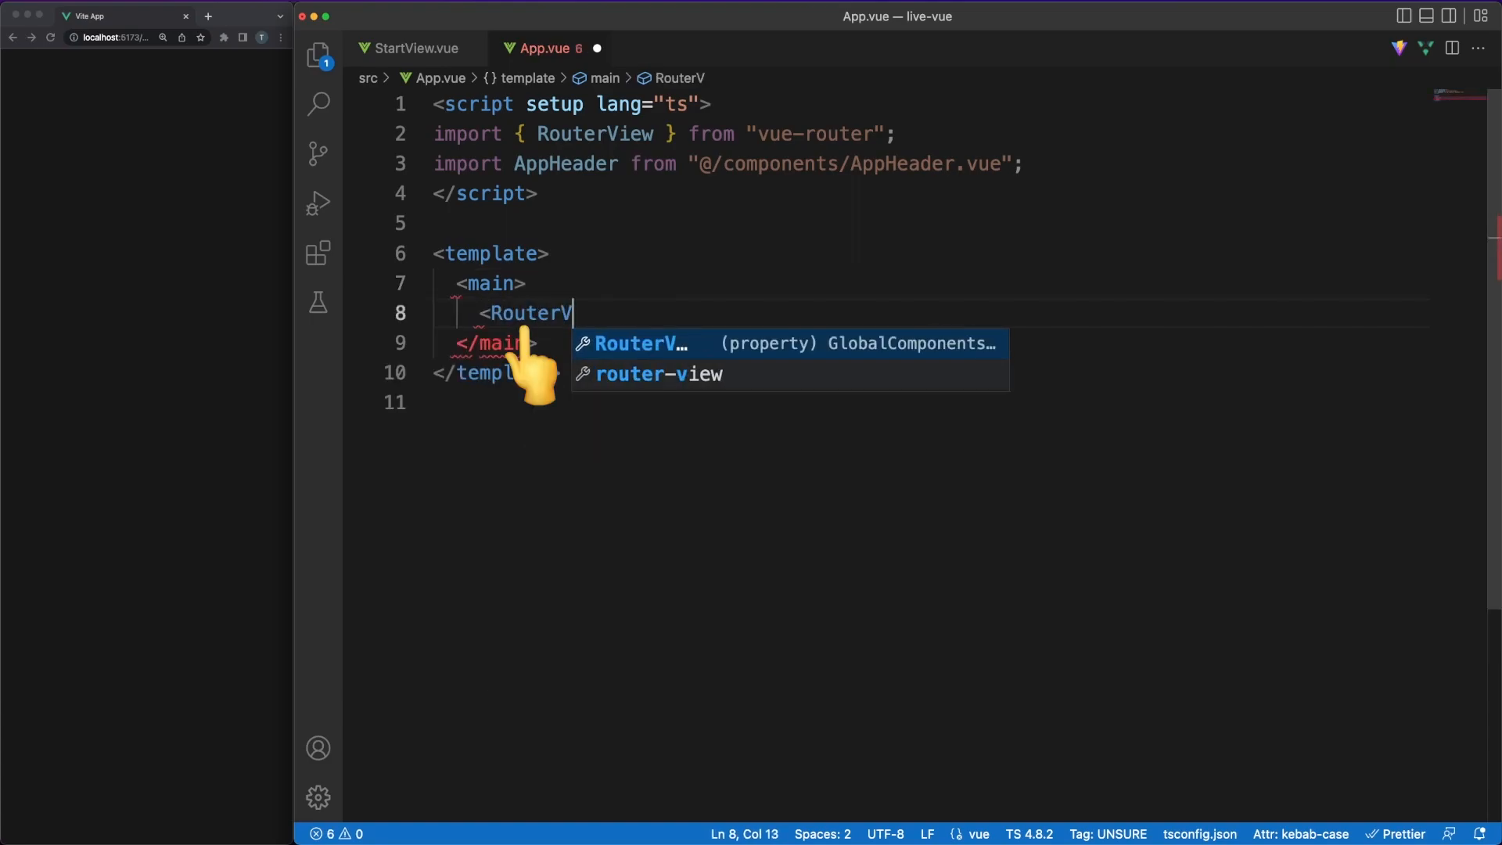
key("Tab")
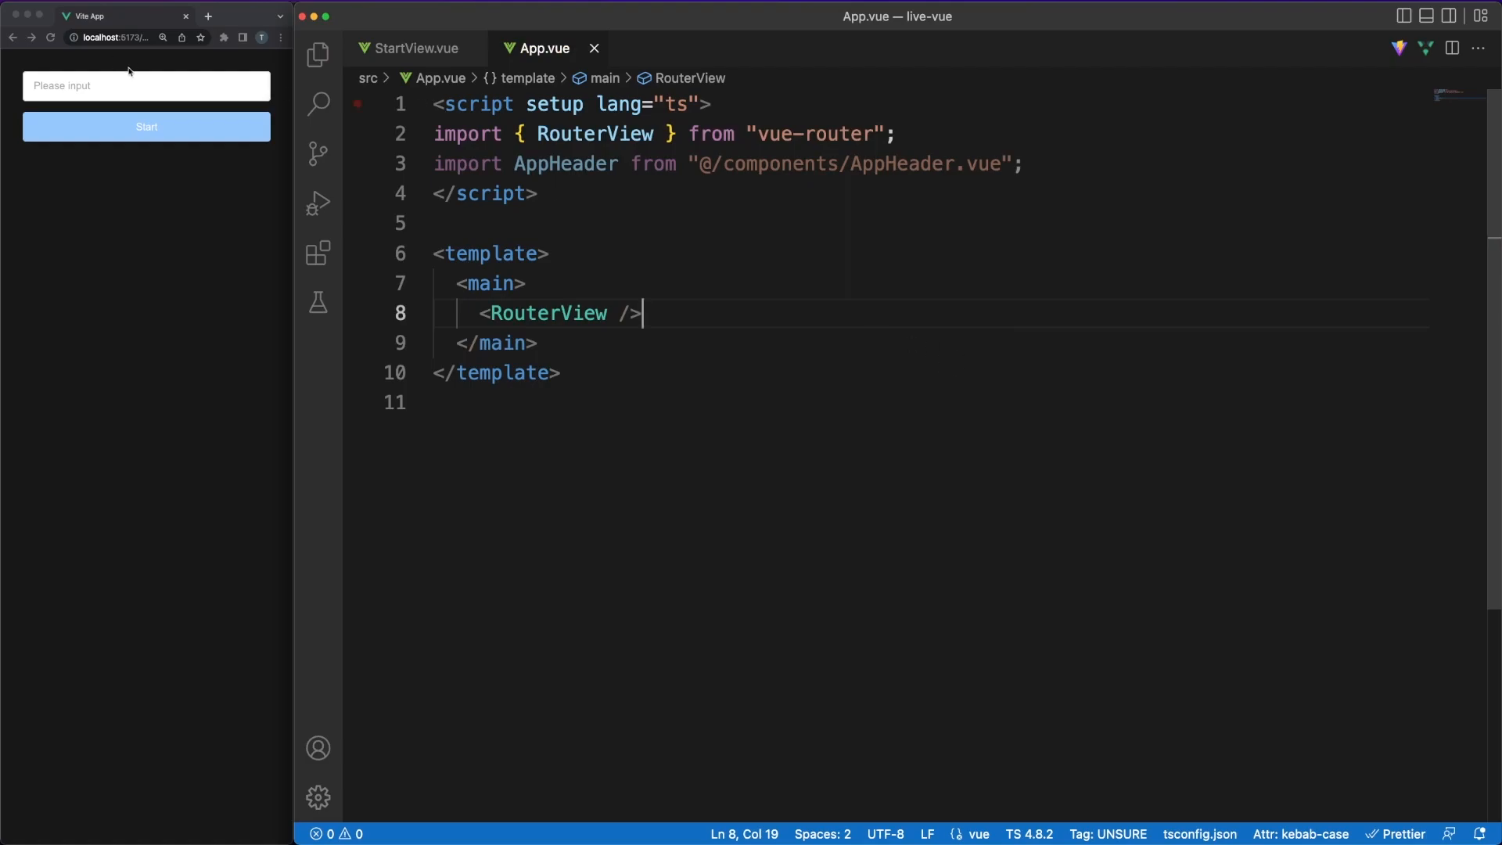
- Check index.html via Quick Open, then return to App.vue
type("index")
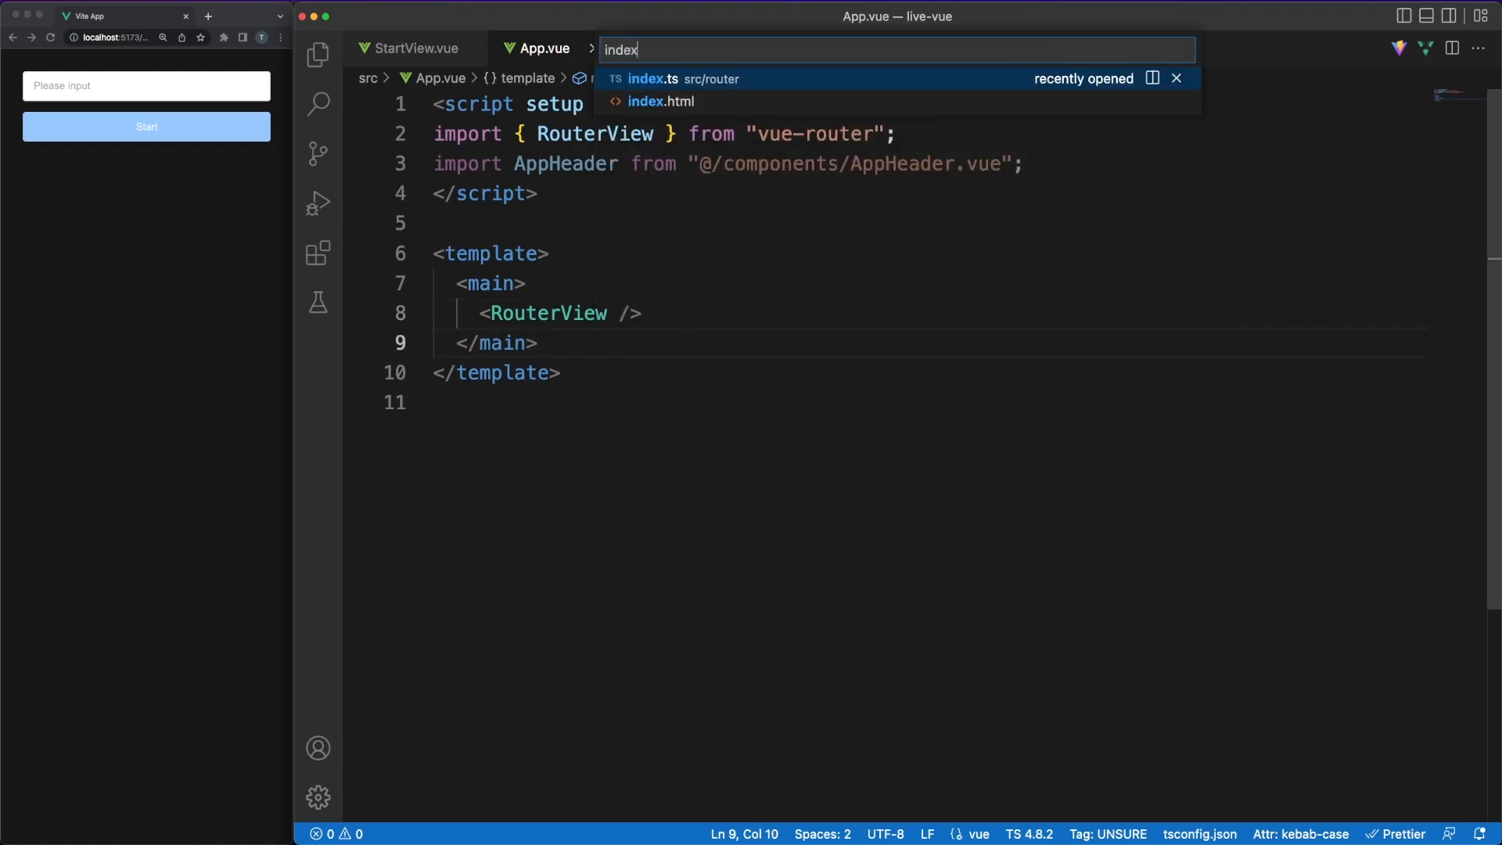
left_click(658, 101)
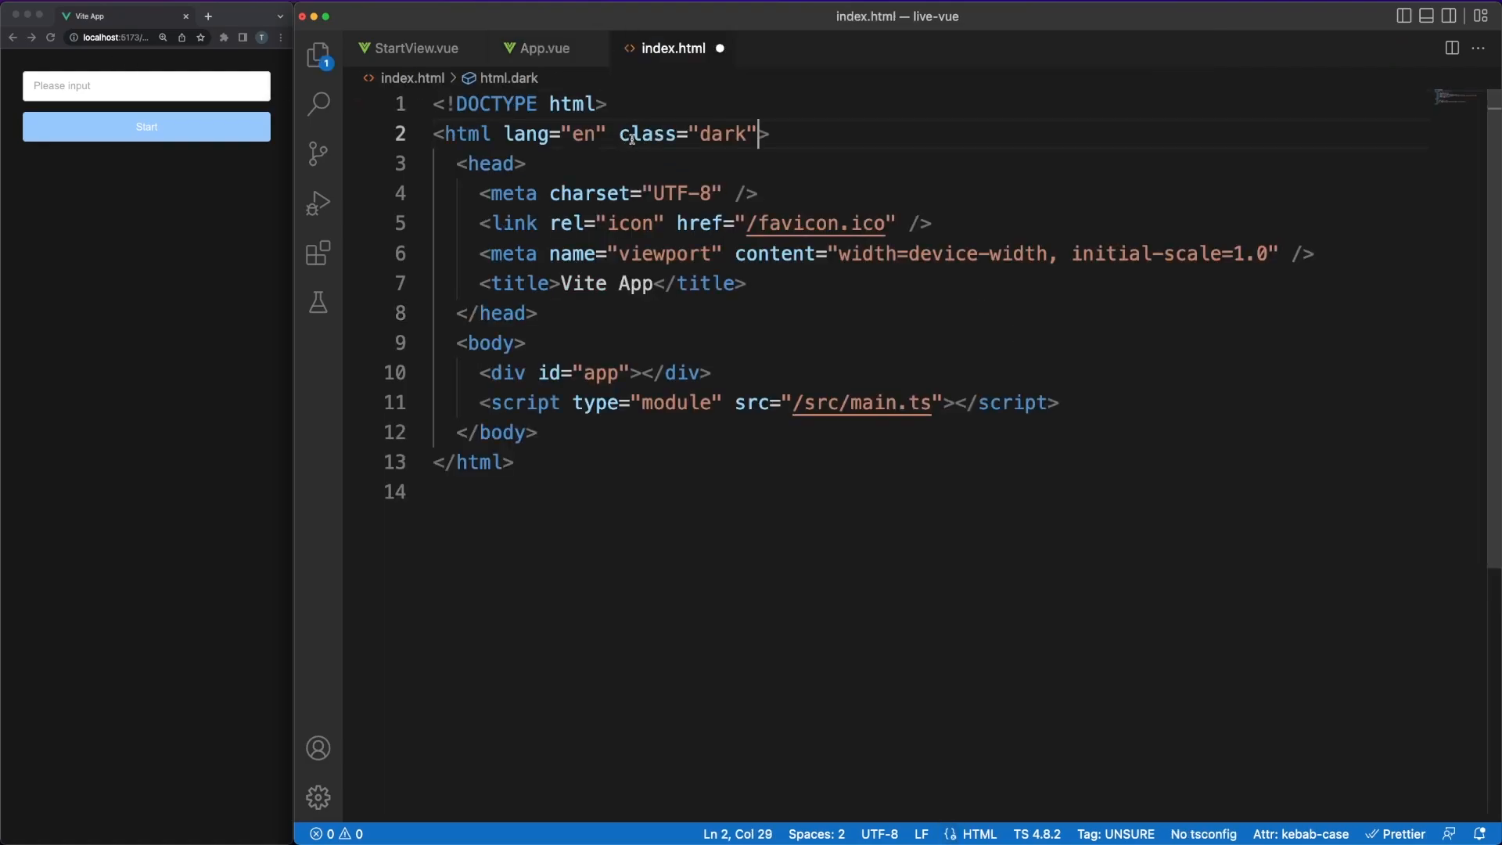
left_click(543, 48)
type("App")
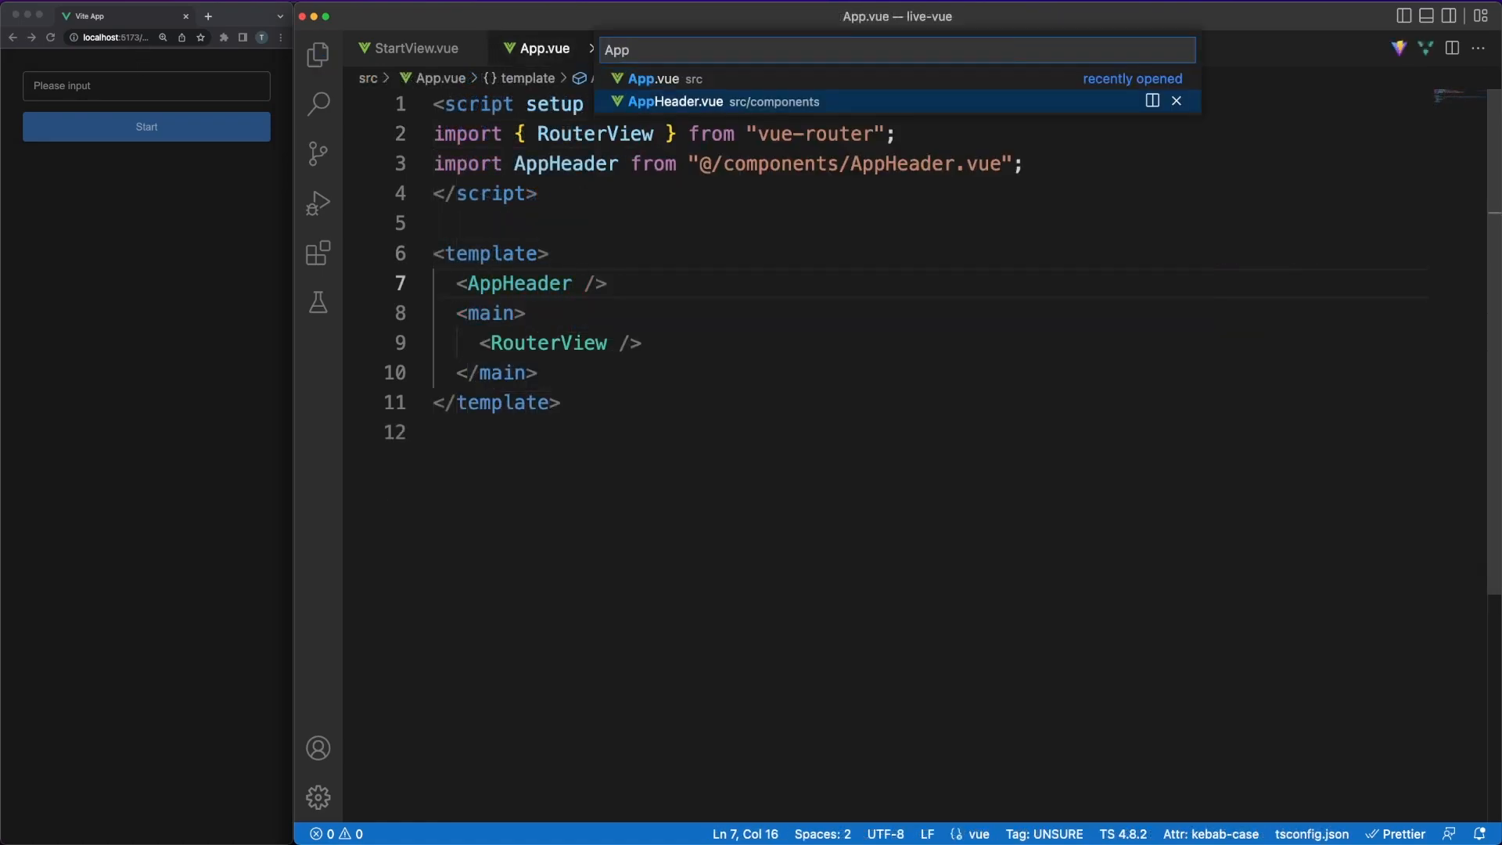
- In AppHeader.vue add header.main with a click-triggered el-dropdown and its dropdown template slot
left_click(676, 102)
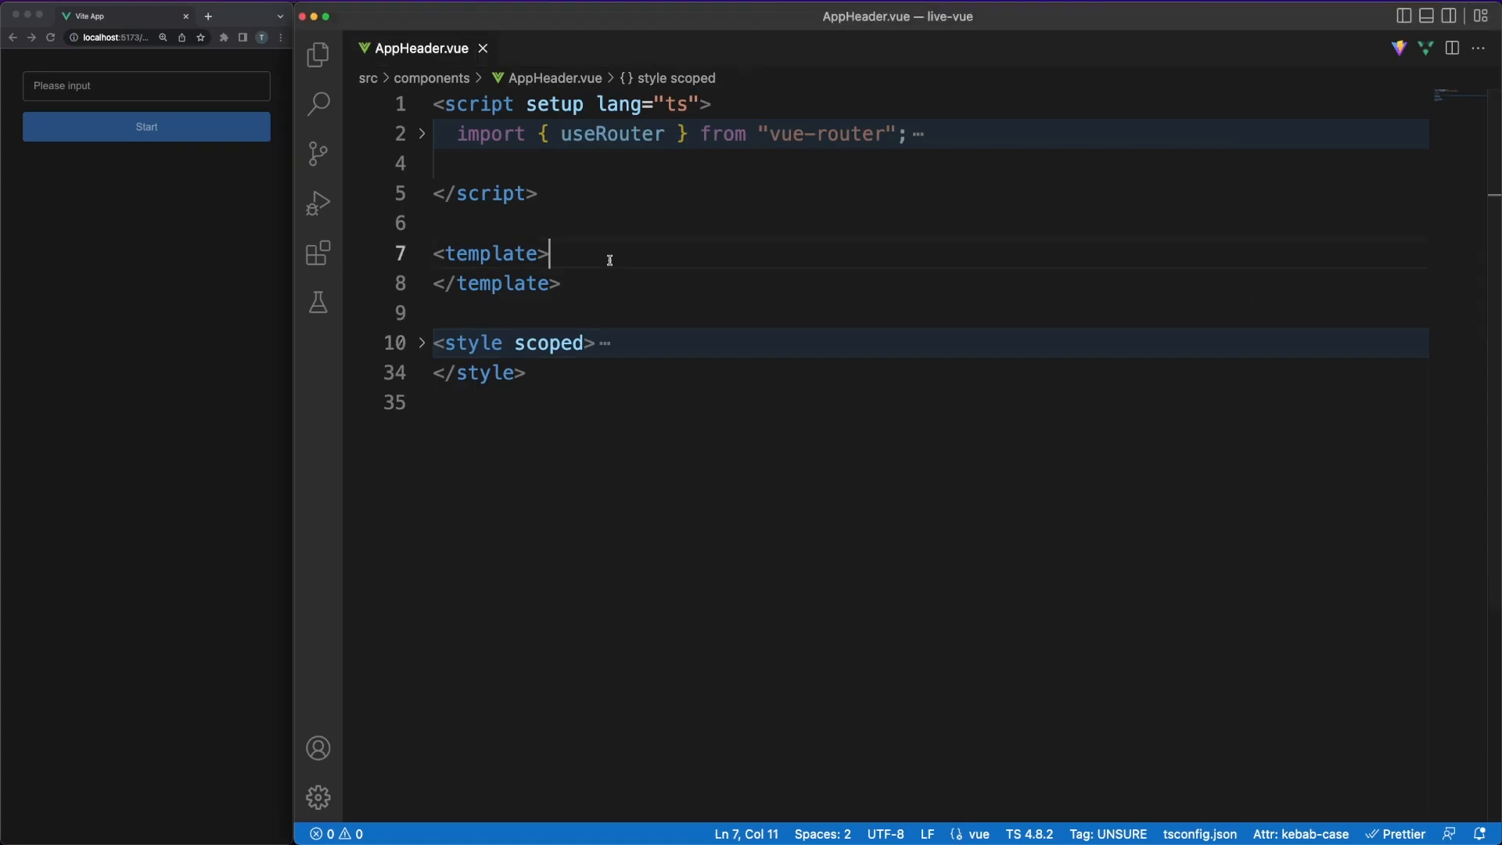
type("<header")
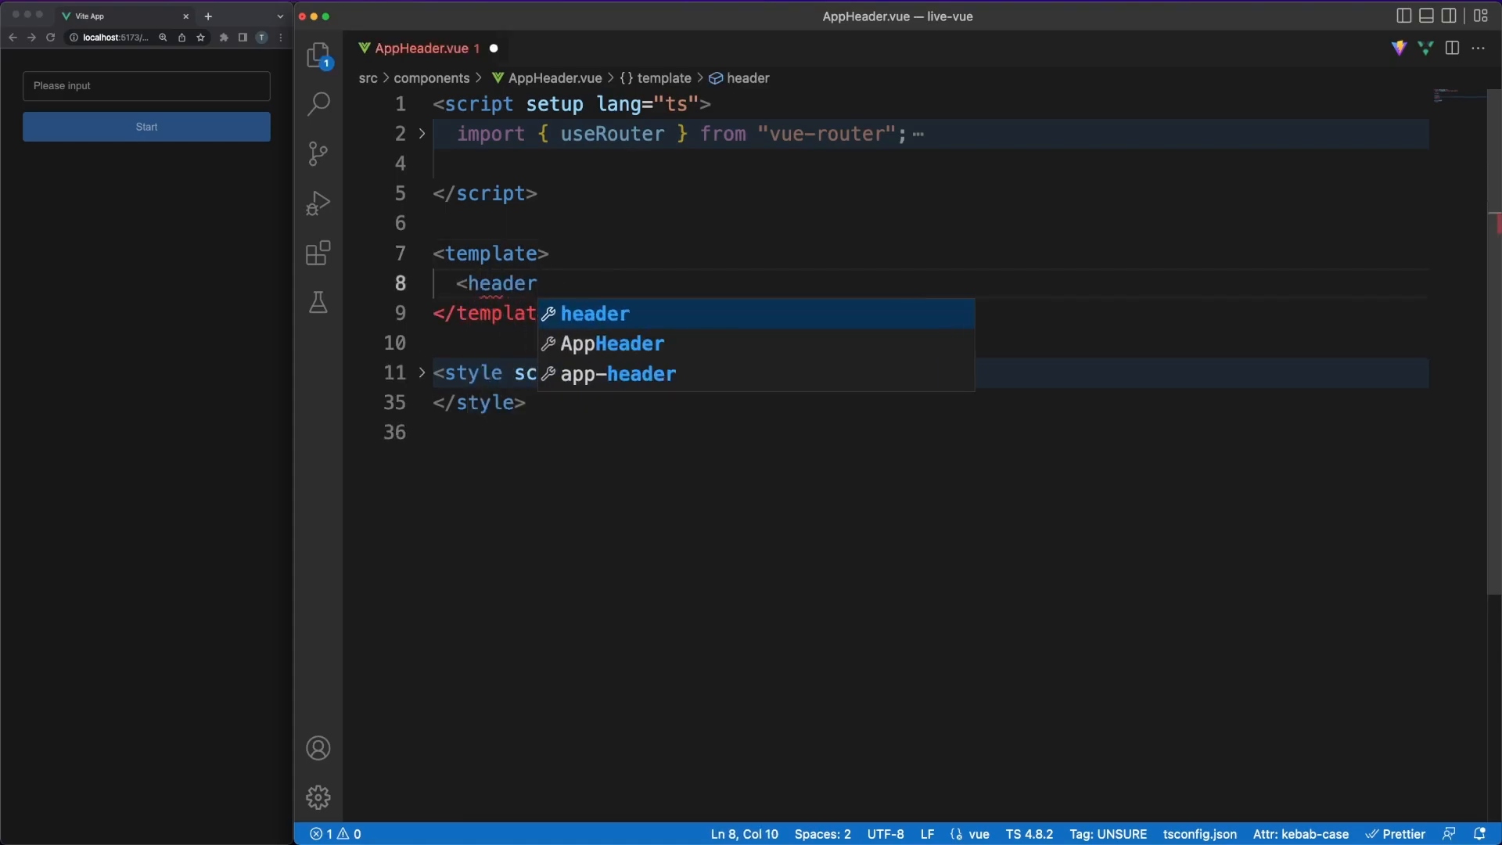
type("class=\"main\">")
type("<")
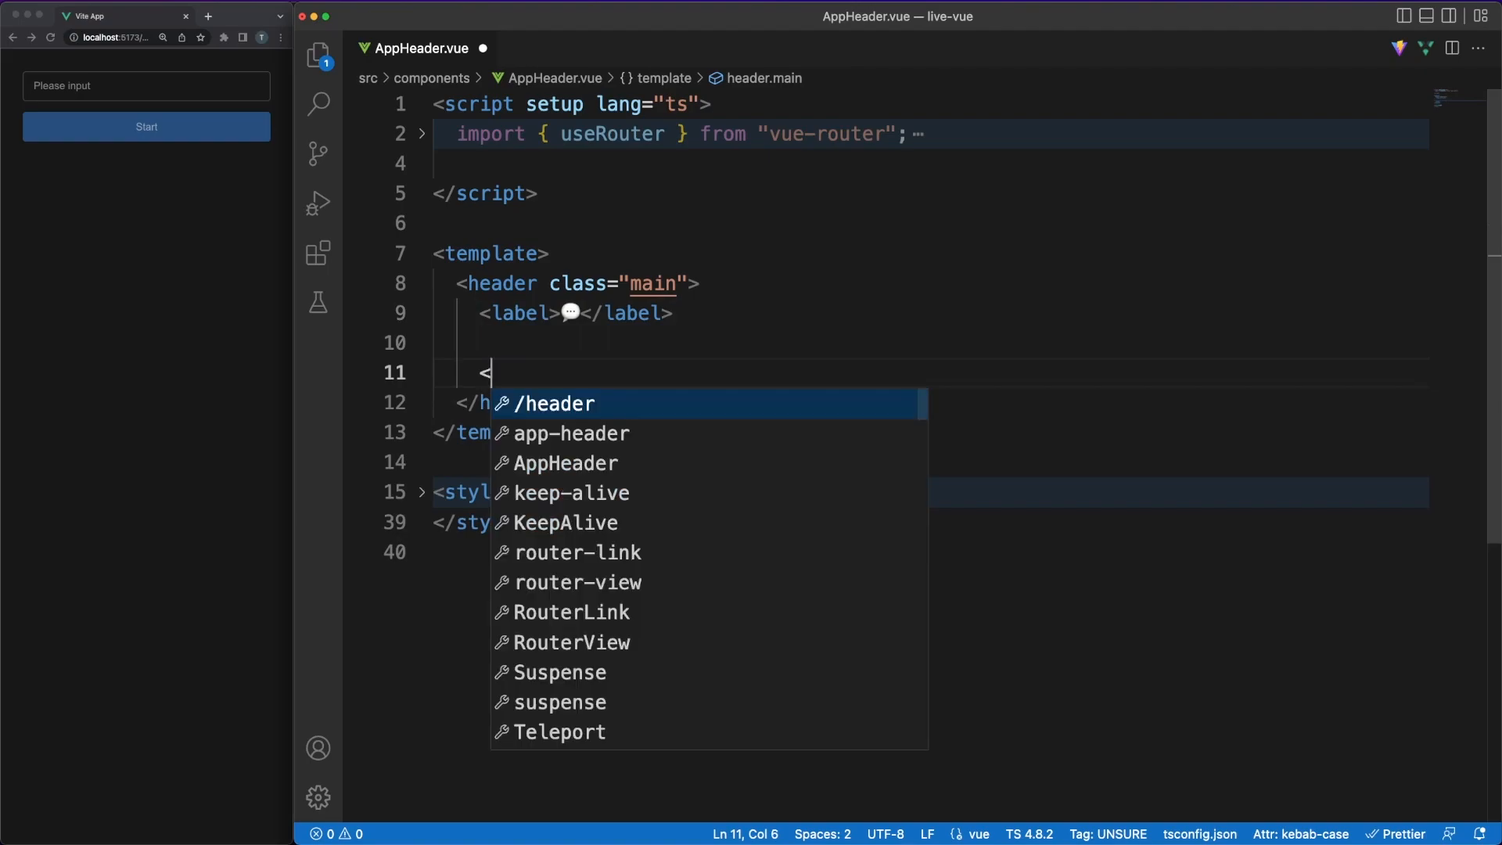
type("el-dropdown")
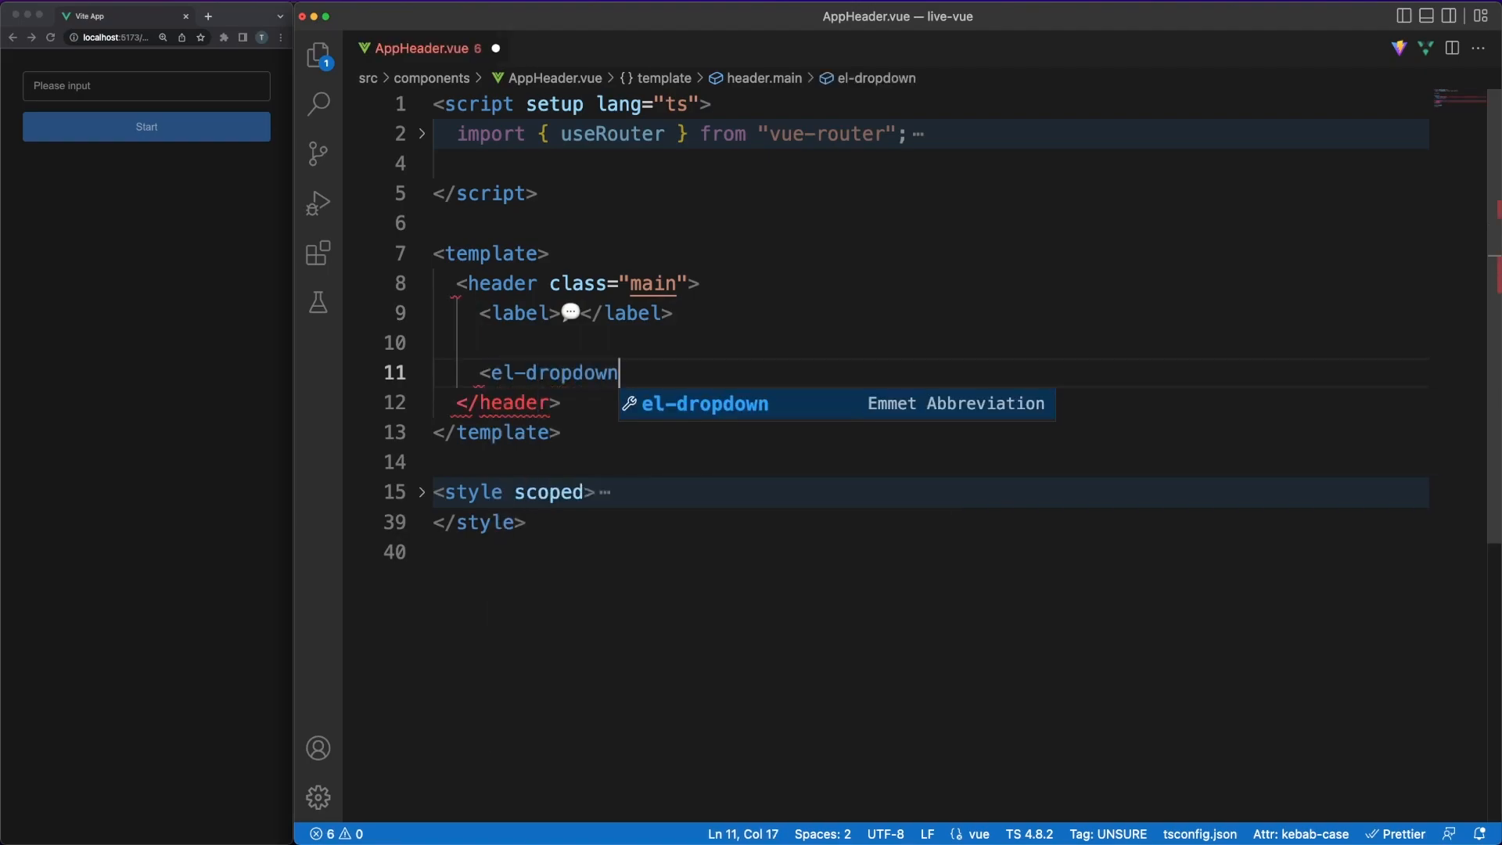
type("trigger=\"c\"")
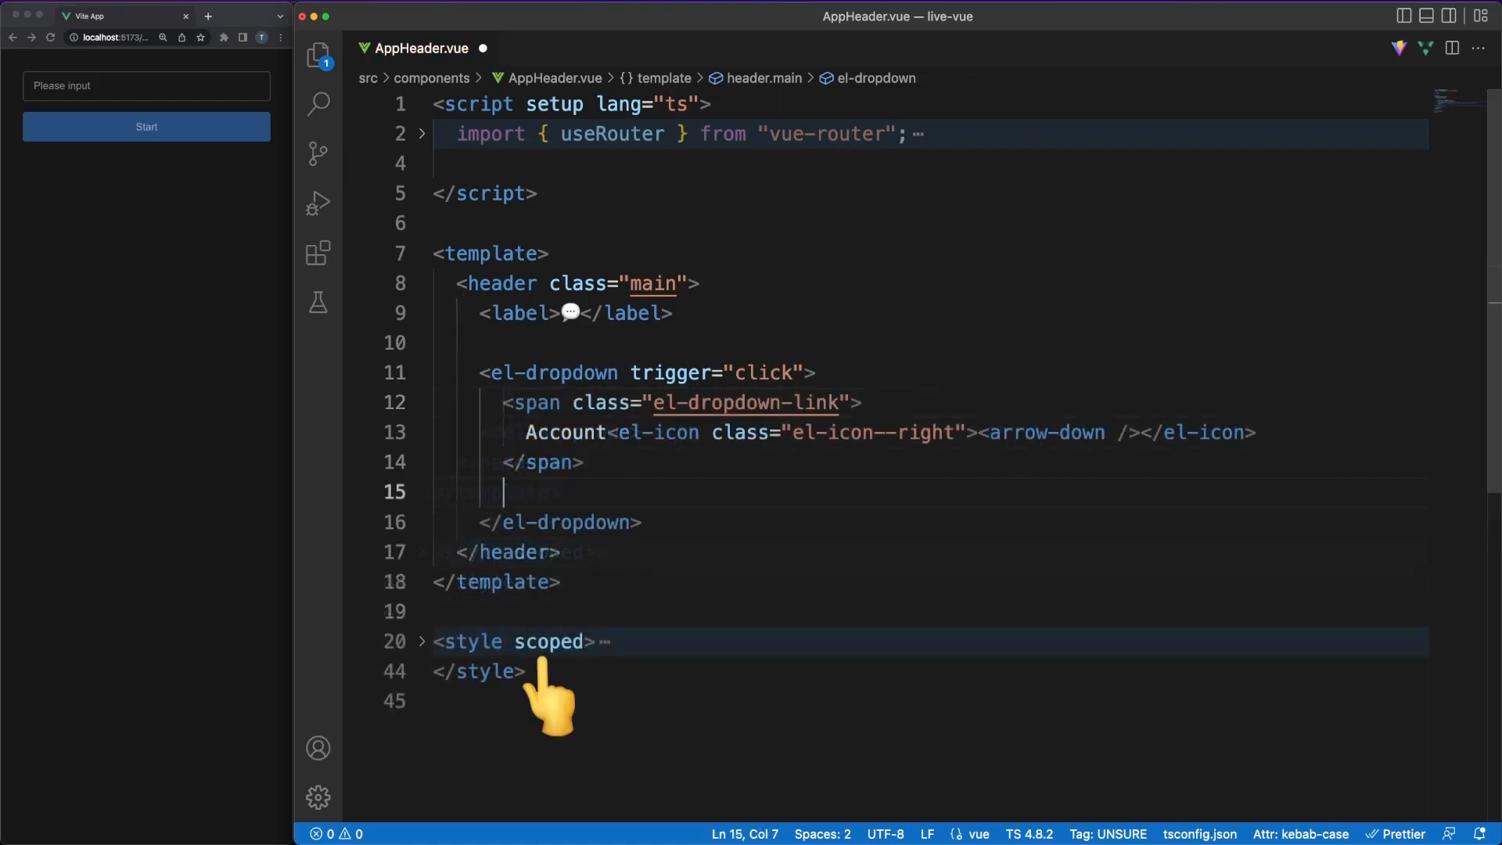
type("<template #dropdown>")
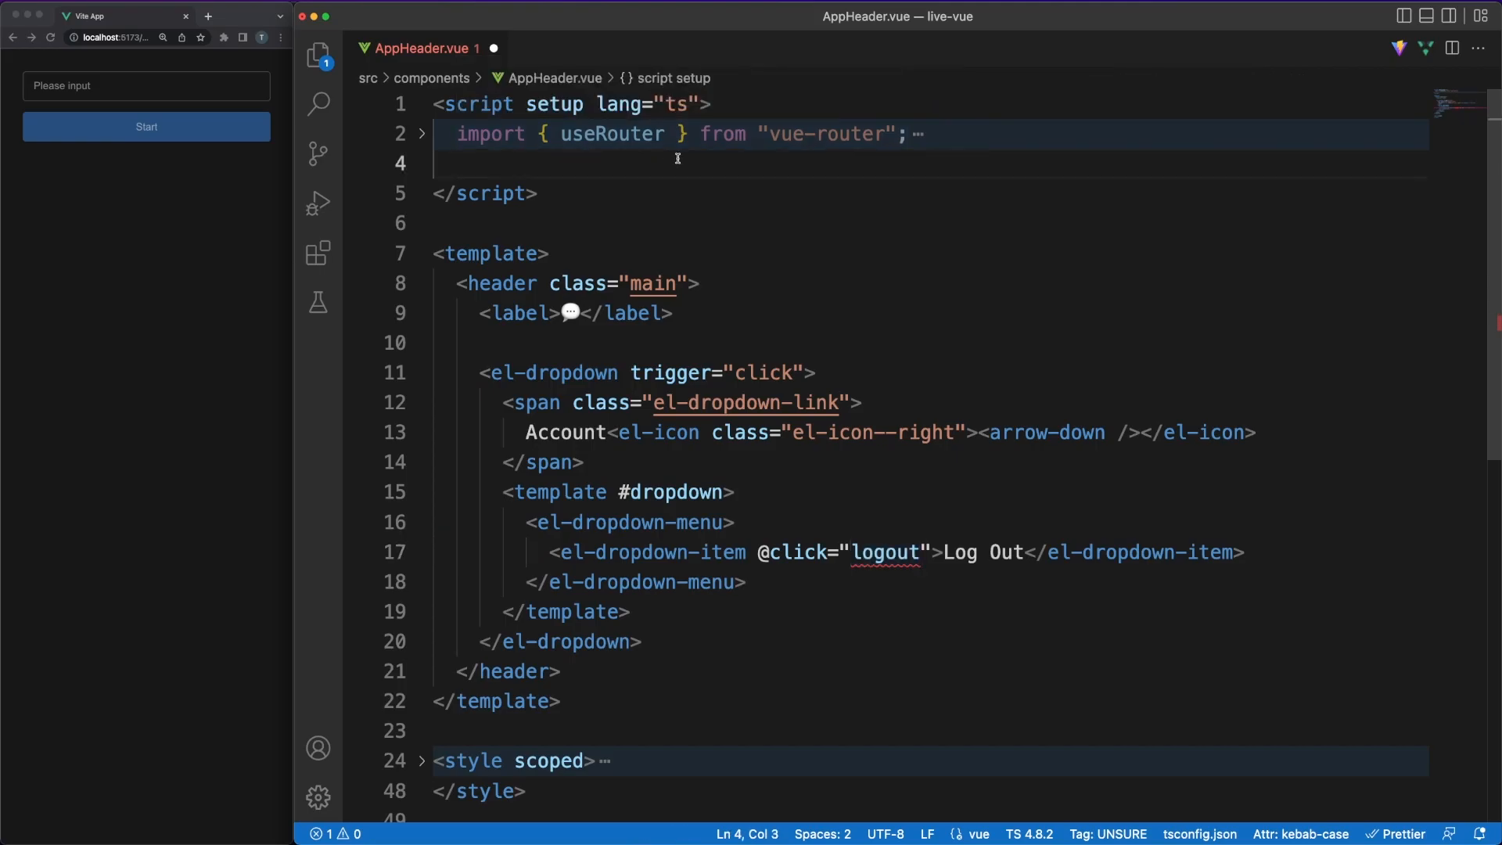
- Add member store, router and logout to /start; show dropdown only if member.isAuthenticated
key("enter")
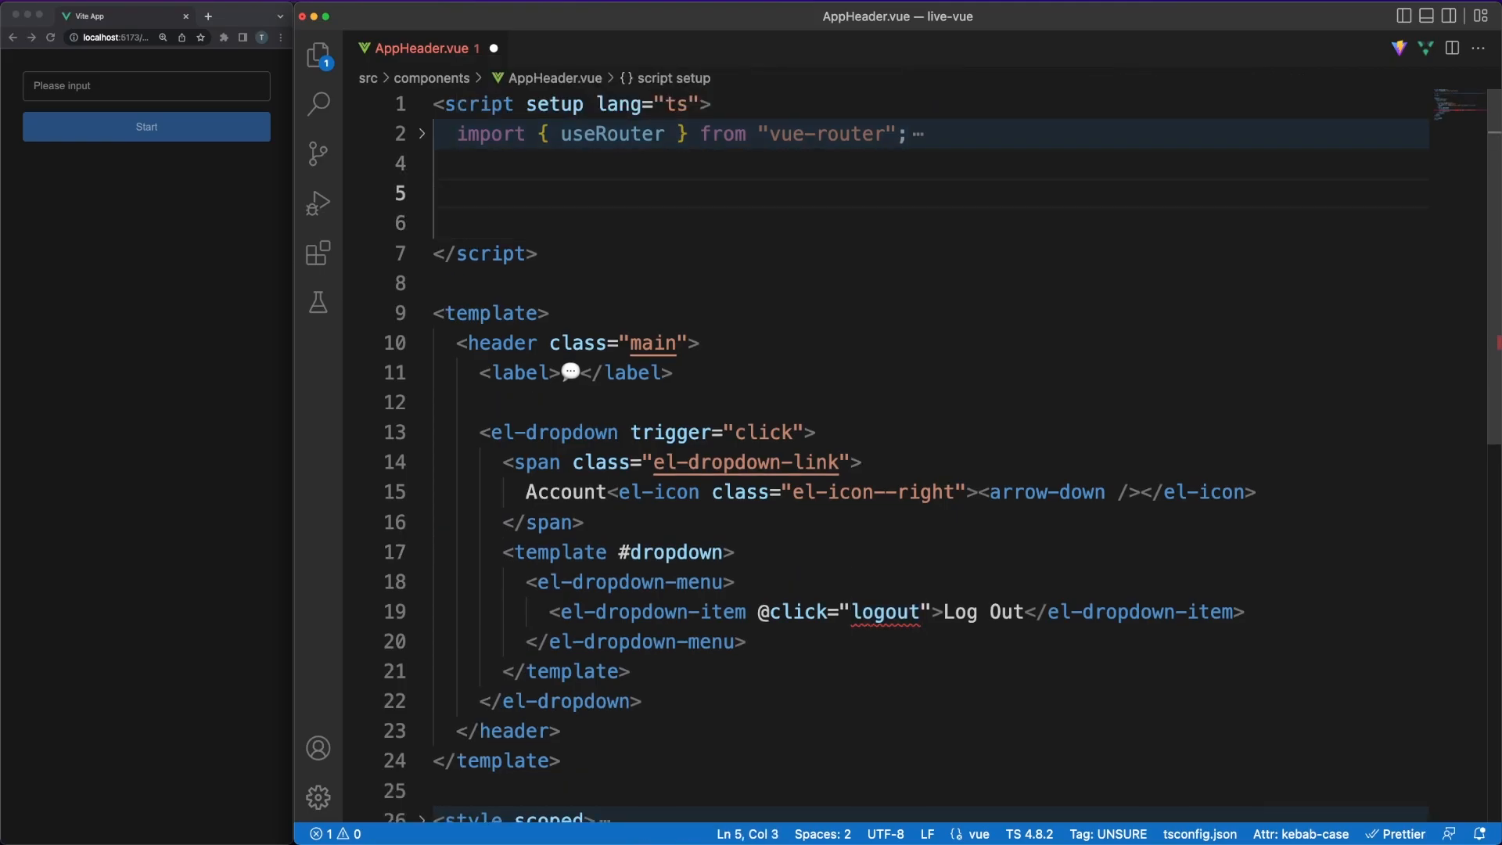
type("const")
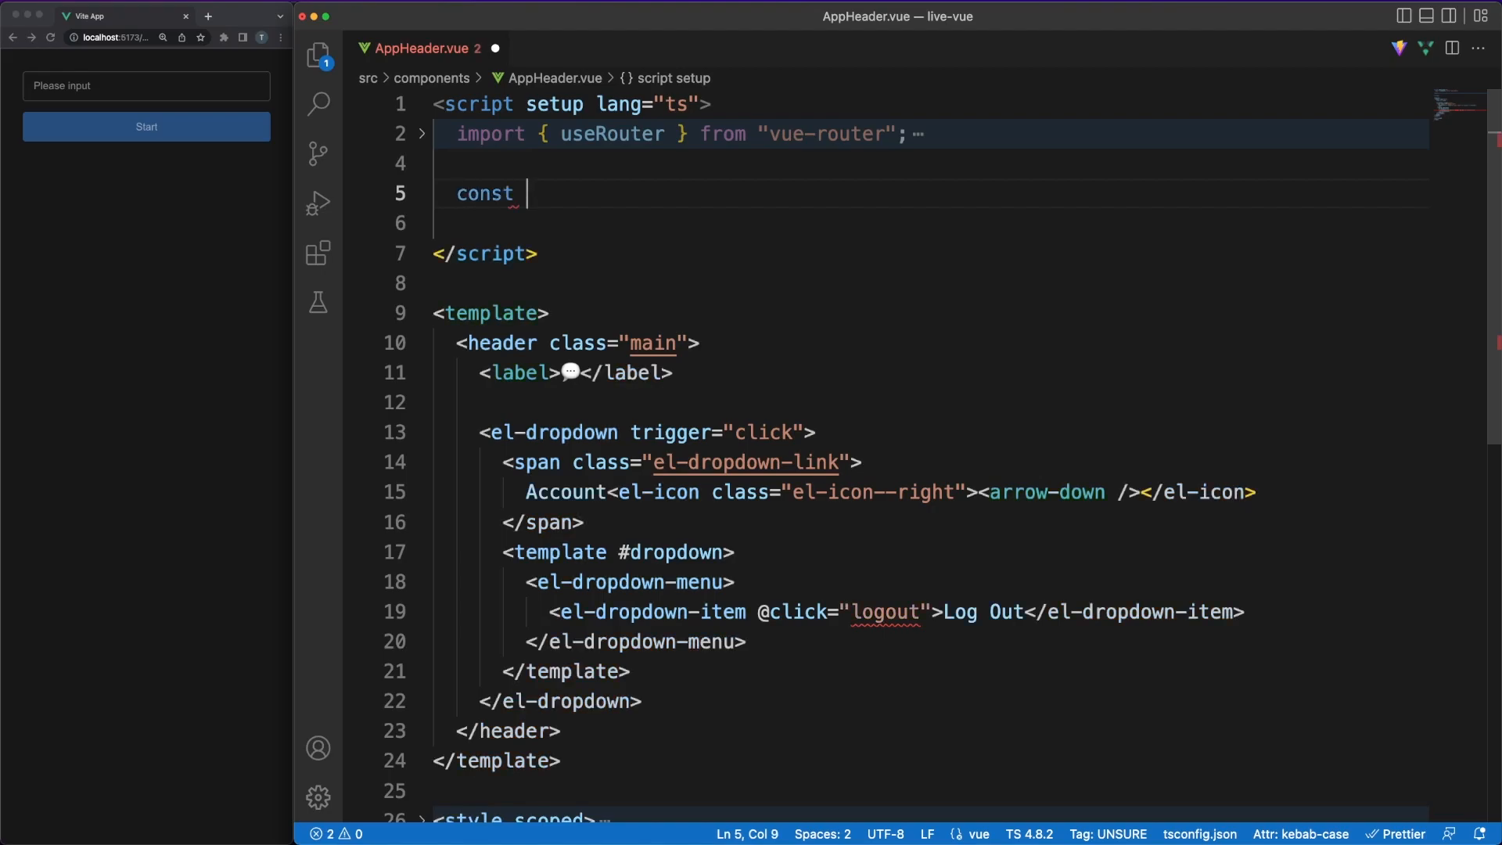
type("member = useMemberStore()")
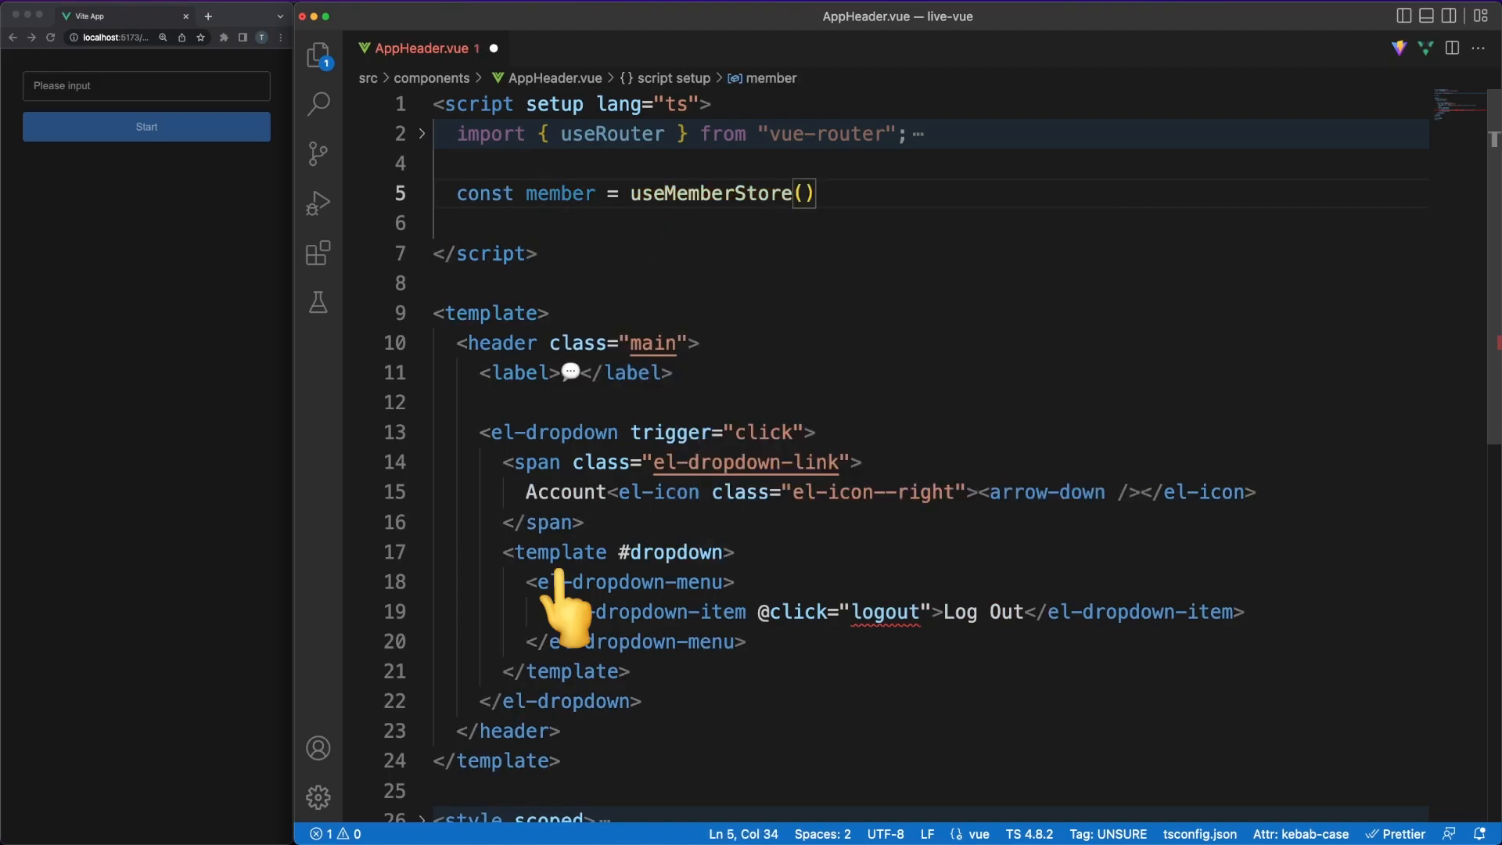
type("const router = useRouter();")
type("member.logOut")
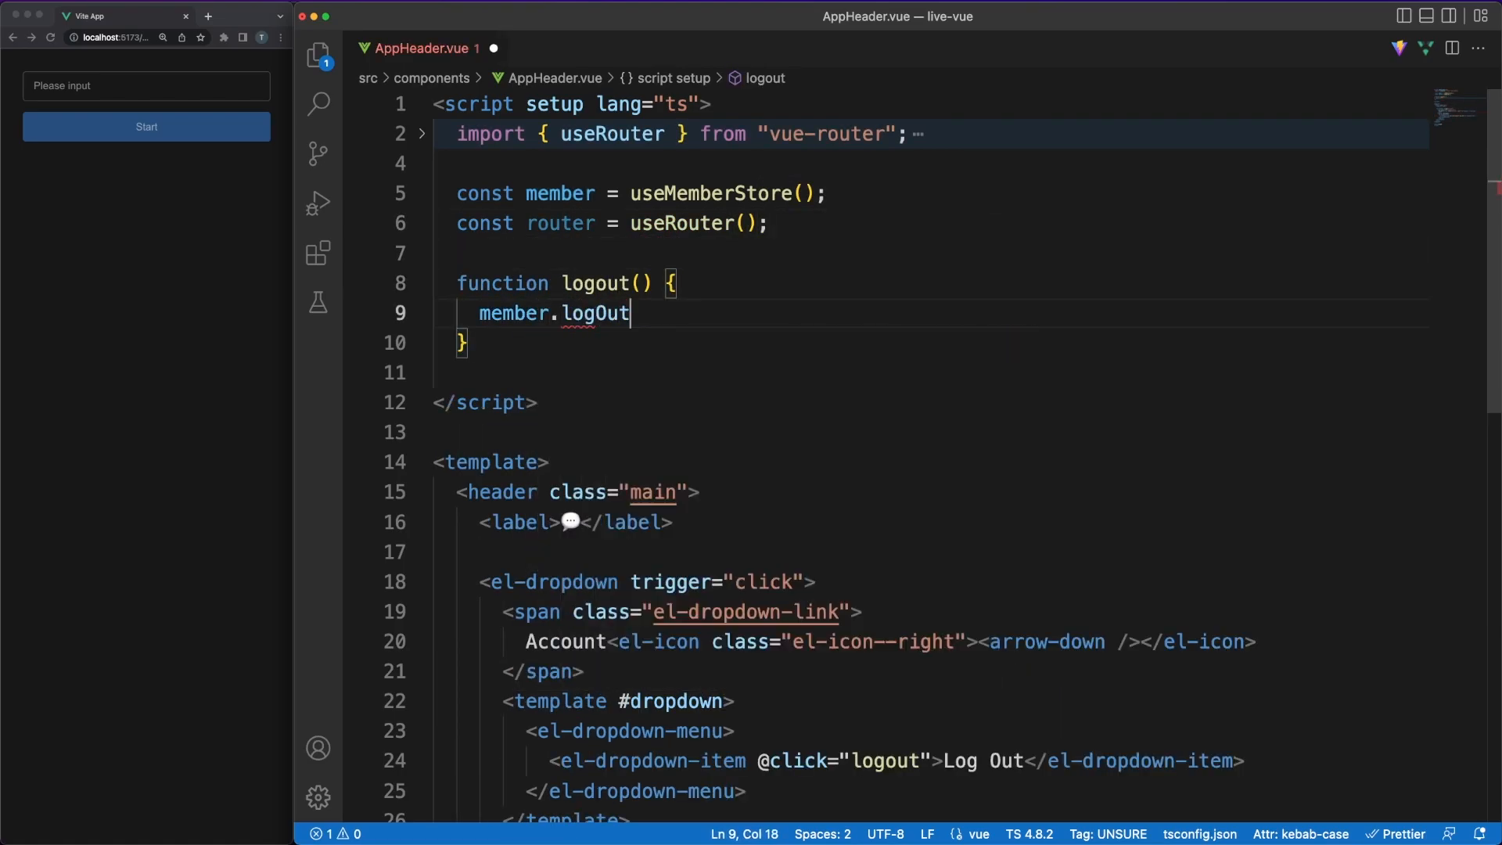
type("router.push(\"/start\");")
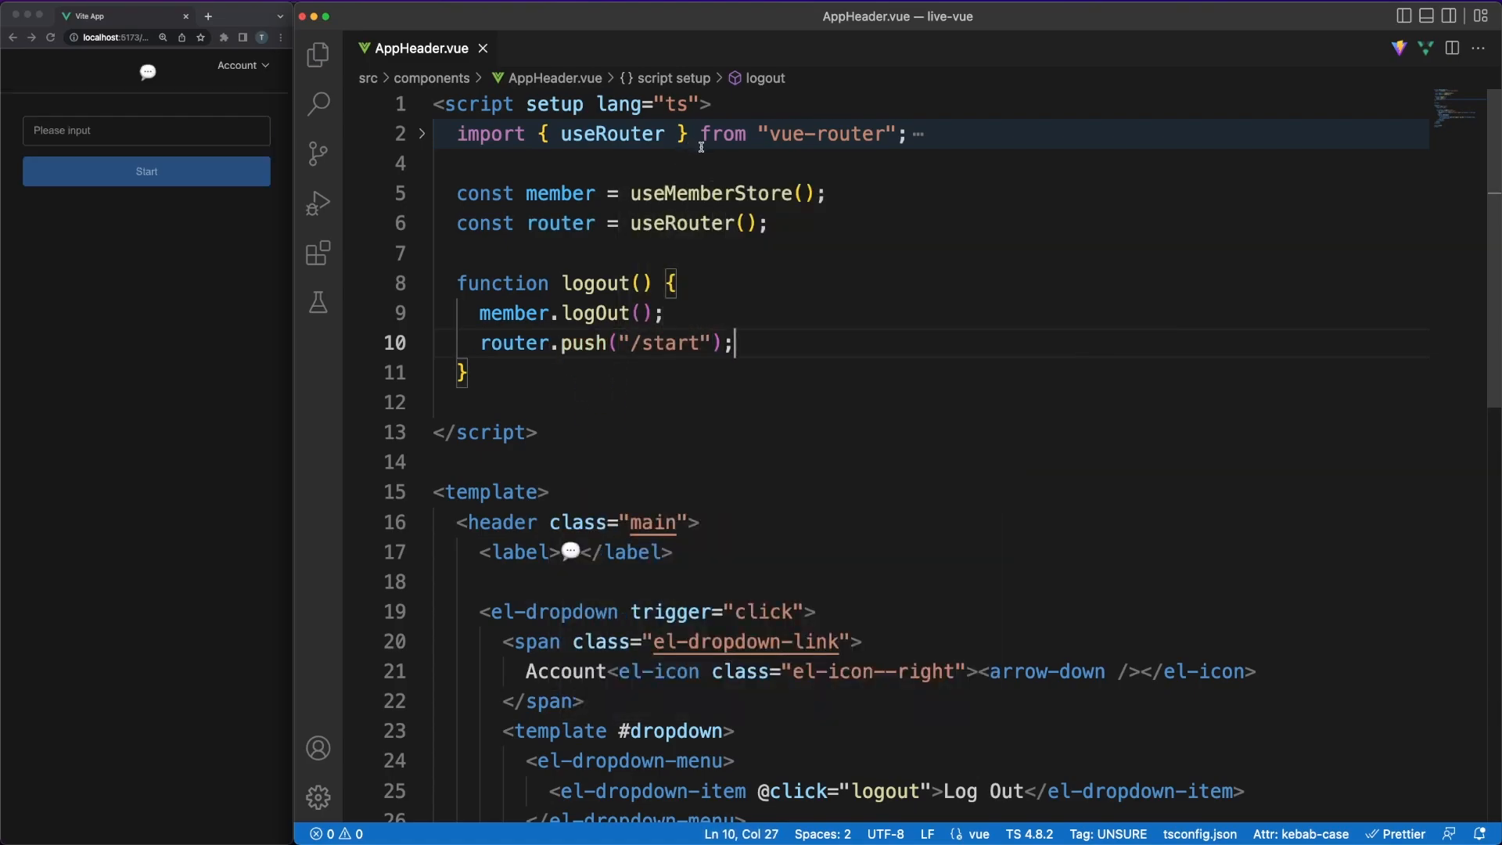
type("v-if=\"\"")
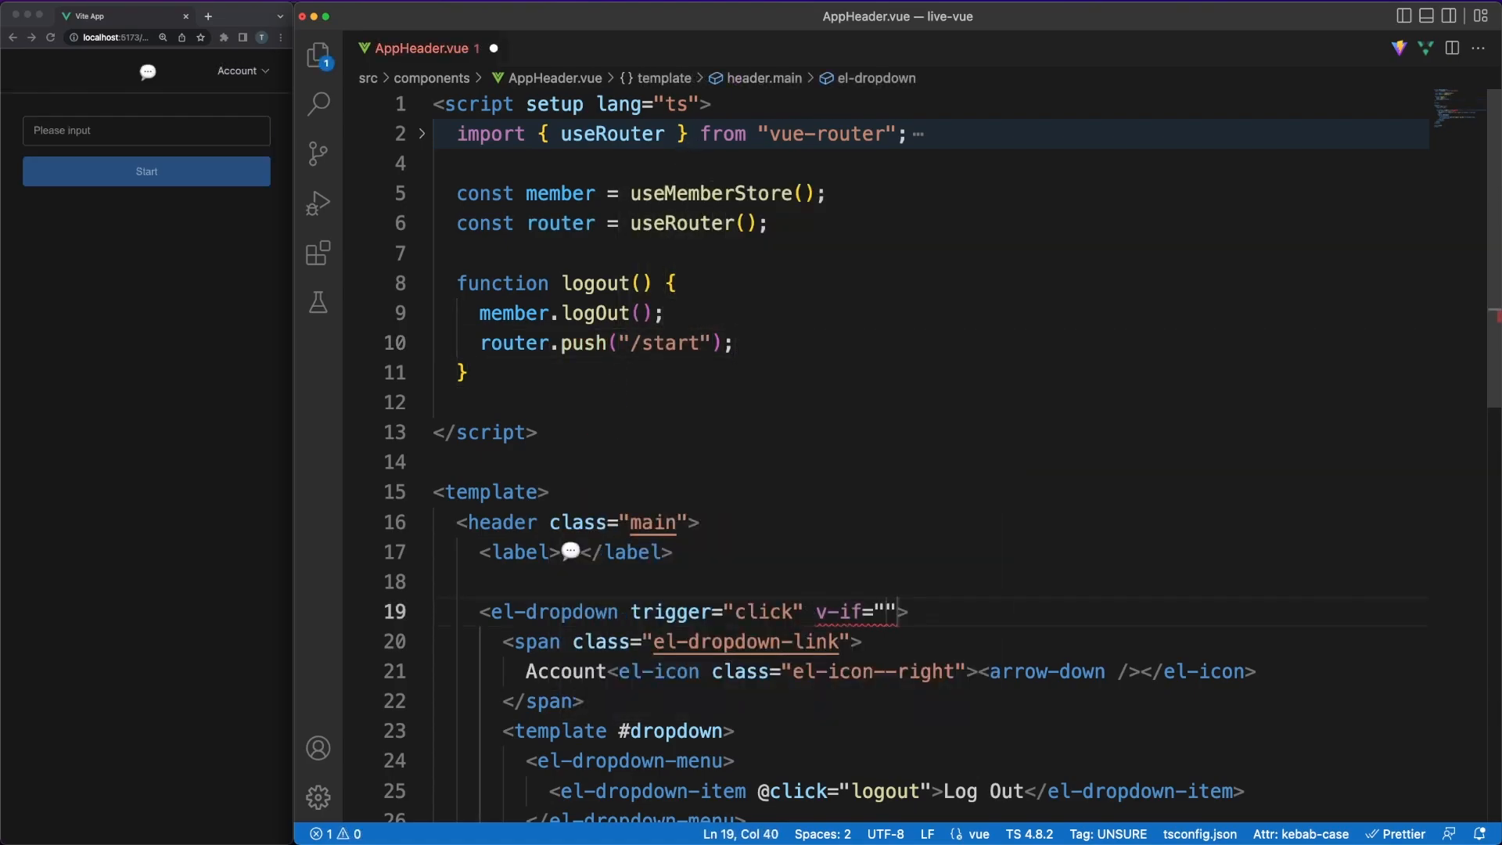
type("member.au")
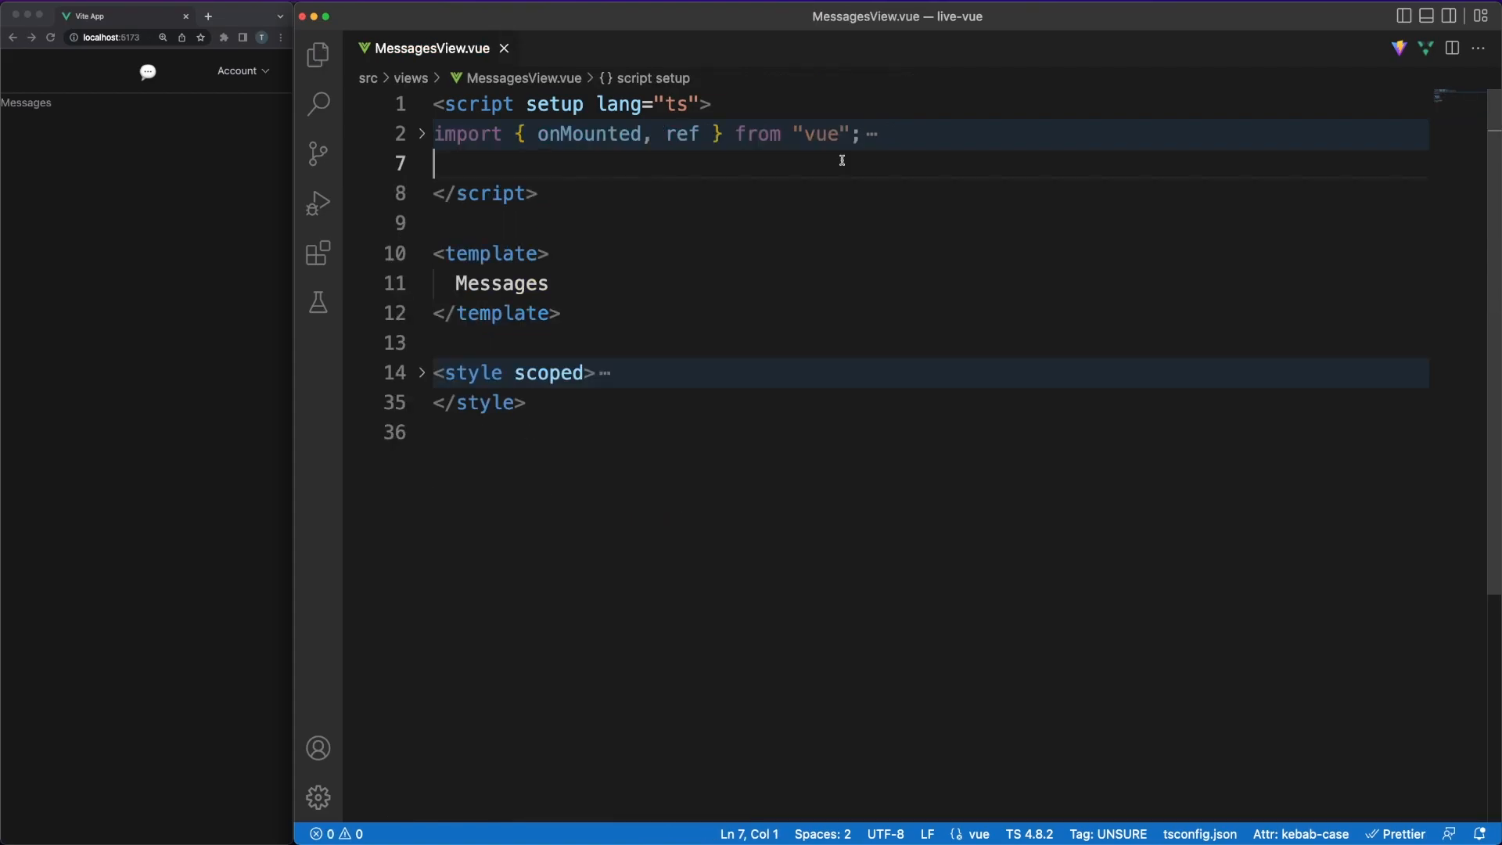
- Add a chats ref typed ChatDto[] and fill it via ChatService.getChatList on mount
type("const chats = ref(")
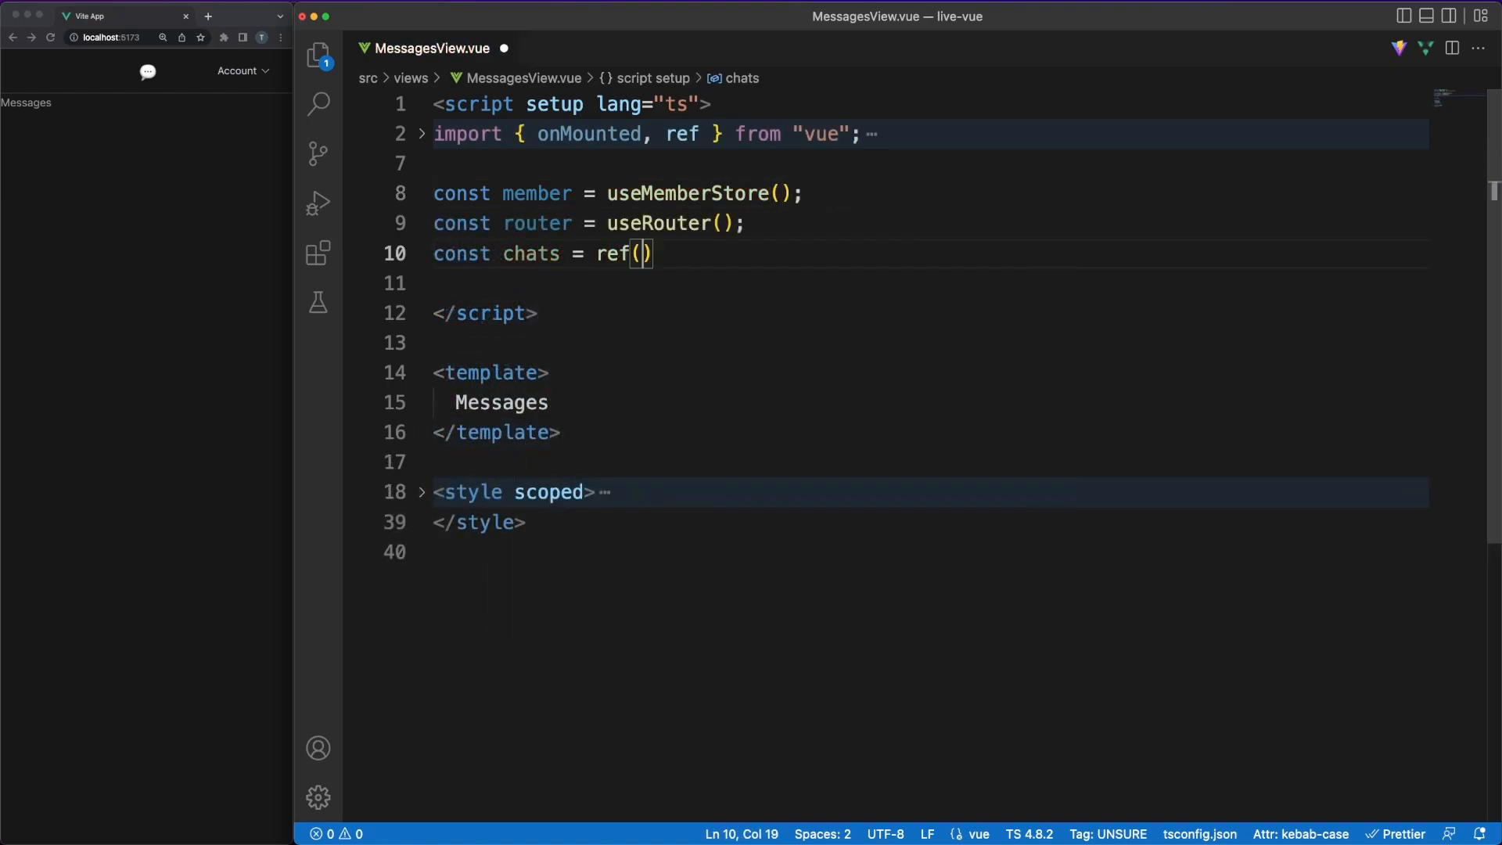
type("[] as ChatDto")
type("onMounted(async ")
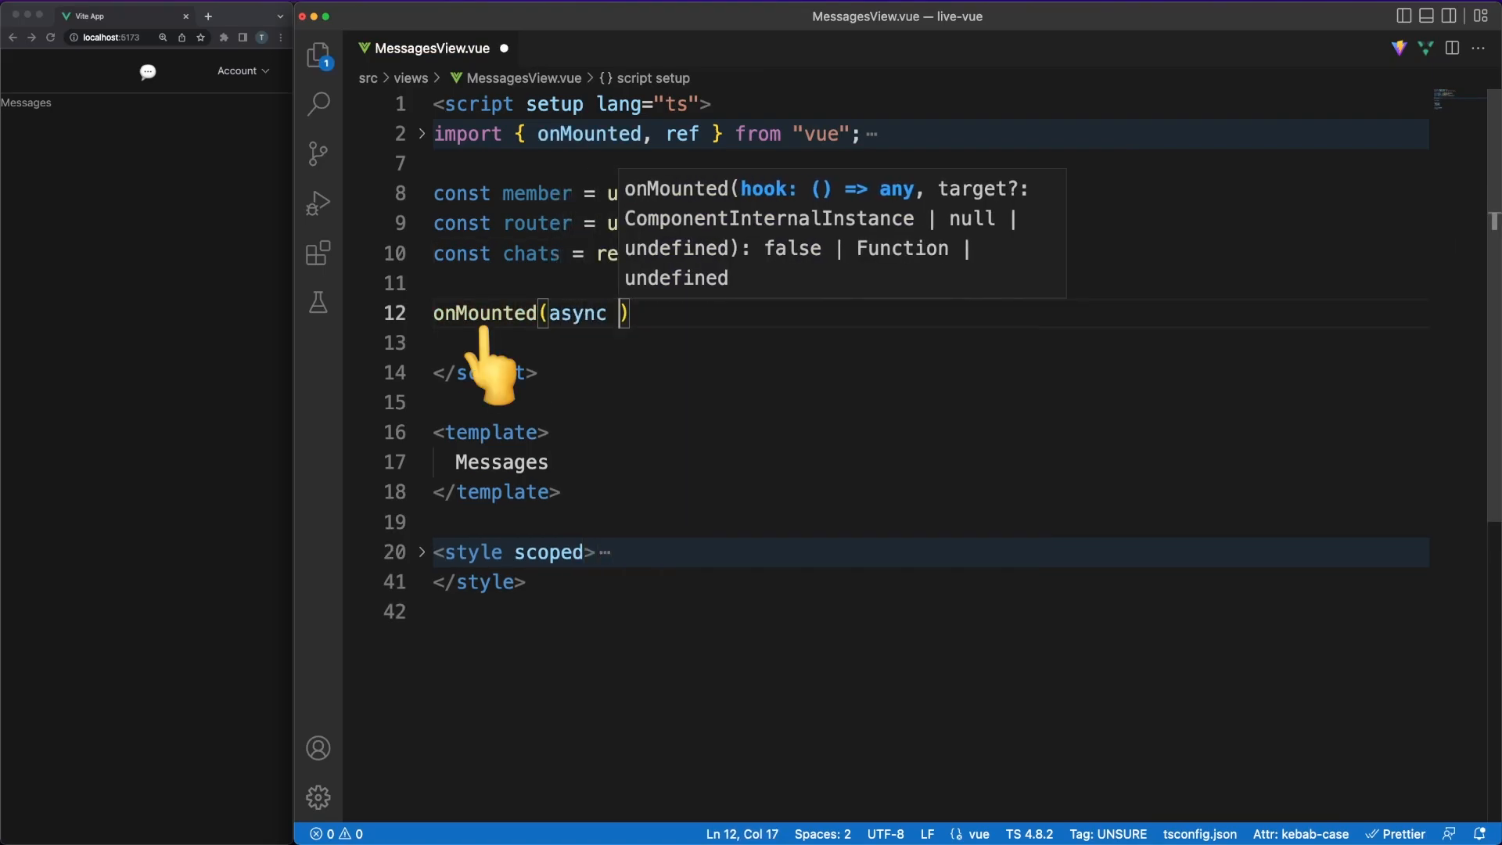
type("Chat")
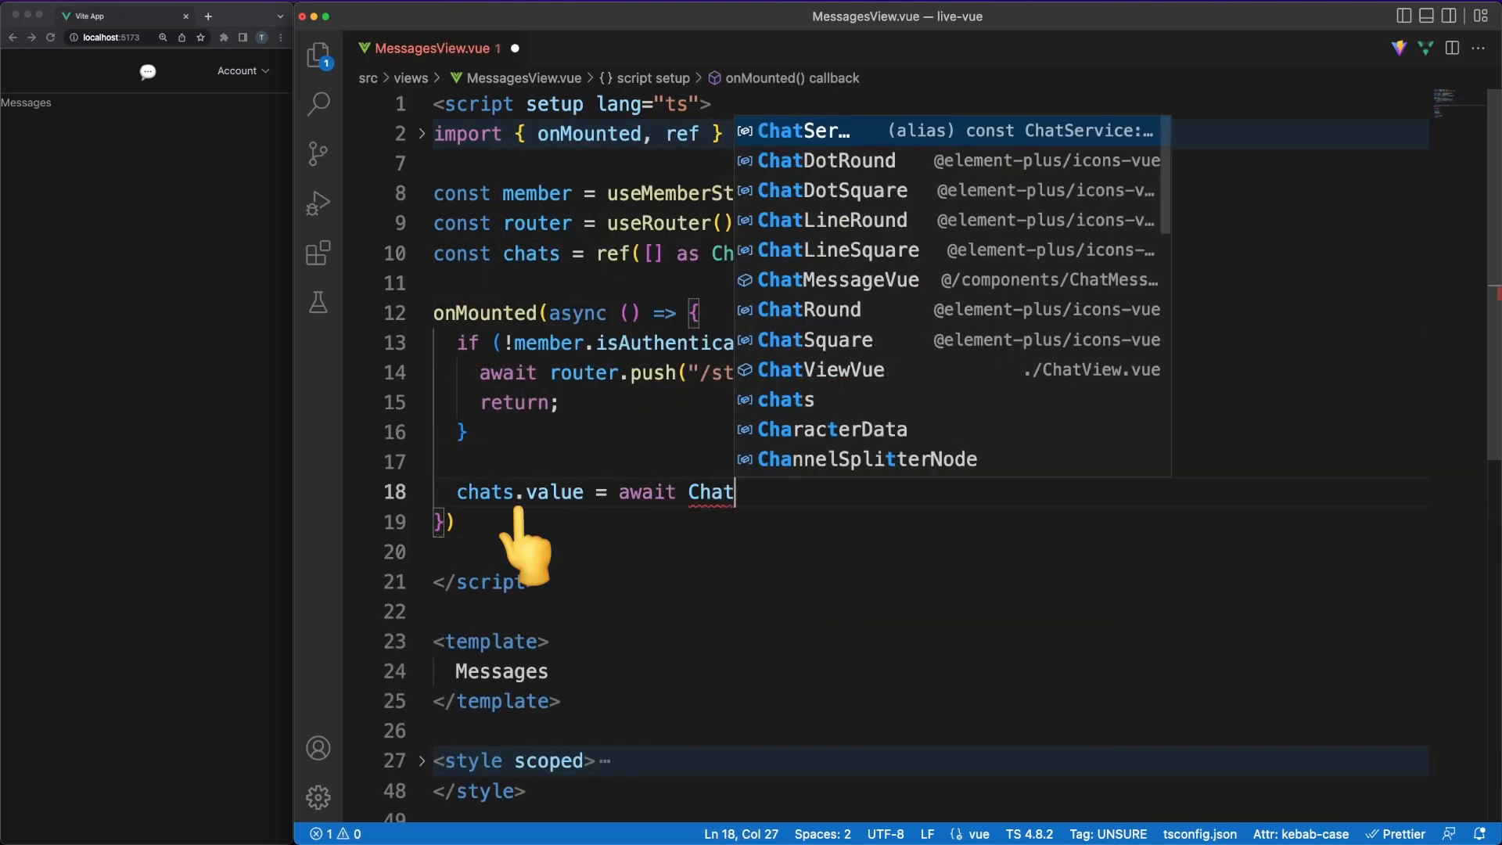
type("Service.getChatList();")
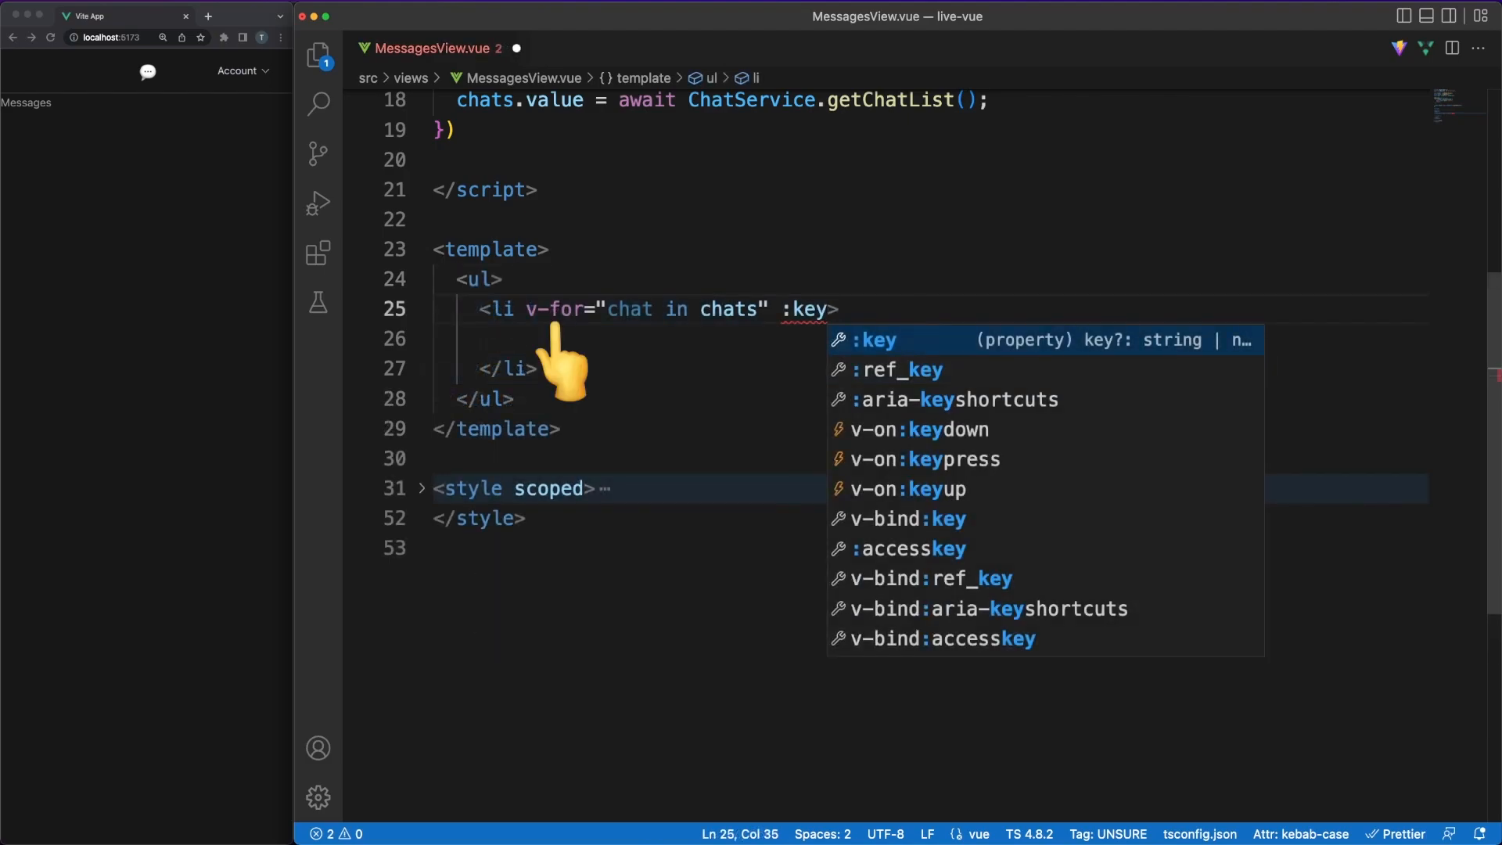
- Key each chat li by chat.key and add a router-link to chat.key showing chat.title
type("=\"chat.key\"")
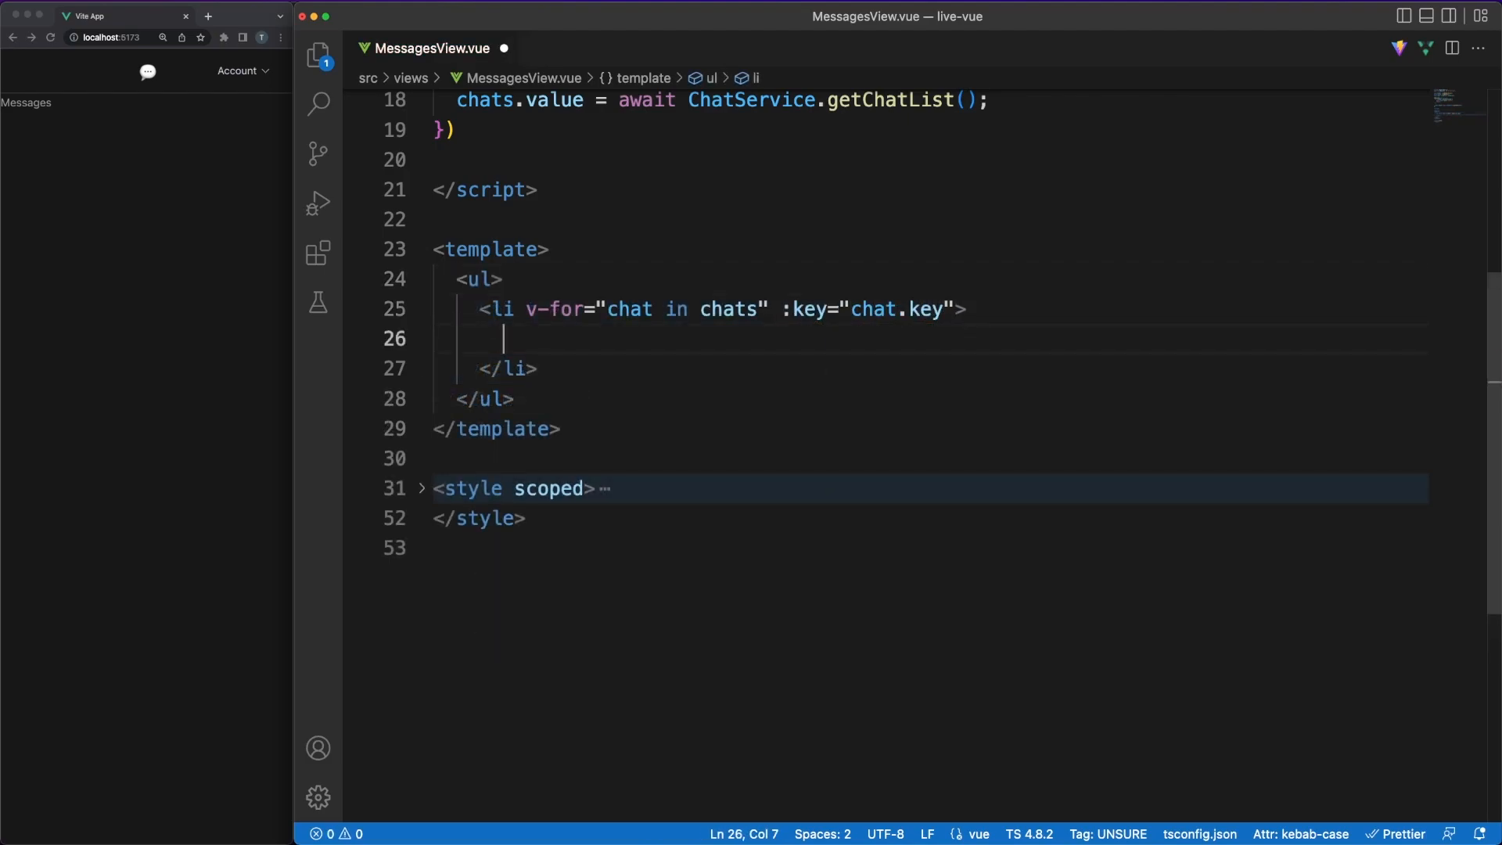
type("<router-link")
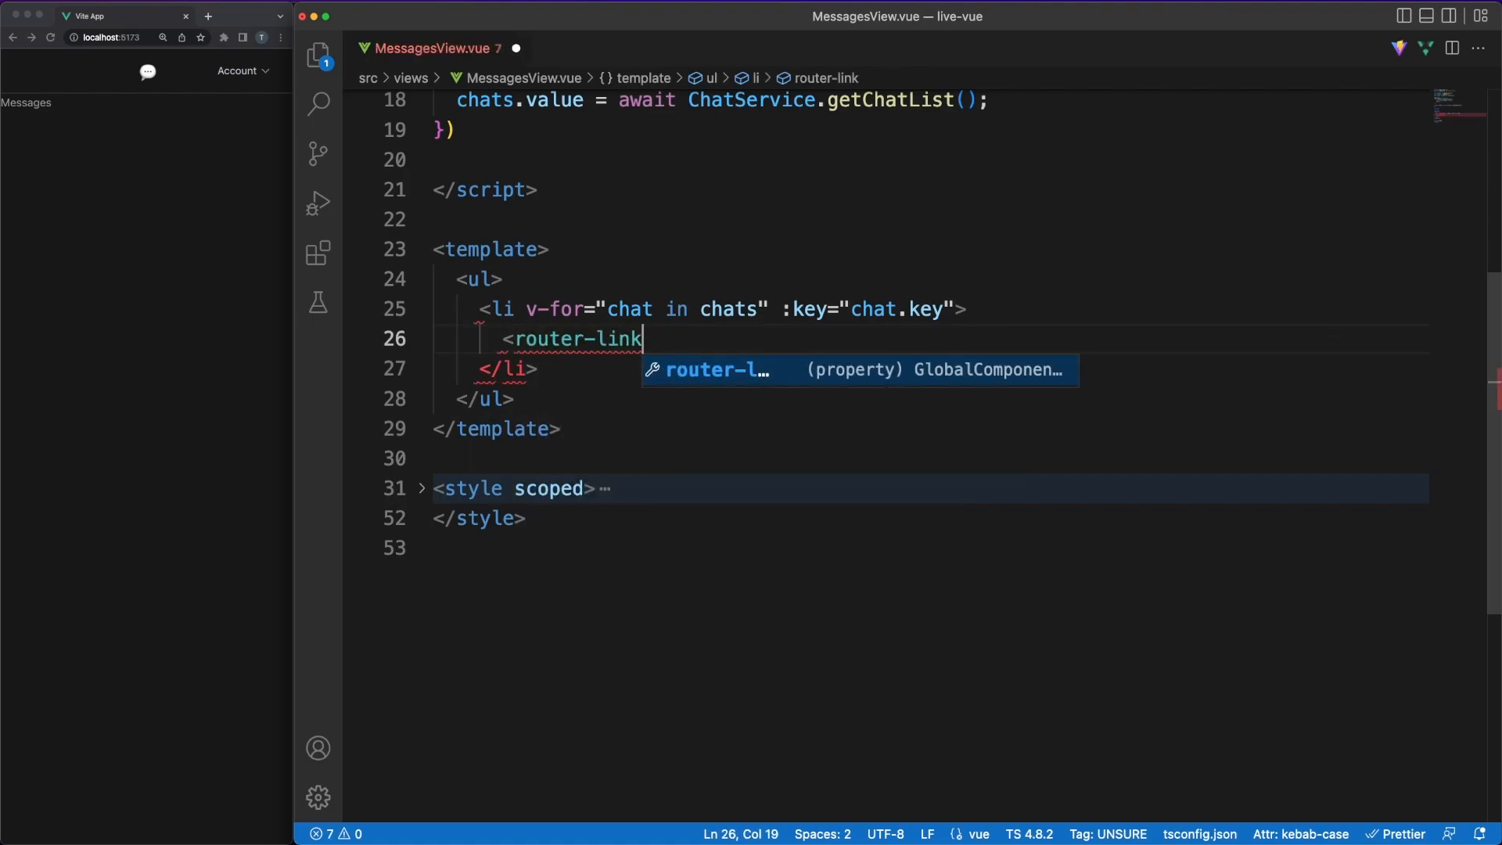
type(":to=\"\"")
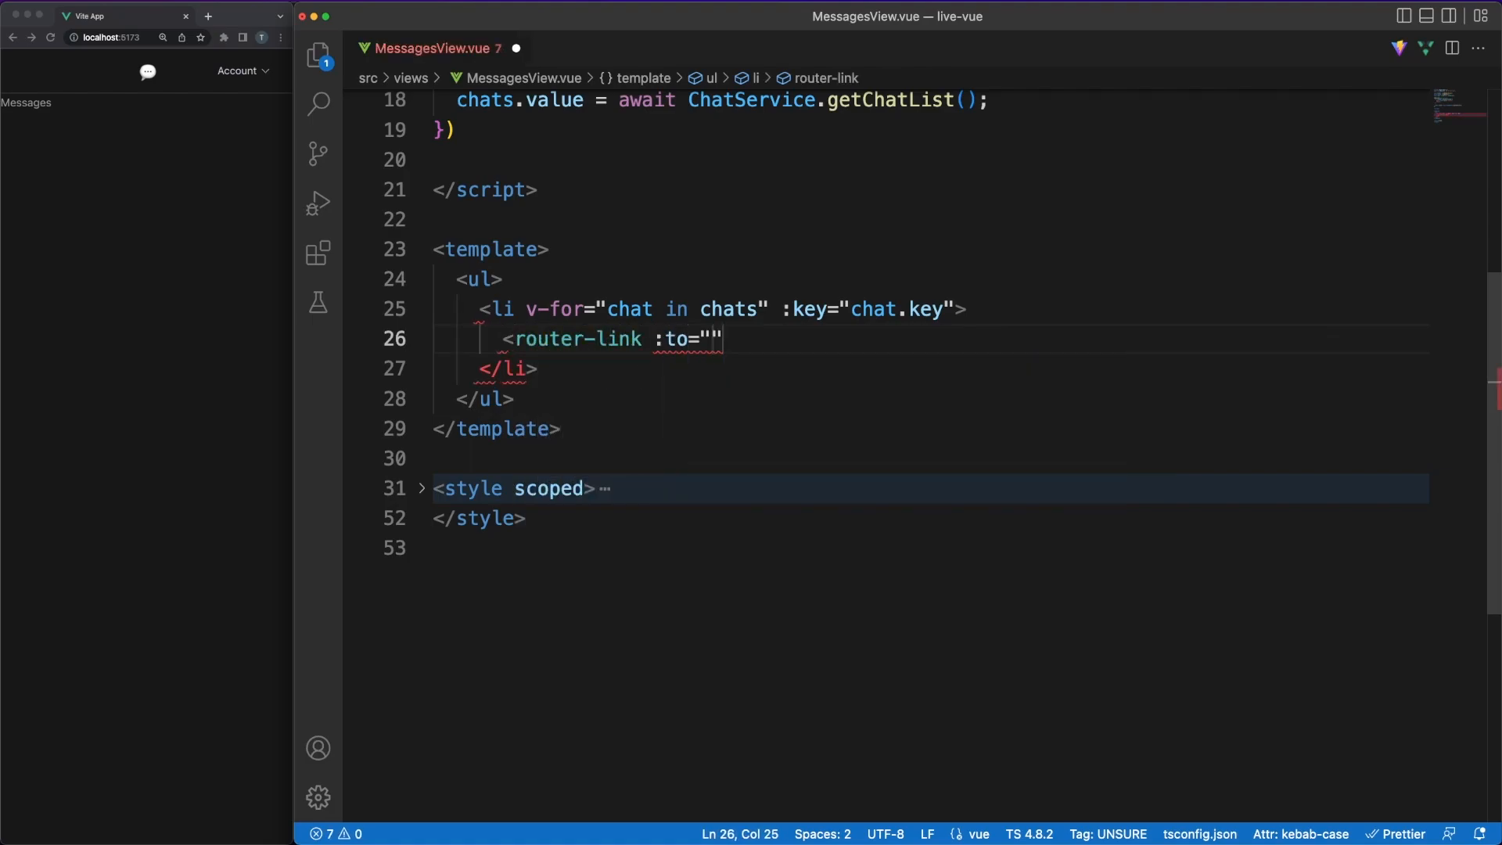
type("chat.key")
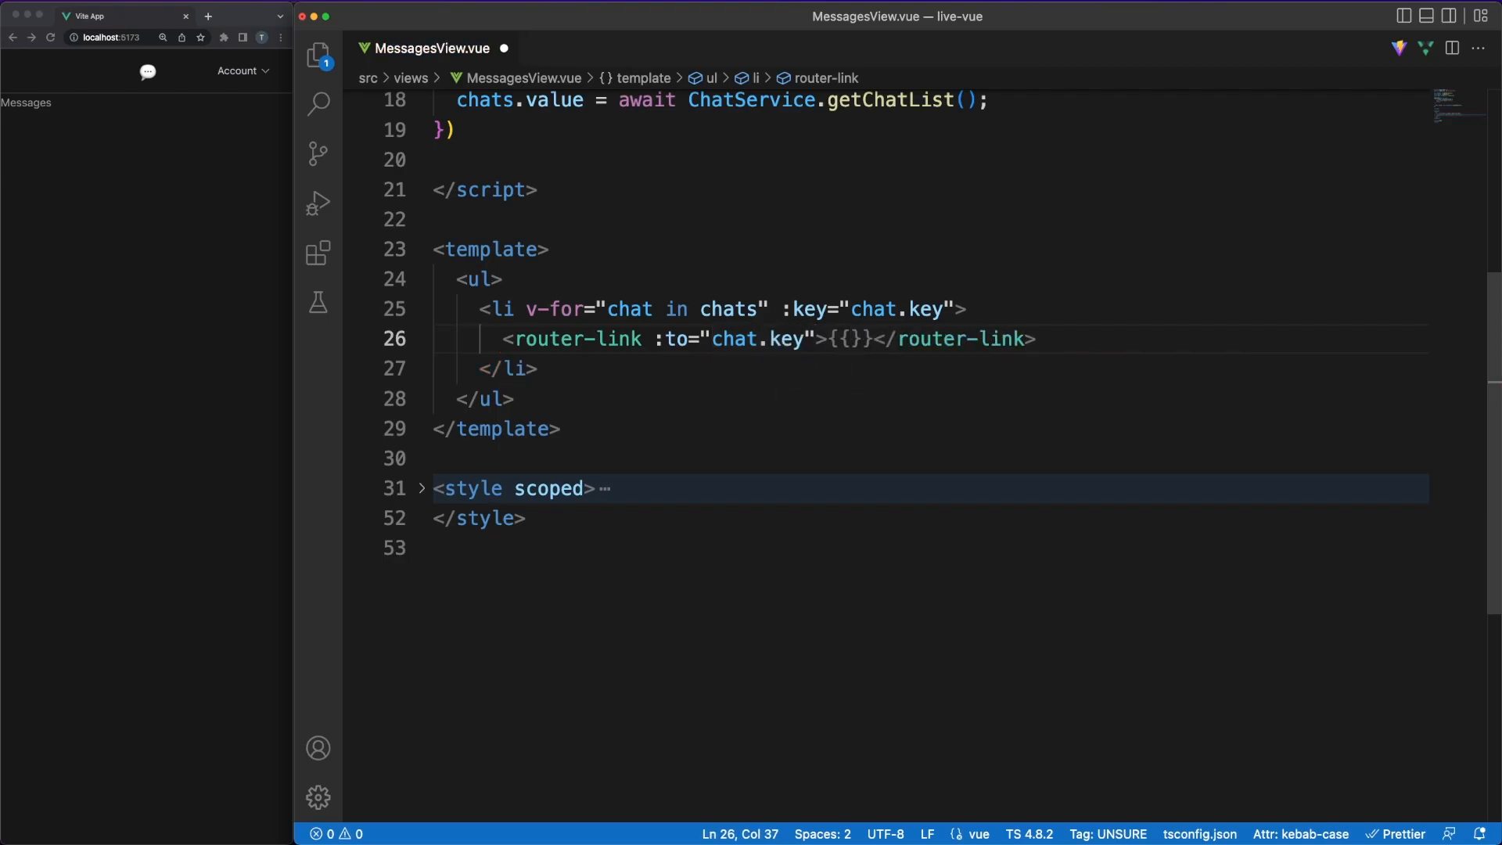
type("chat.title")
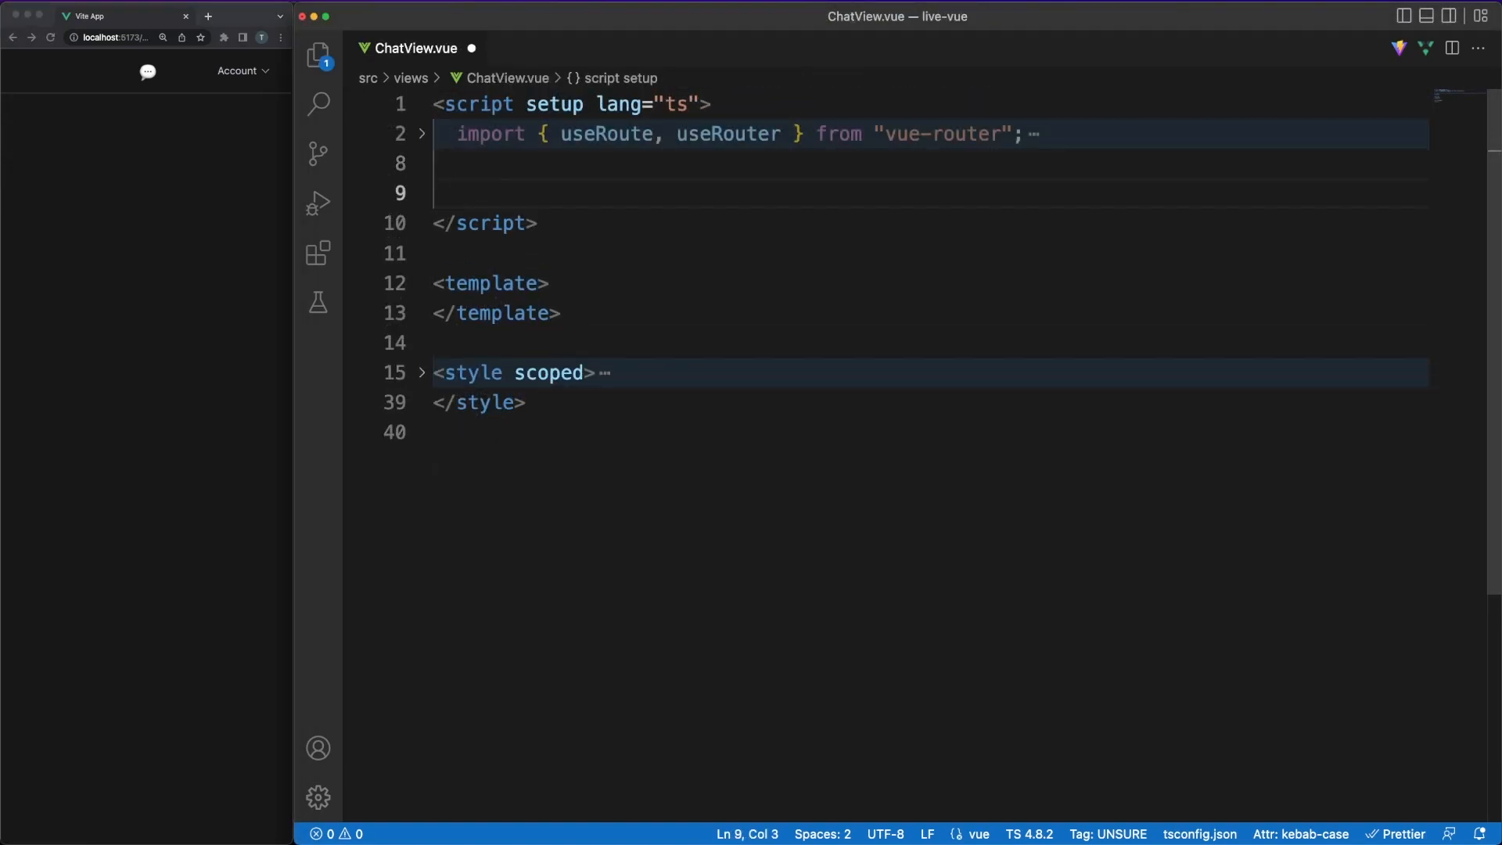
- Add const route = useRoute() and start an async onMounted hook in ChatView.vue
type("const route =")
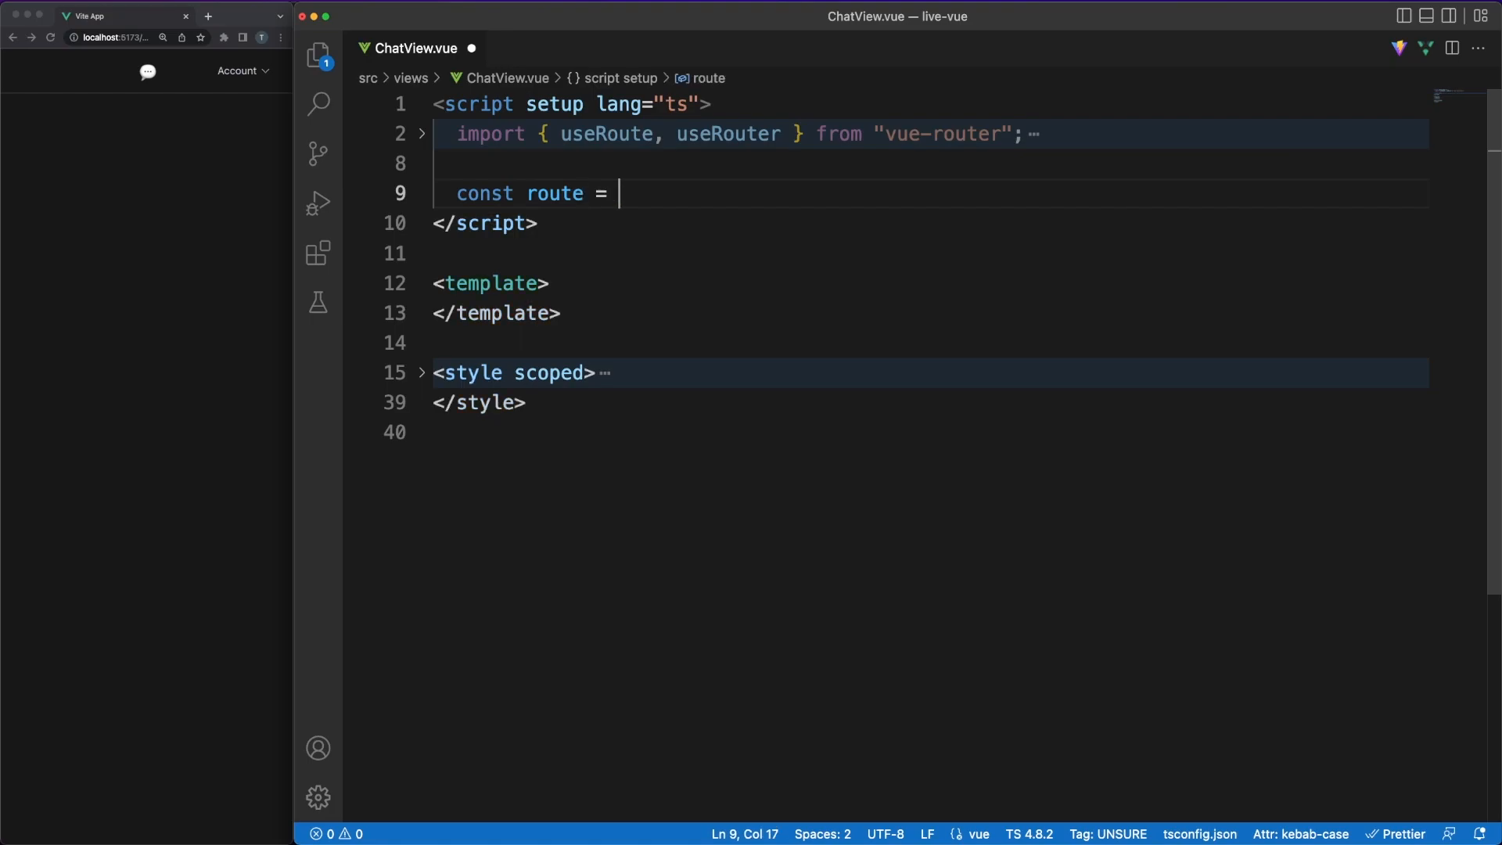
type("useRoute();")
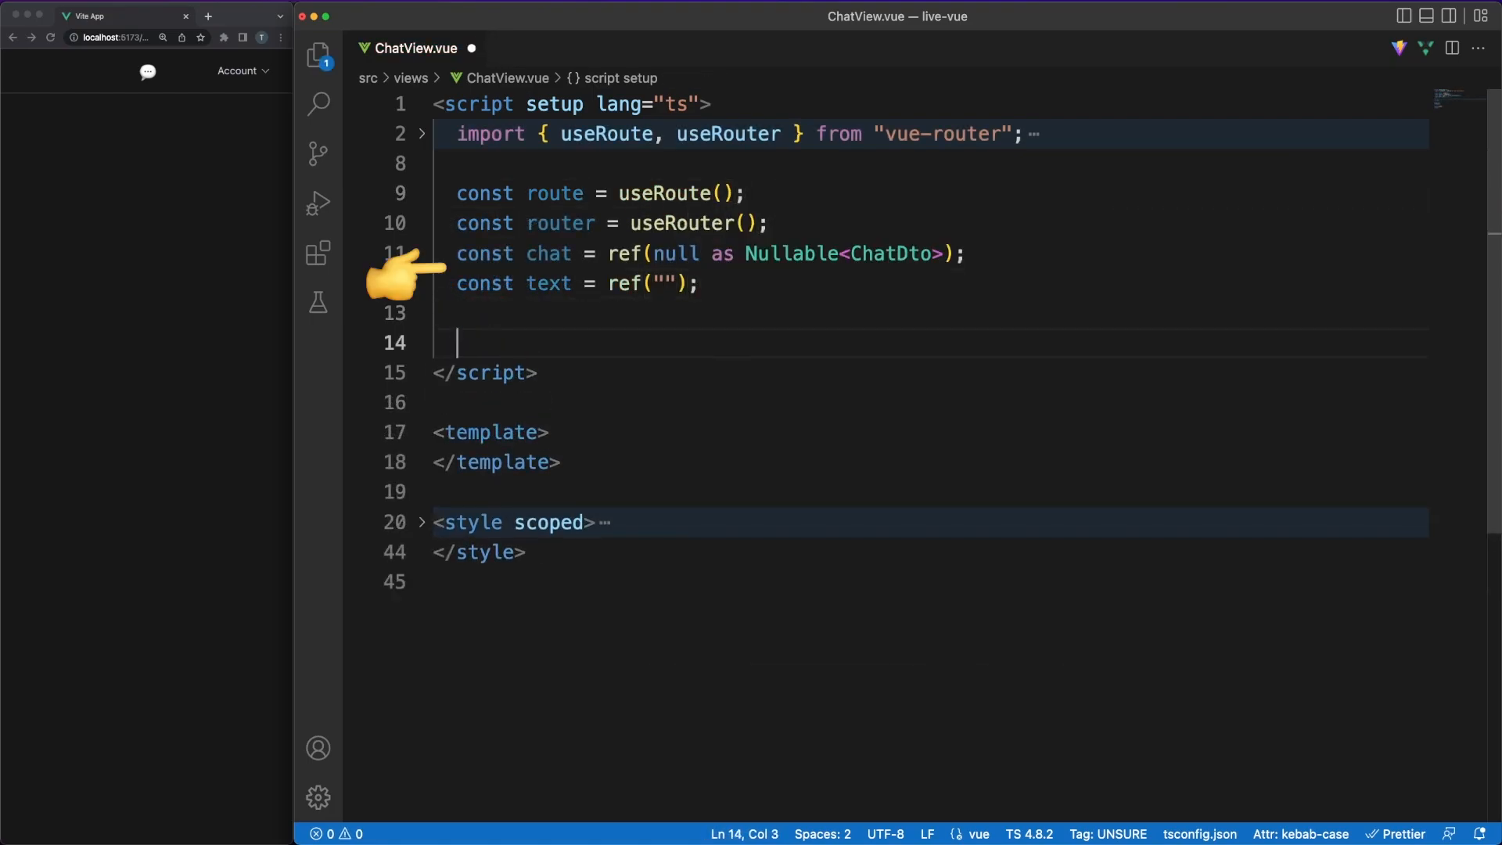
type("onMounted(as")
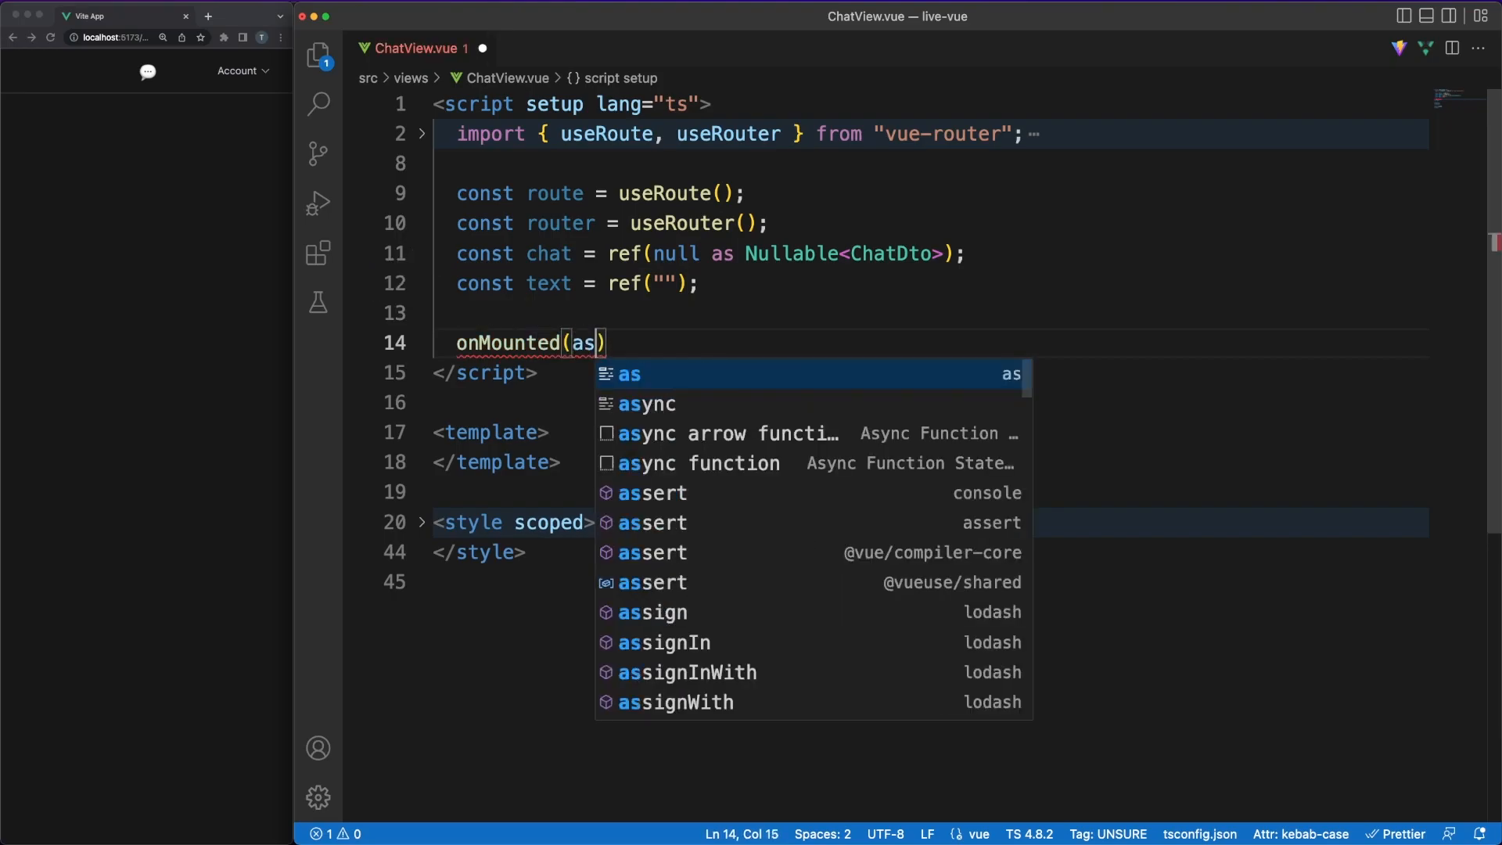
type("async () => {")
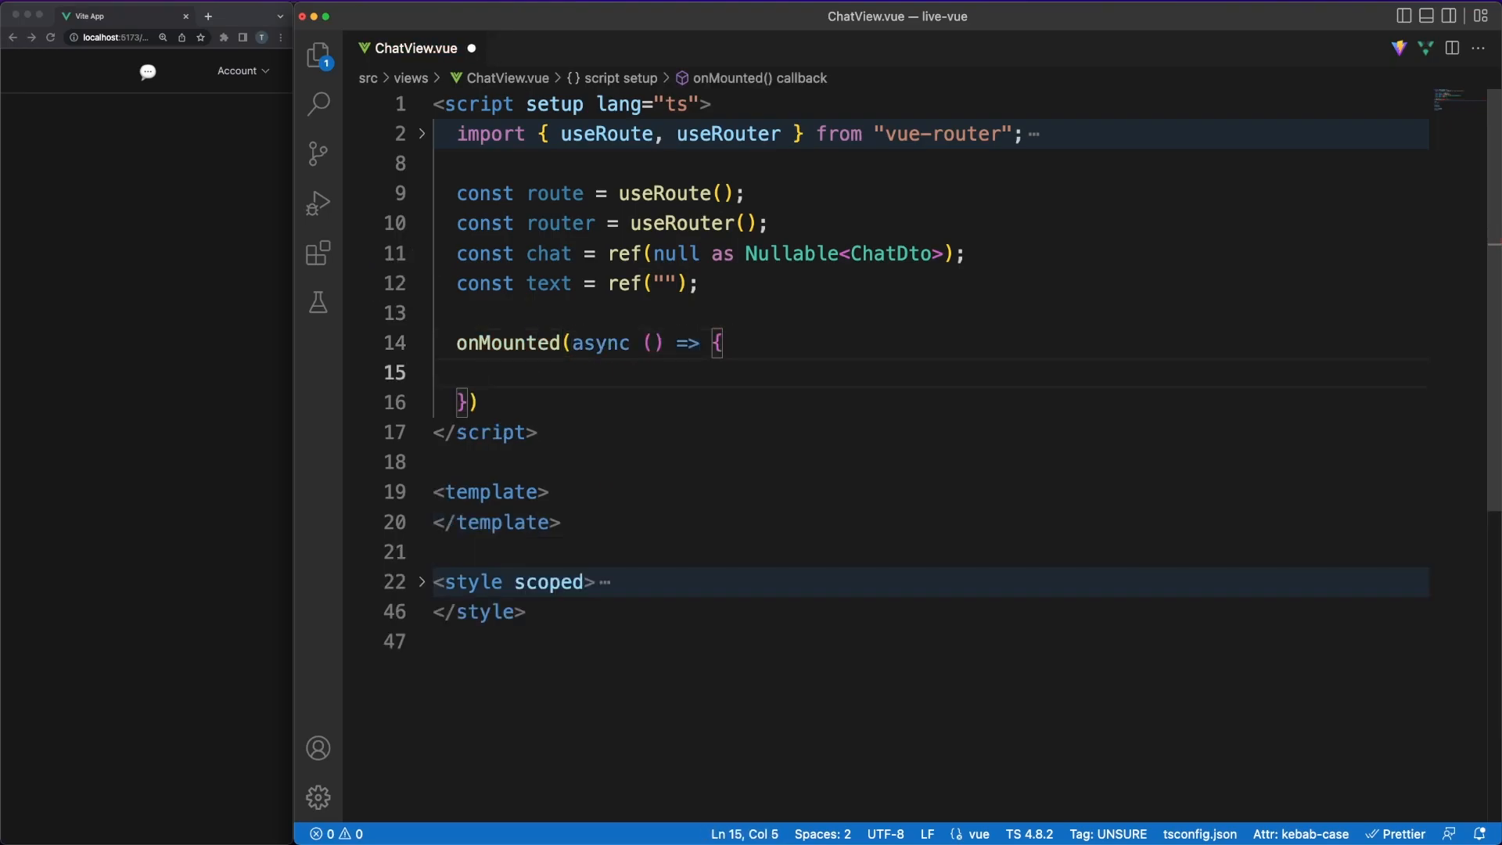
type("const found = await")
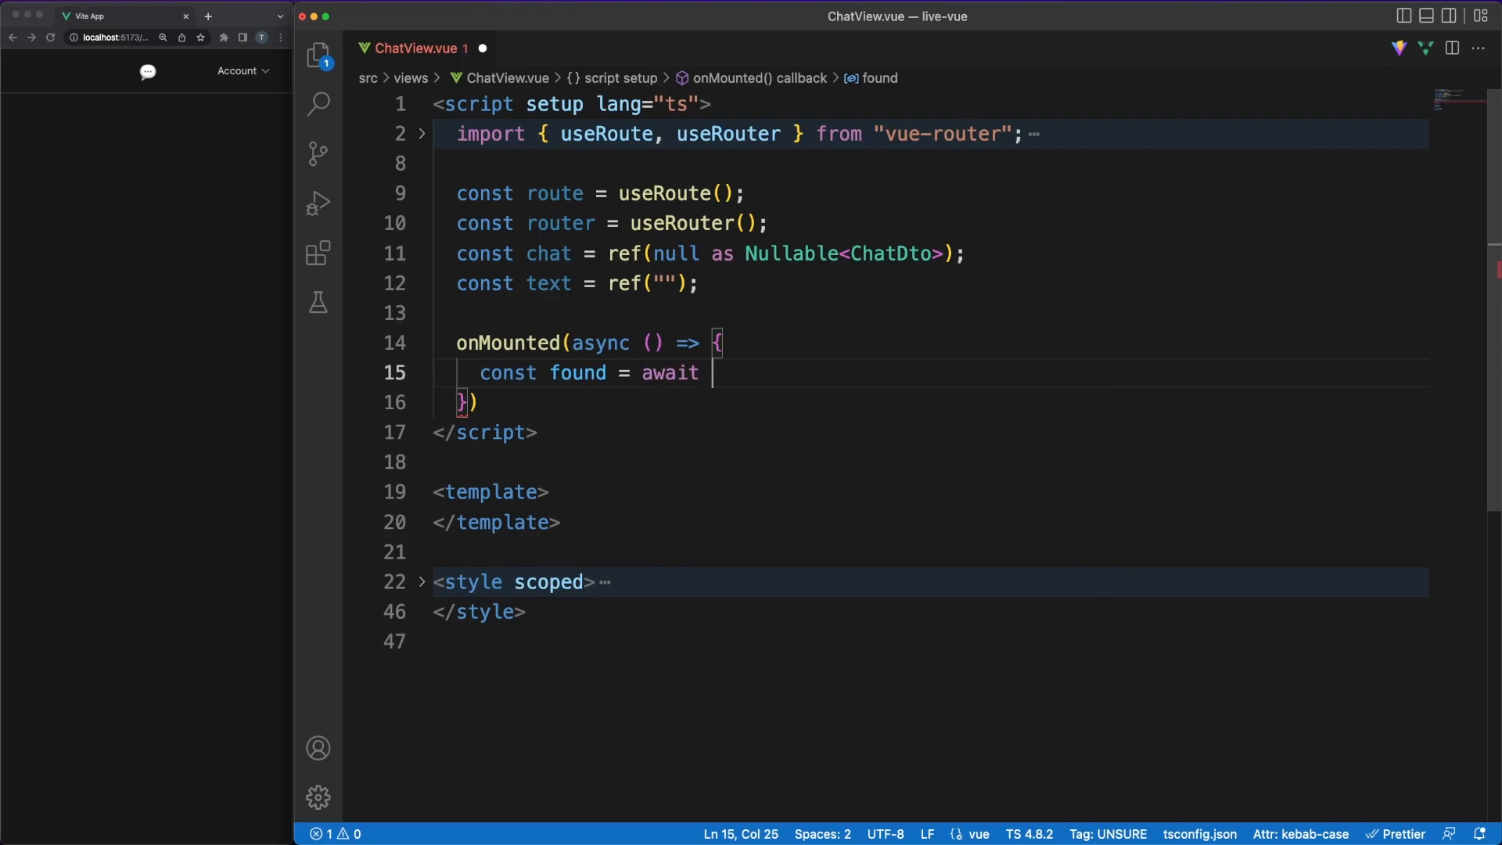
- Fetch chat details by route id, pushing "not-found" if missing, else set chat.value
type("ChatService.getChatDetails")
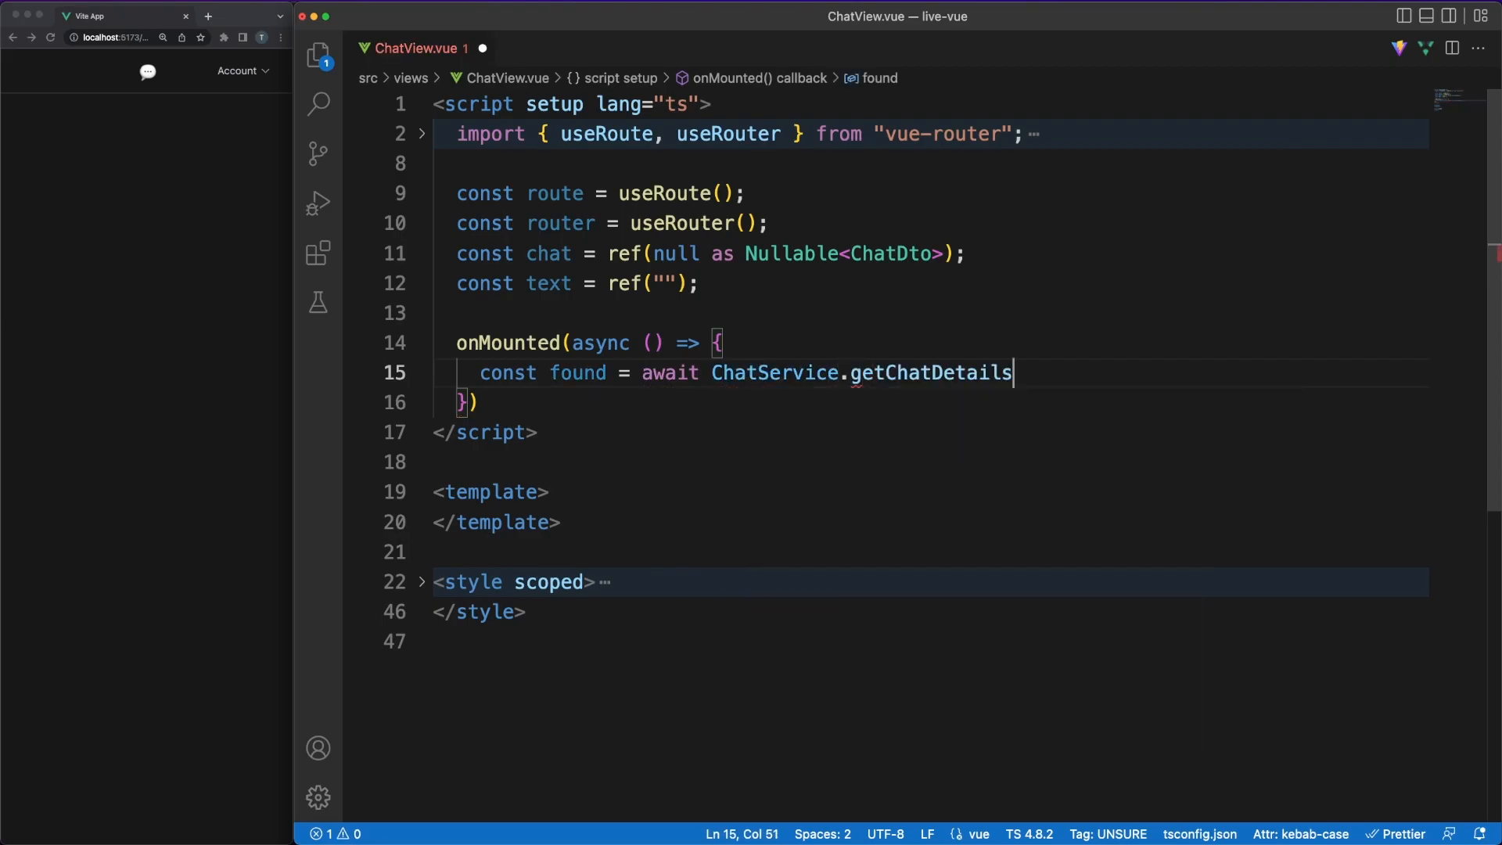
type("(`@`)")
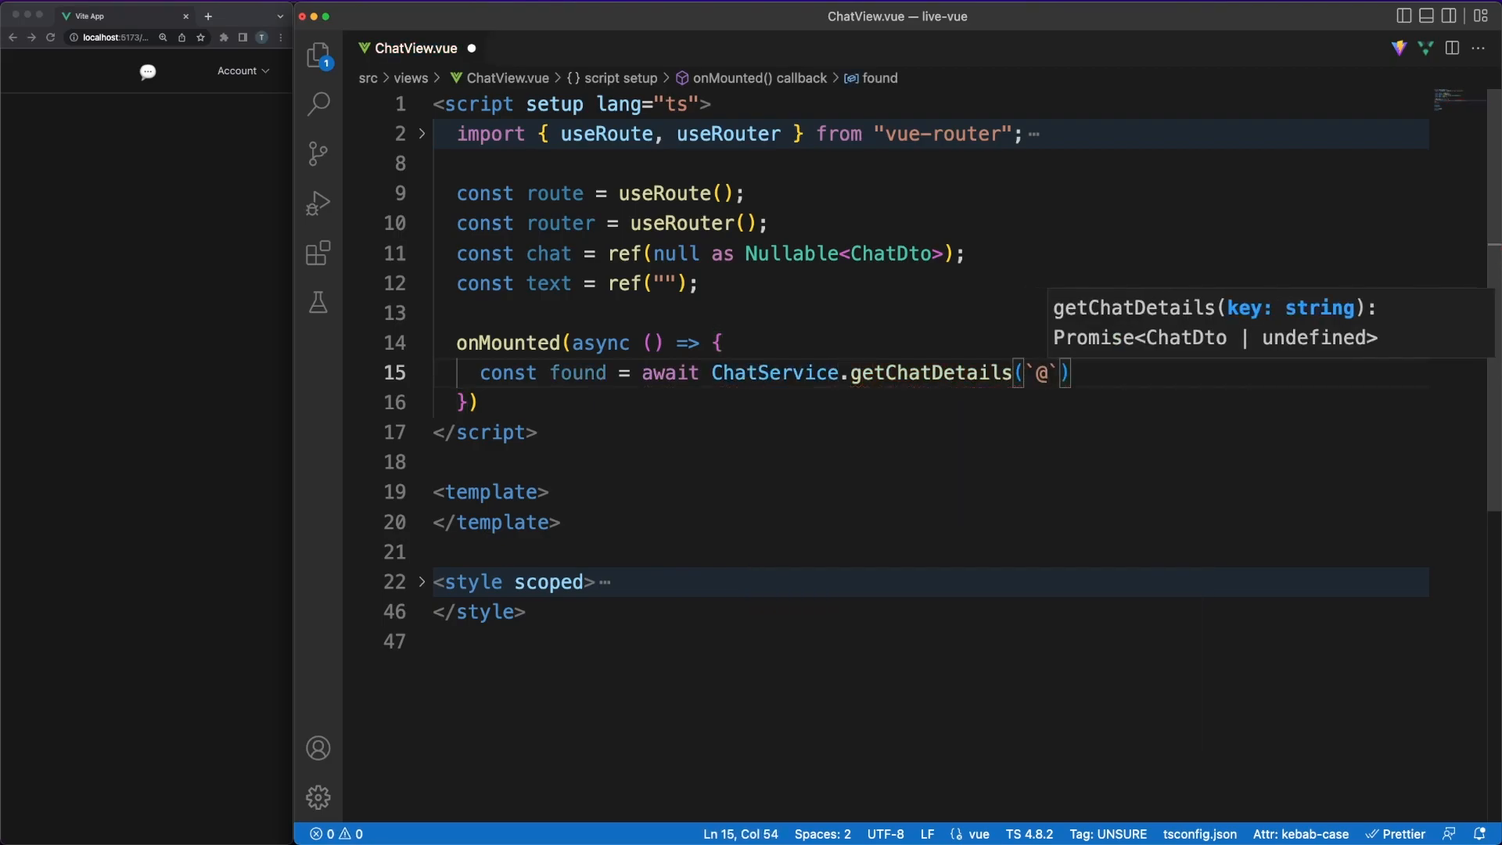
type("${route.params.id")
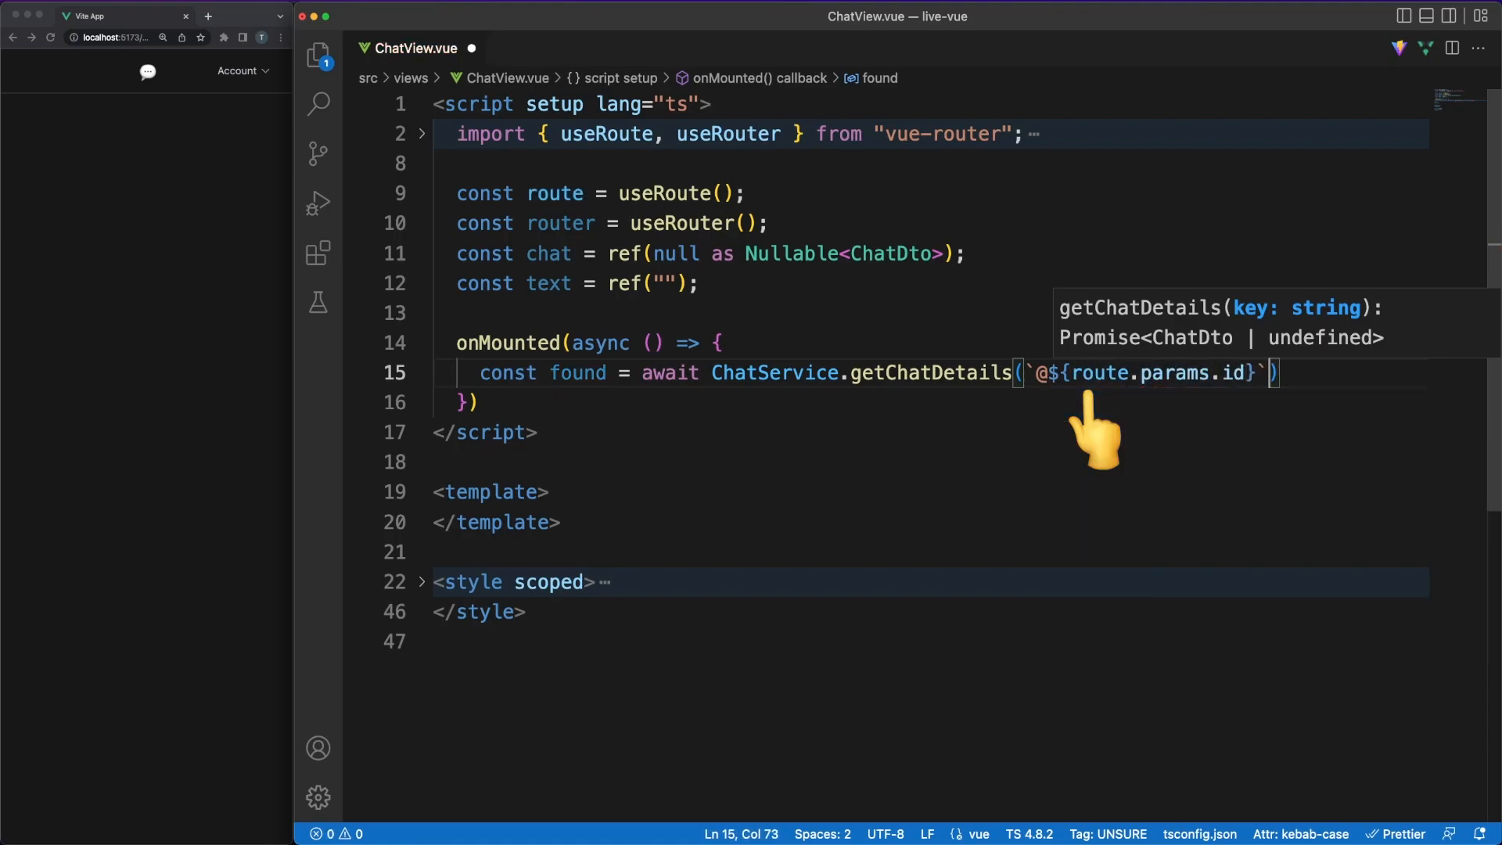
type("if (!found) {")
type("router.push")
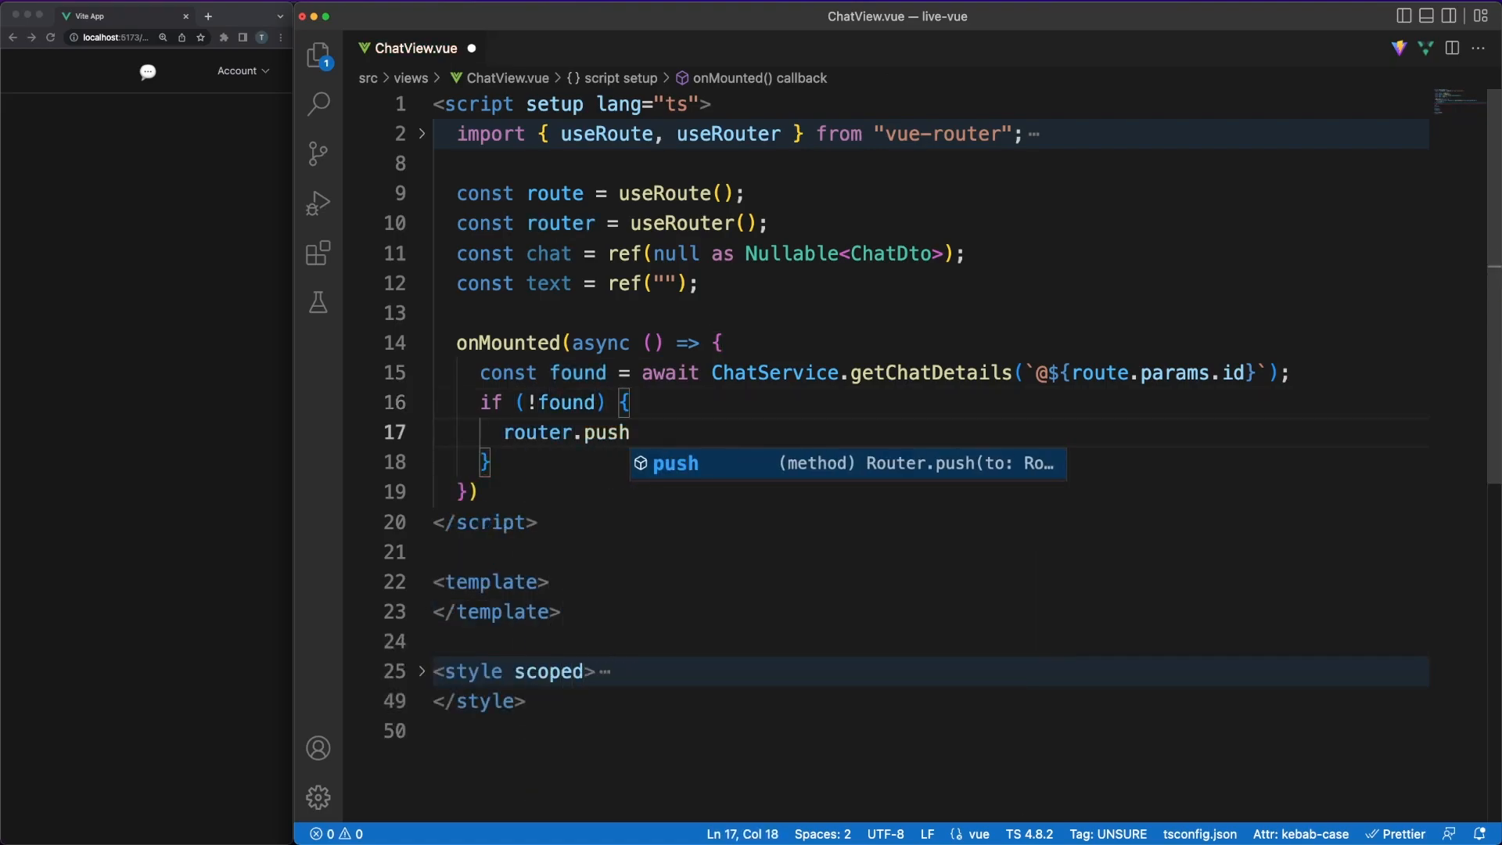
type("(\"not-found\");")
type("chat.value =")
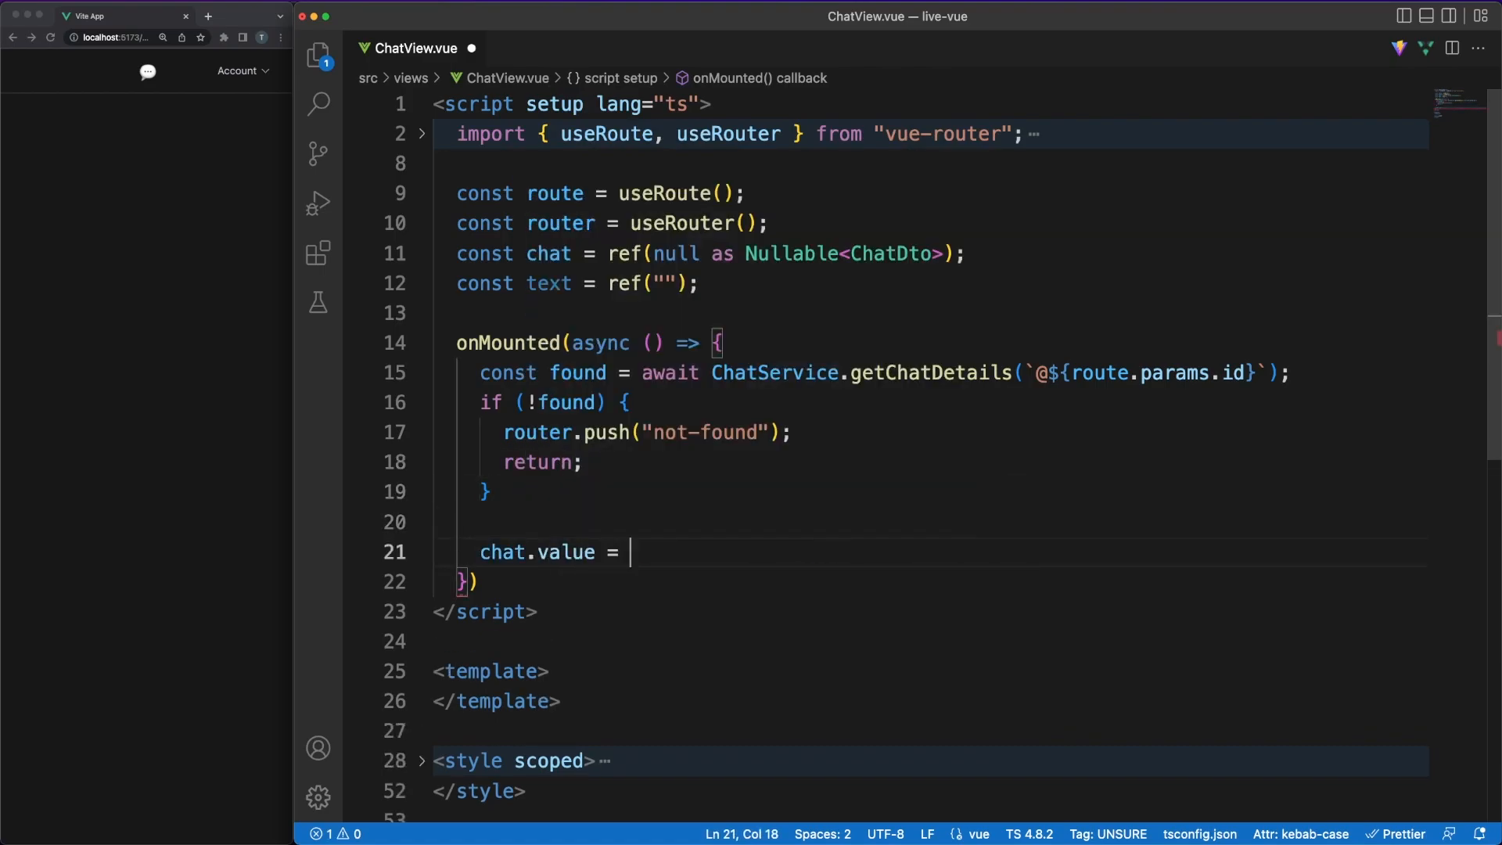
type("found;")
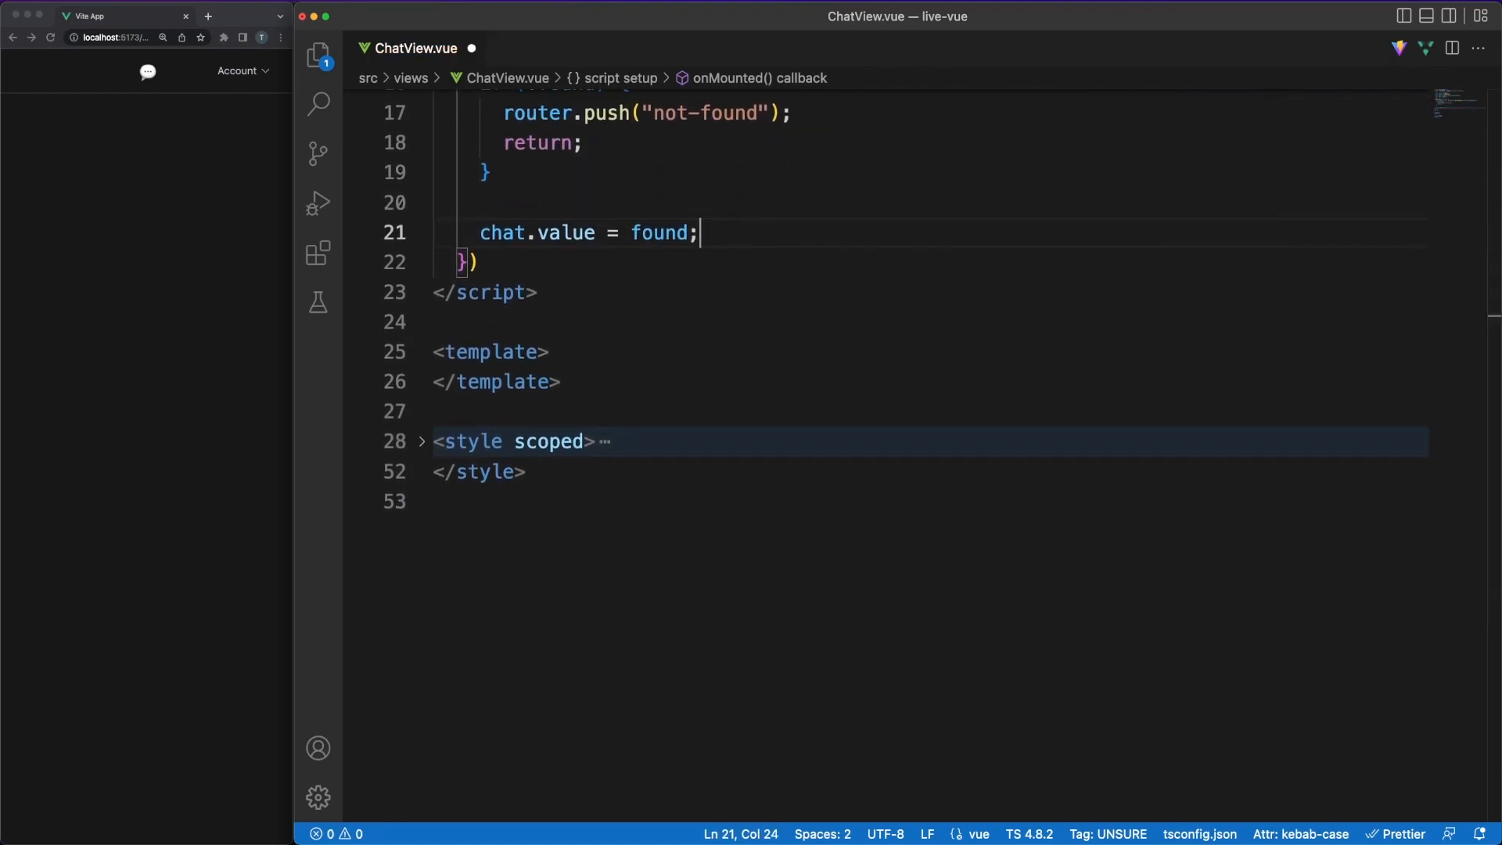
type("<chatMessage")
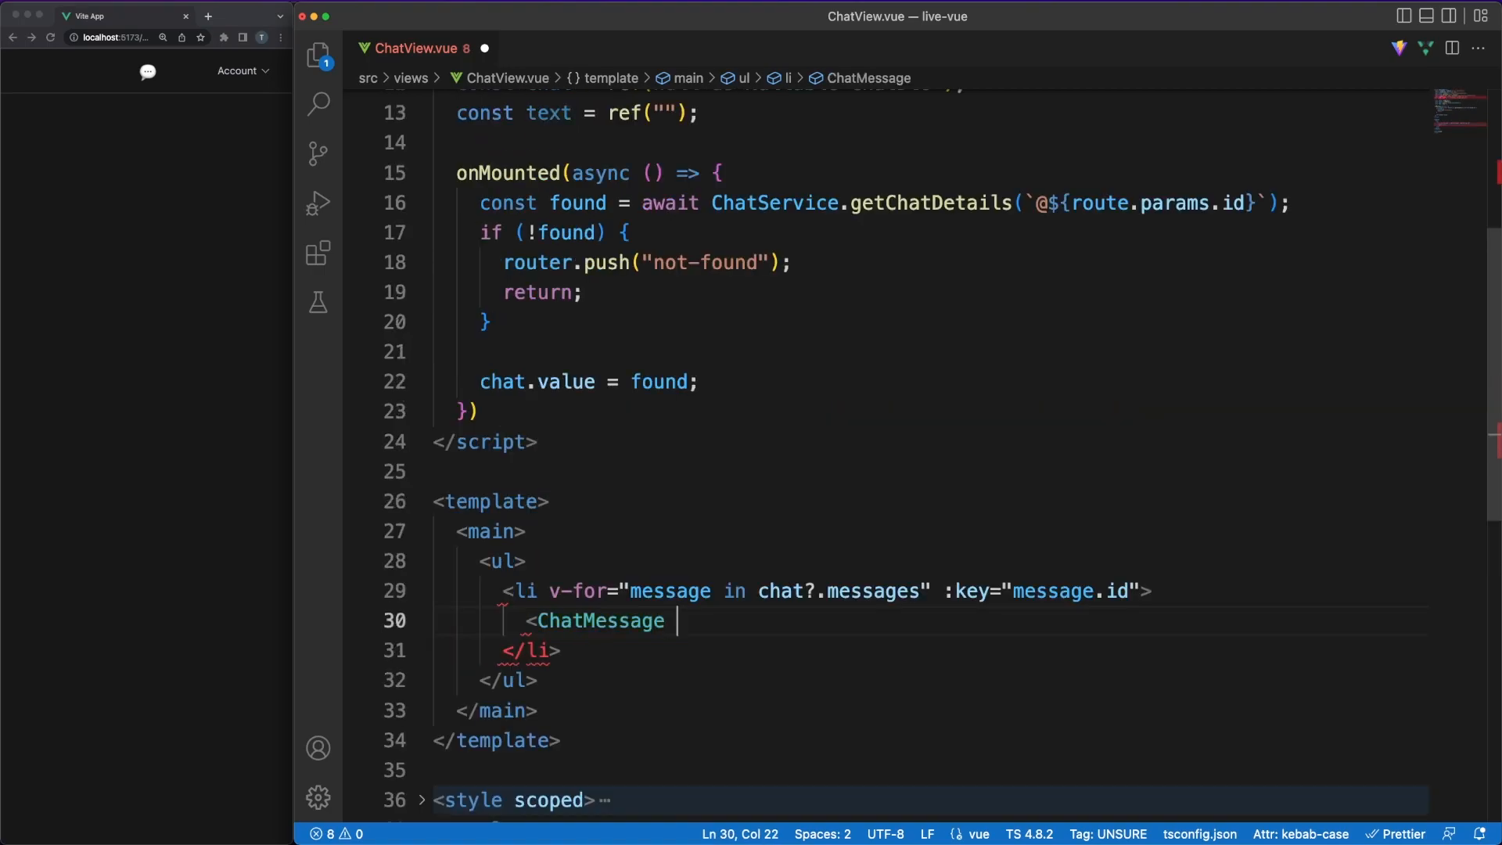
- Bind each looped ChatMessage to its message with :message="message"
type(":message")
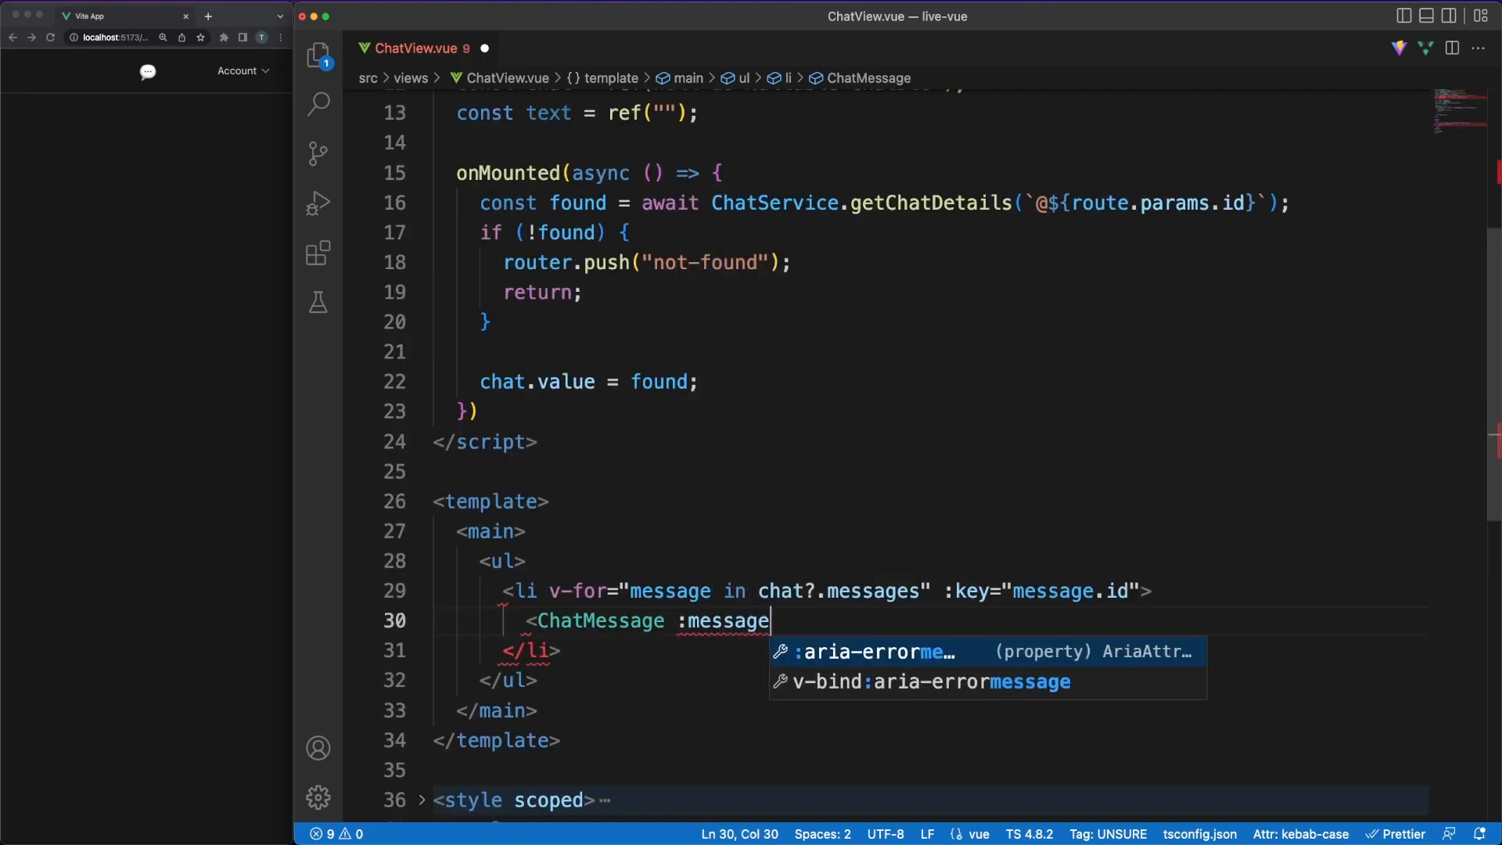
type("=\"message\" />")
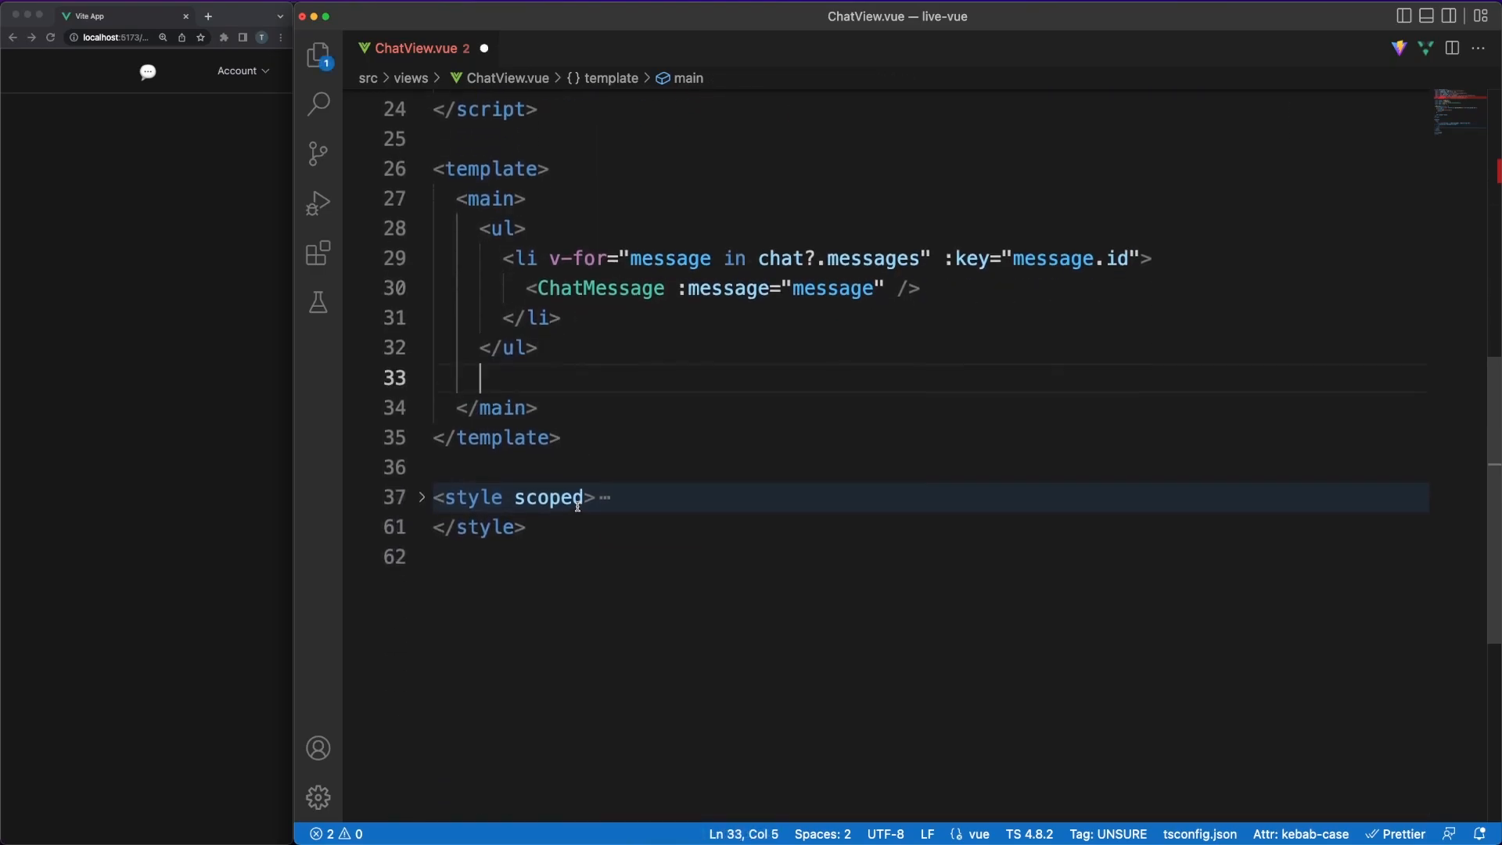
- Add a footer with an el-input and an el-button type="primary" calling send
type("<footer>")
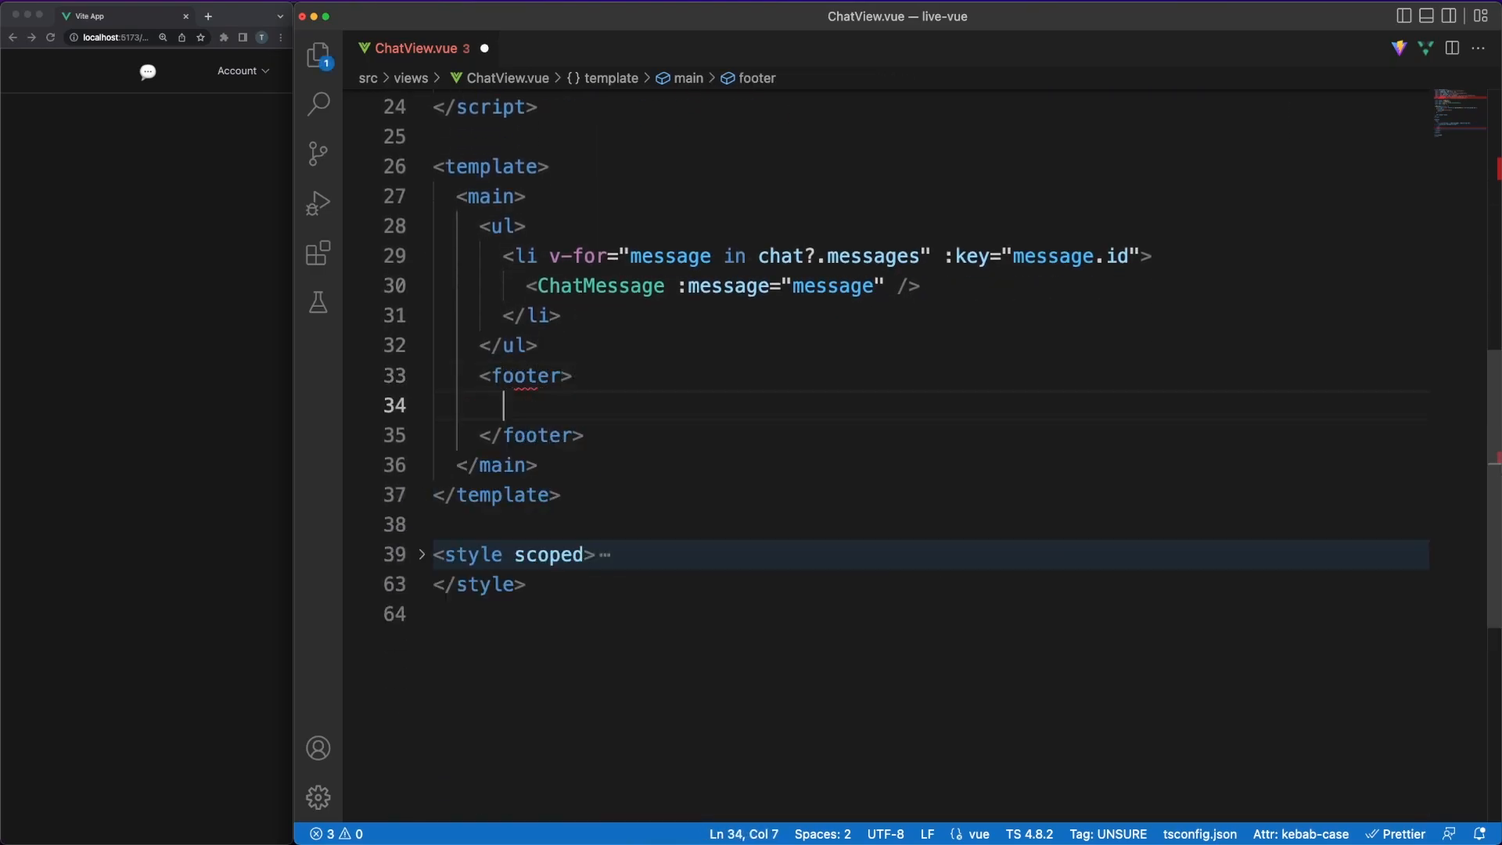
type("<el-input v-model=\"text\" placeholder=\"Type here...\" @keyup=\"onKeyUp\" />")
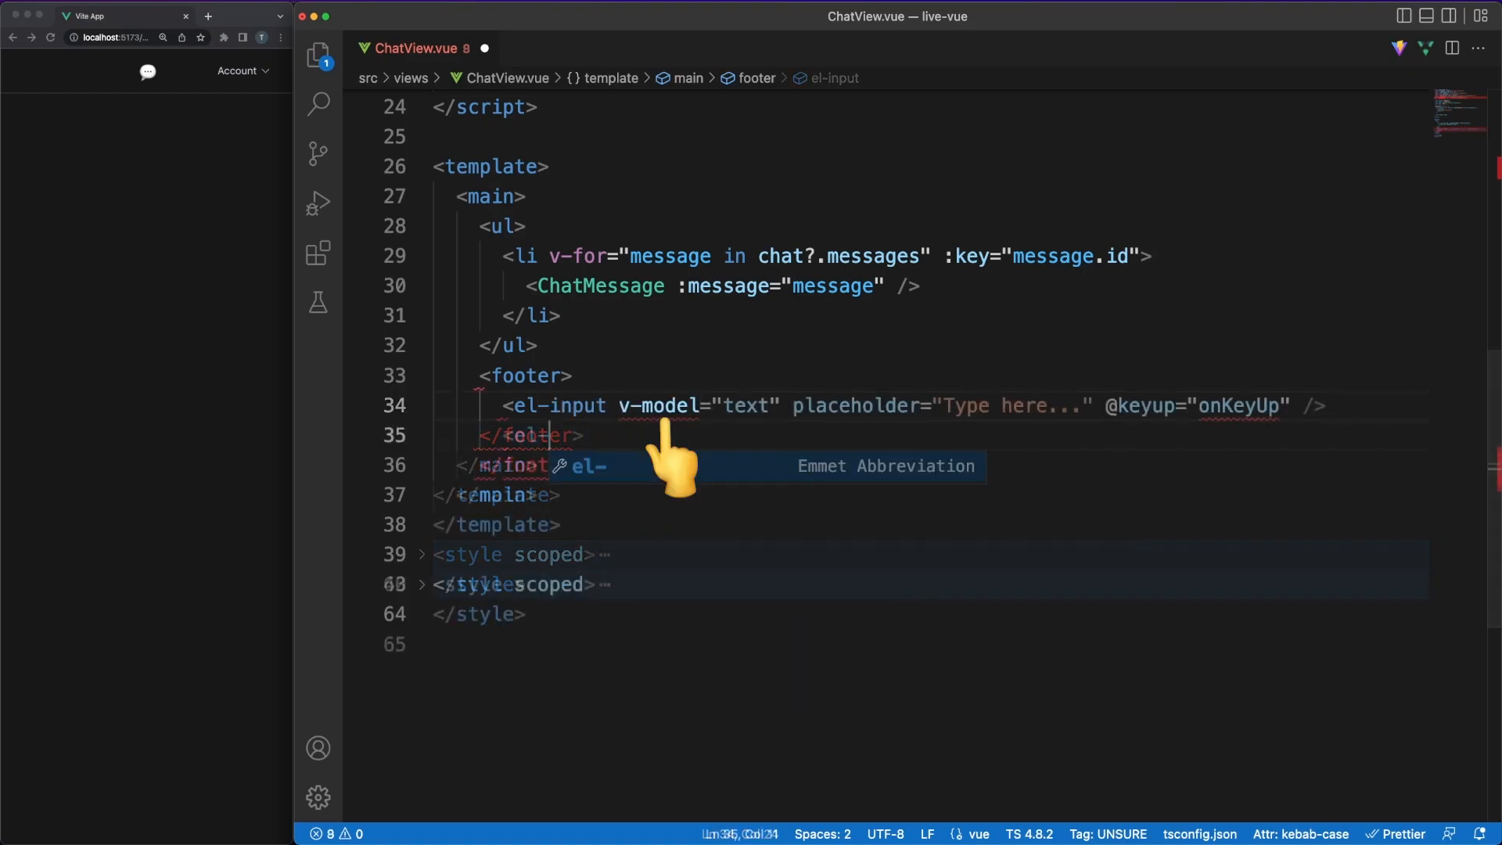
type("<el-button type=\"primary\" @click=\"send\">Send</el-button>")
type("function send() {")
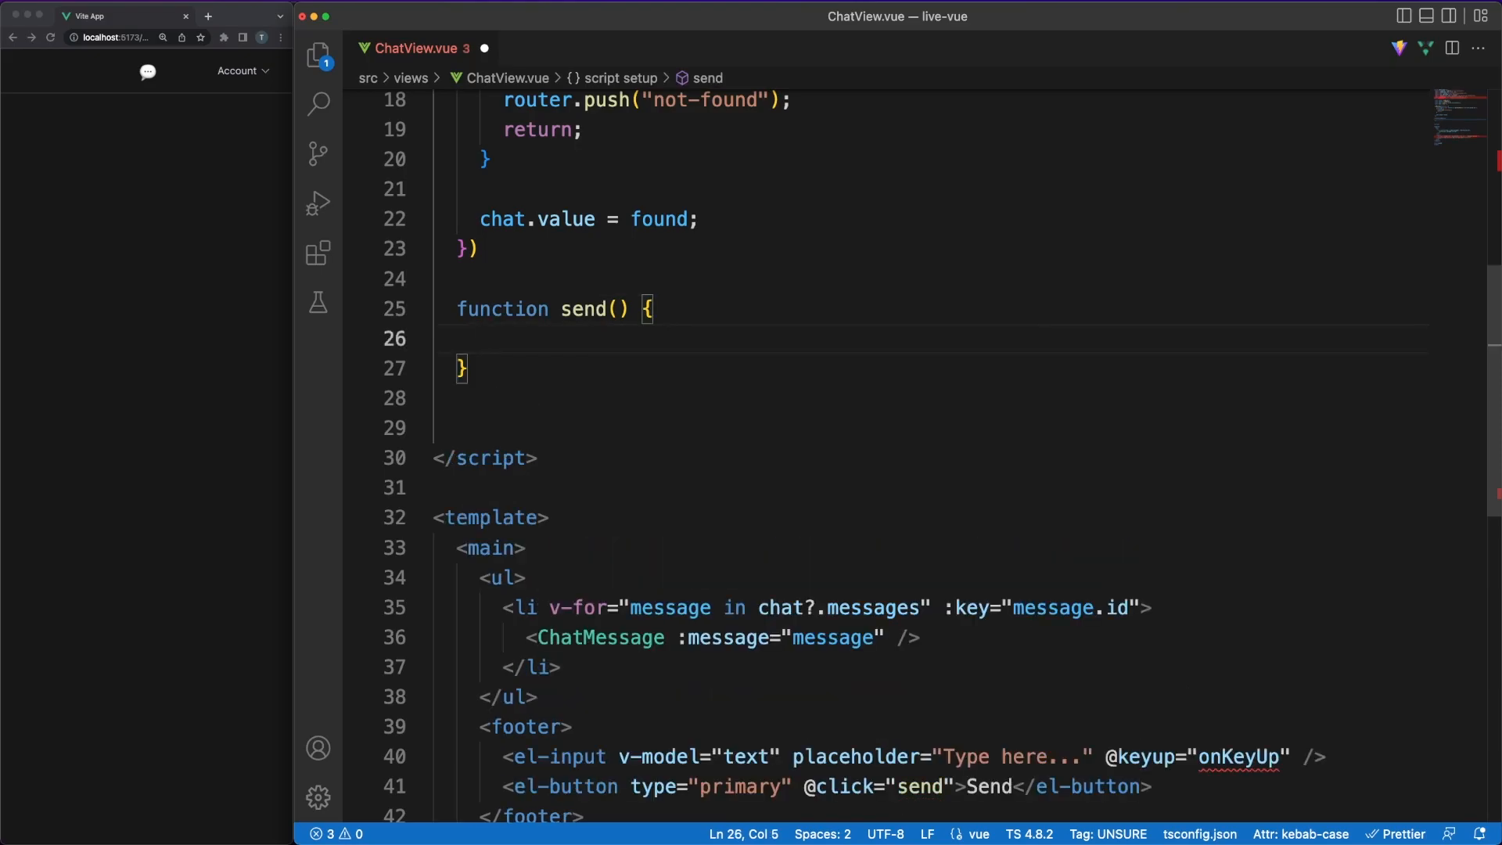
- Make send push to chat.value?.messages and reset text.value, and add an onKeyUp handler
type("chat.value?.messages")
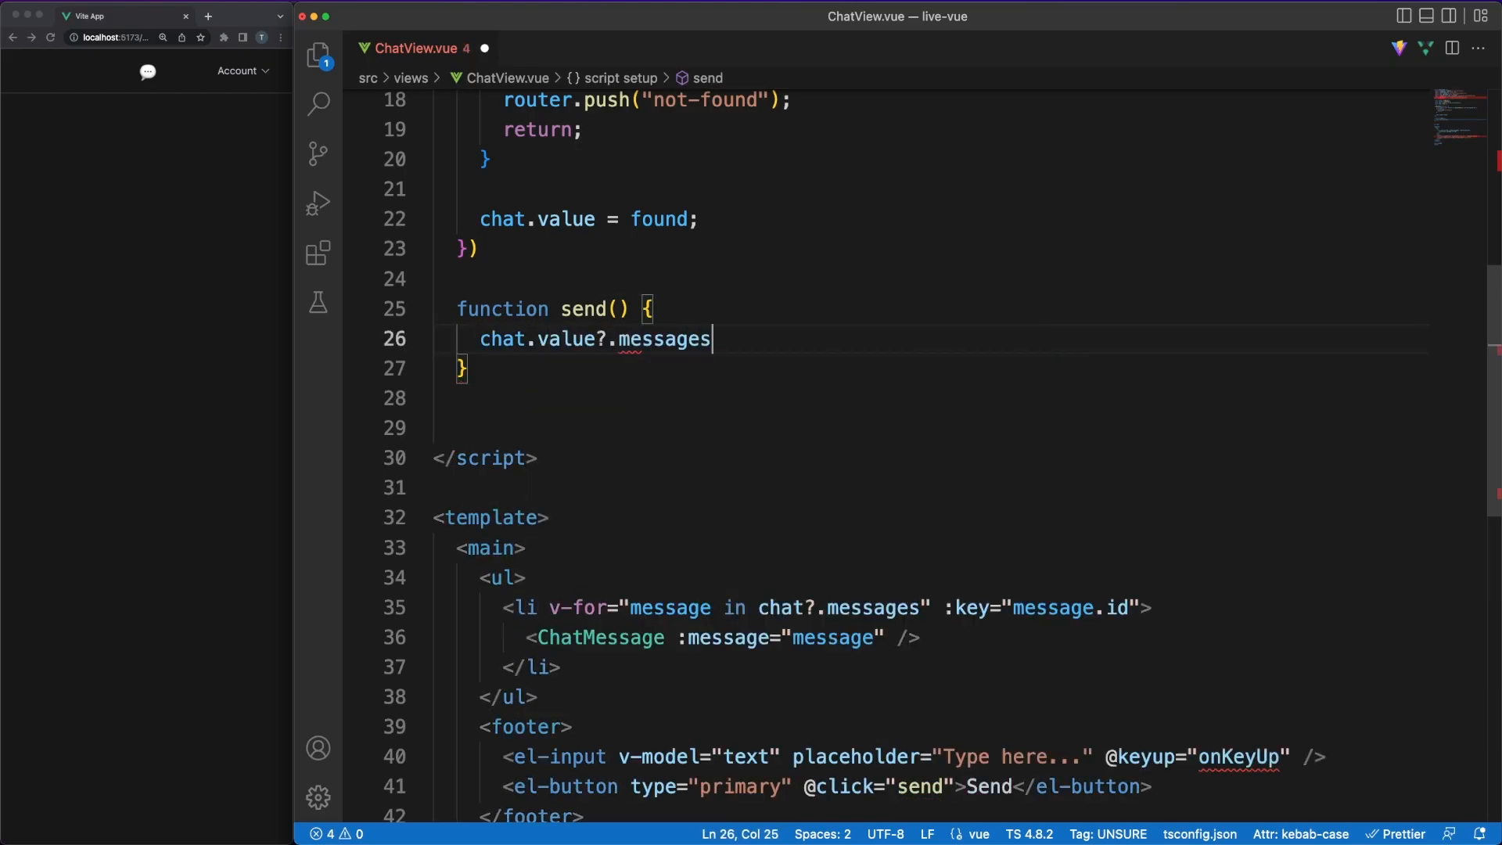
type(".push({")
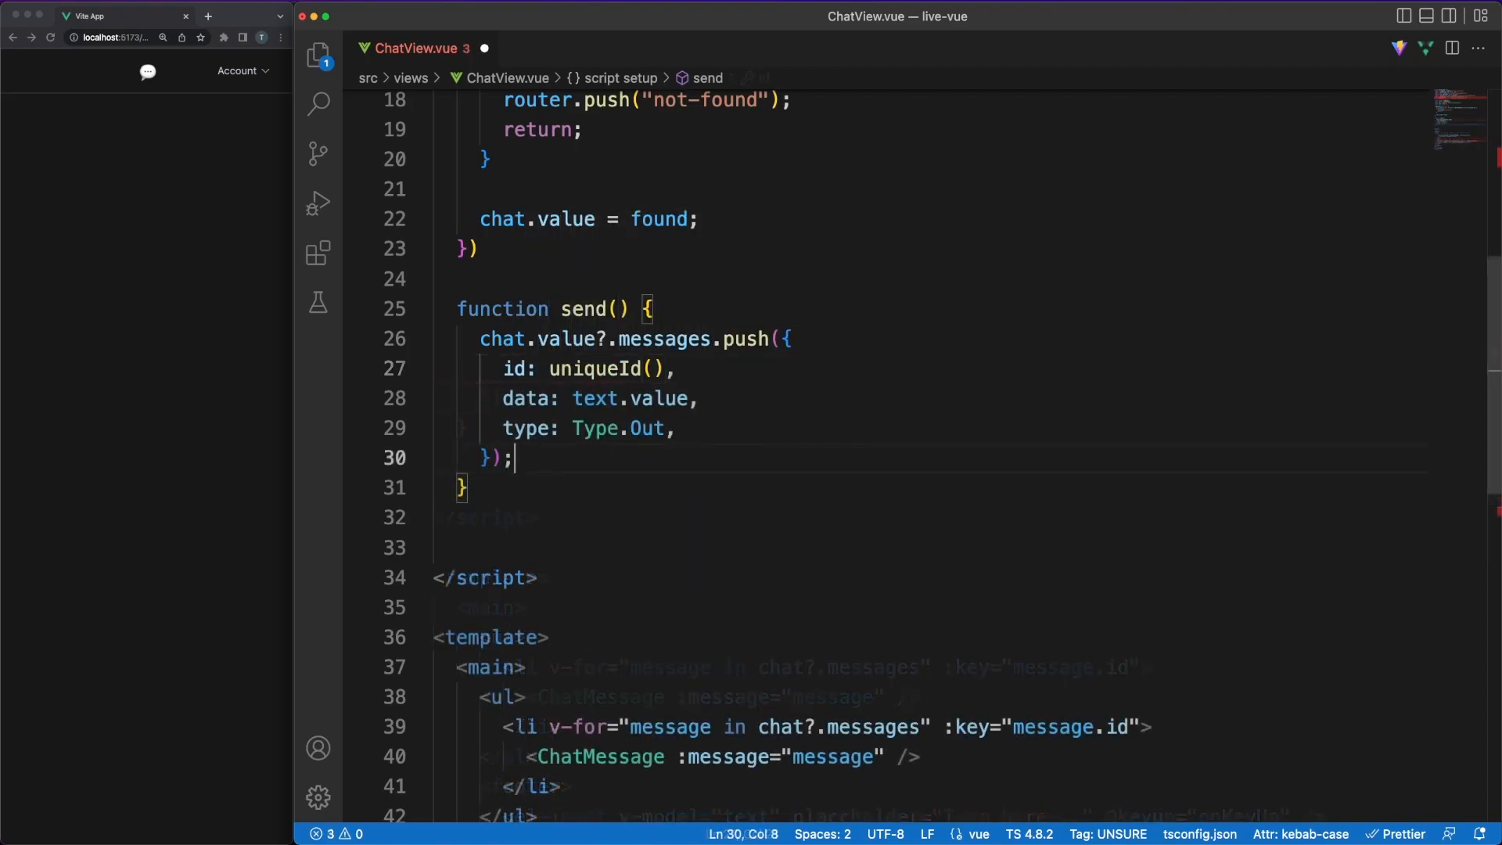
type("text.value = \"\";")
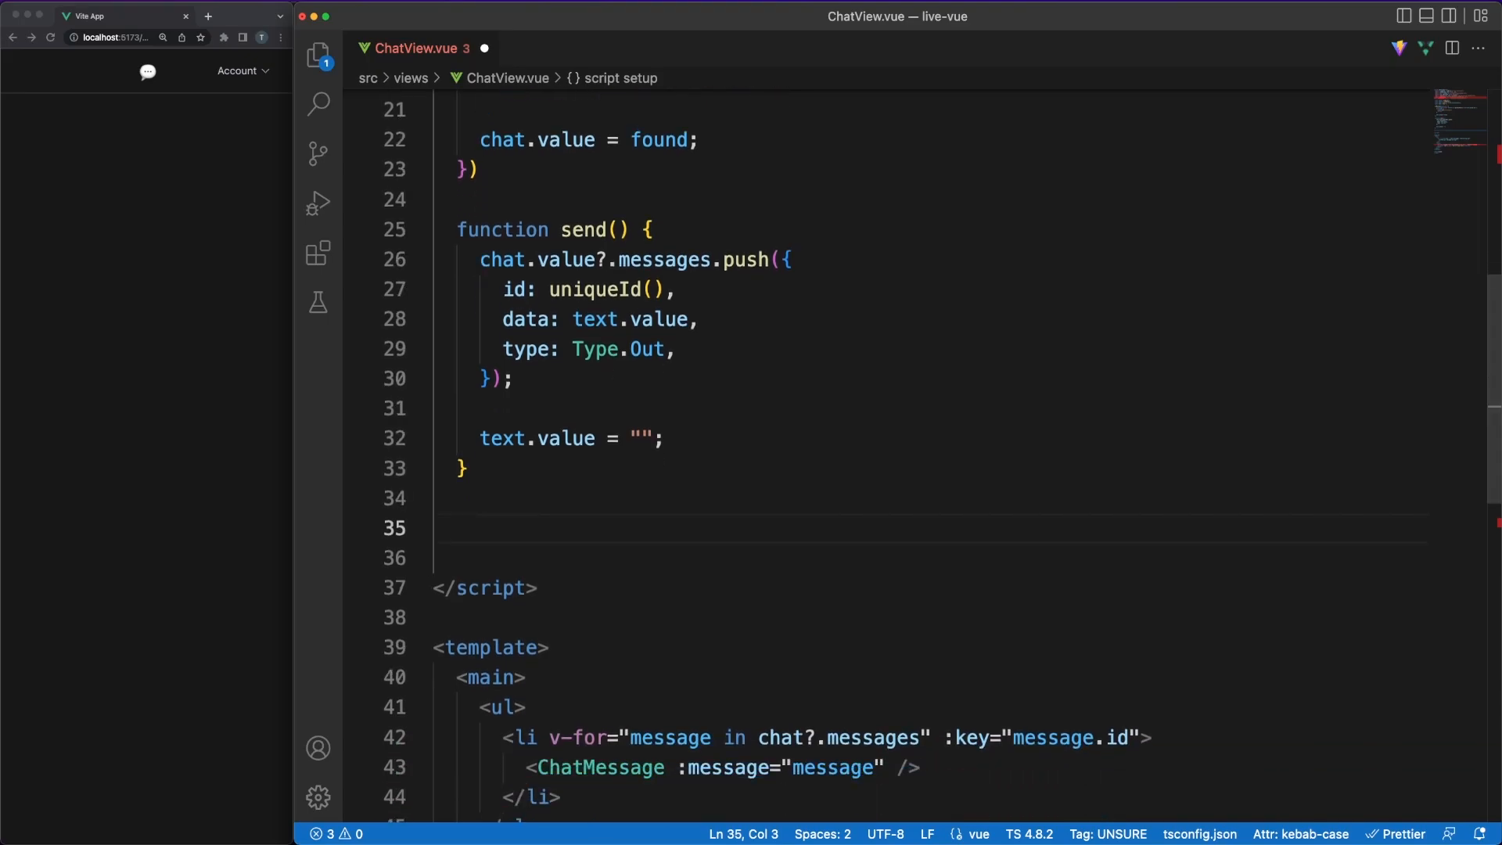
type("function onKeyUp(ev: KeyboardEvent) {")
type("send();")
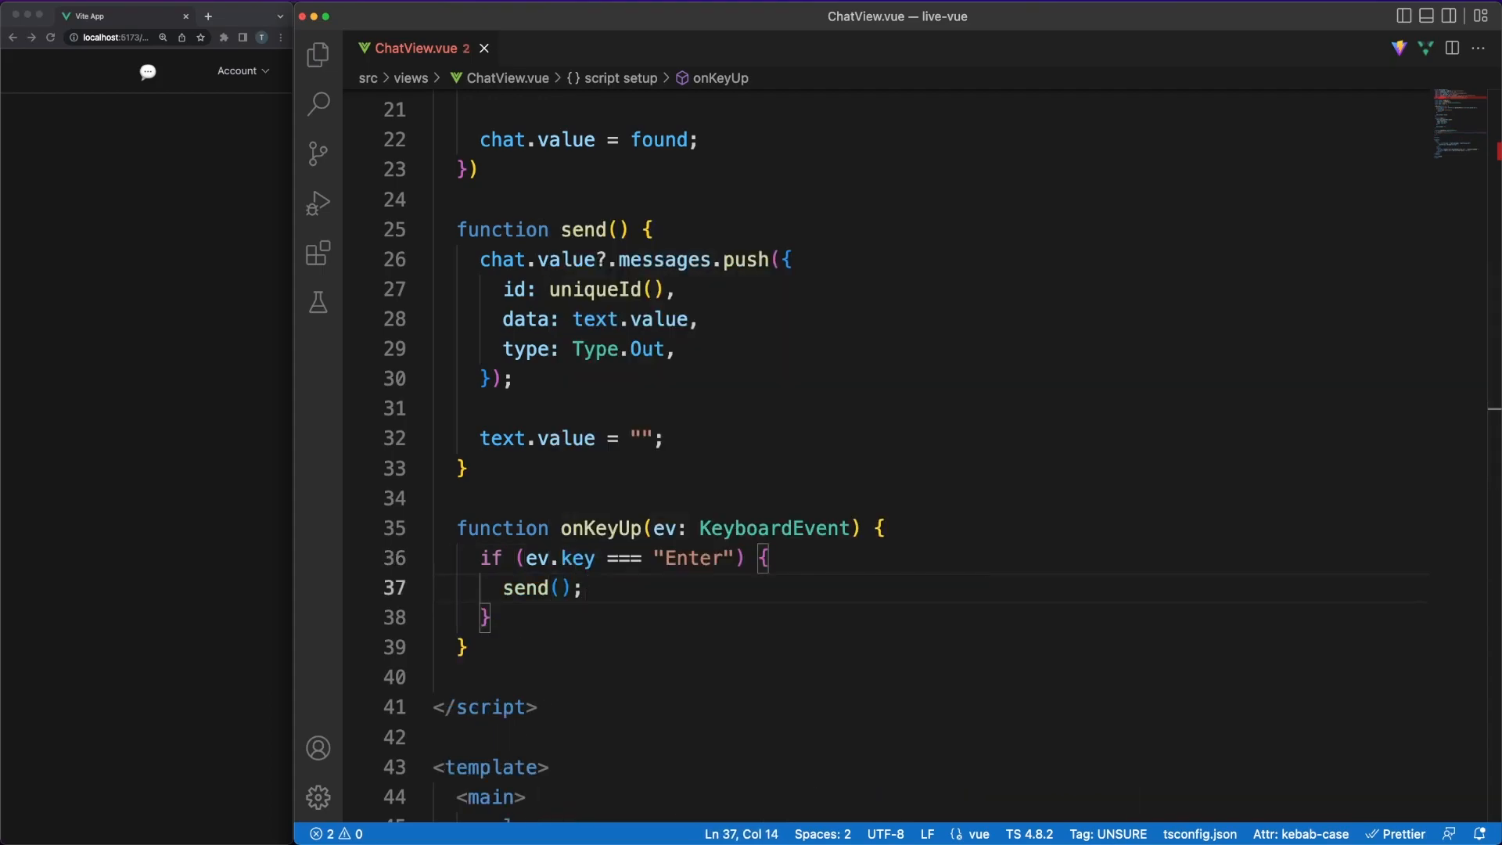
left_click(573, 677)
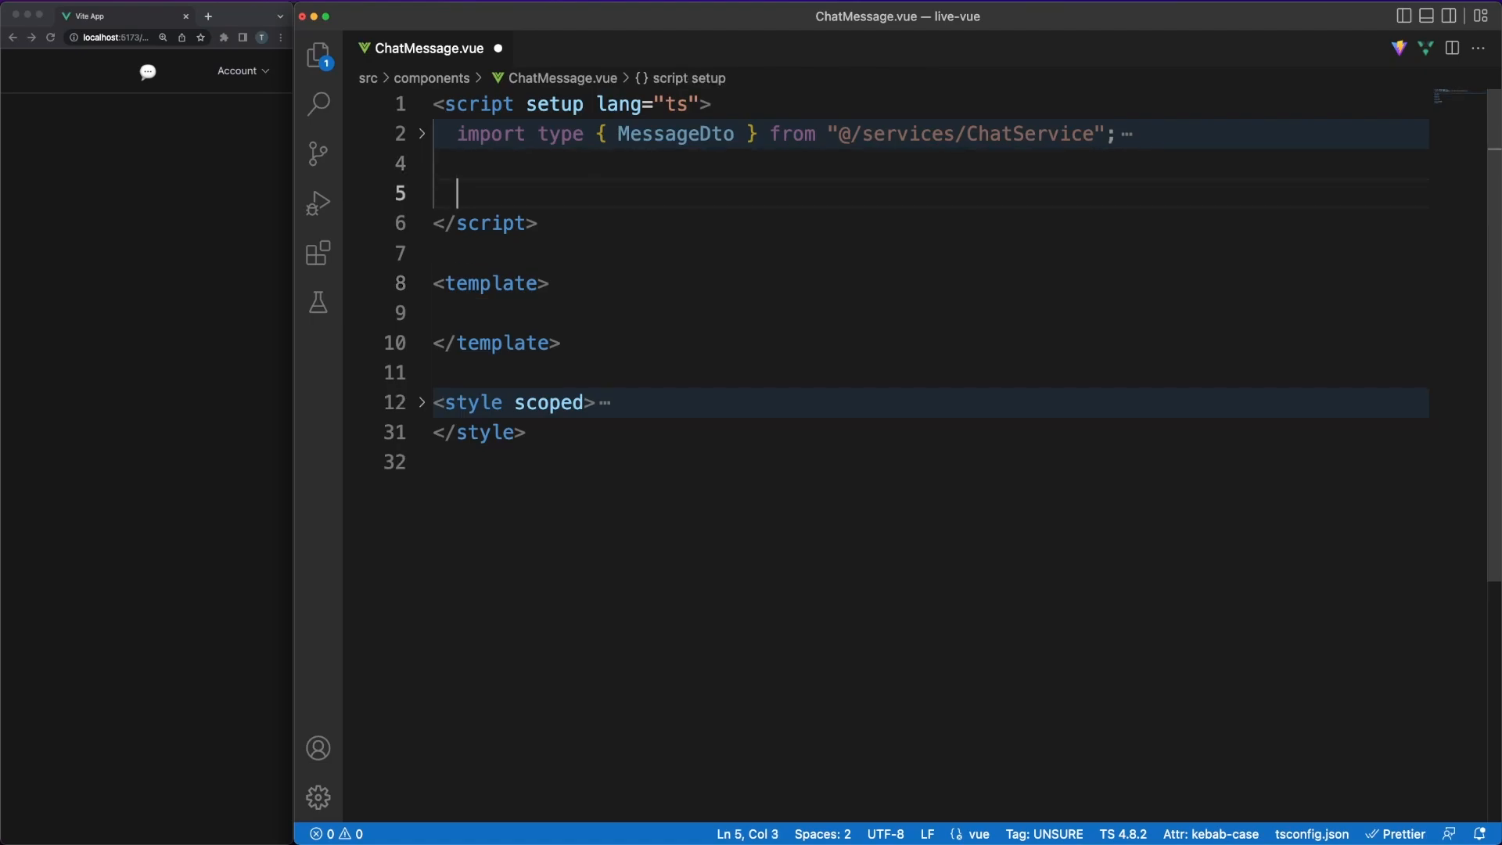
- Declare const props = defineProps<{ message: MessageDto }>() and start the wrap div
type("const props = defineProps")
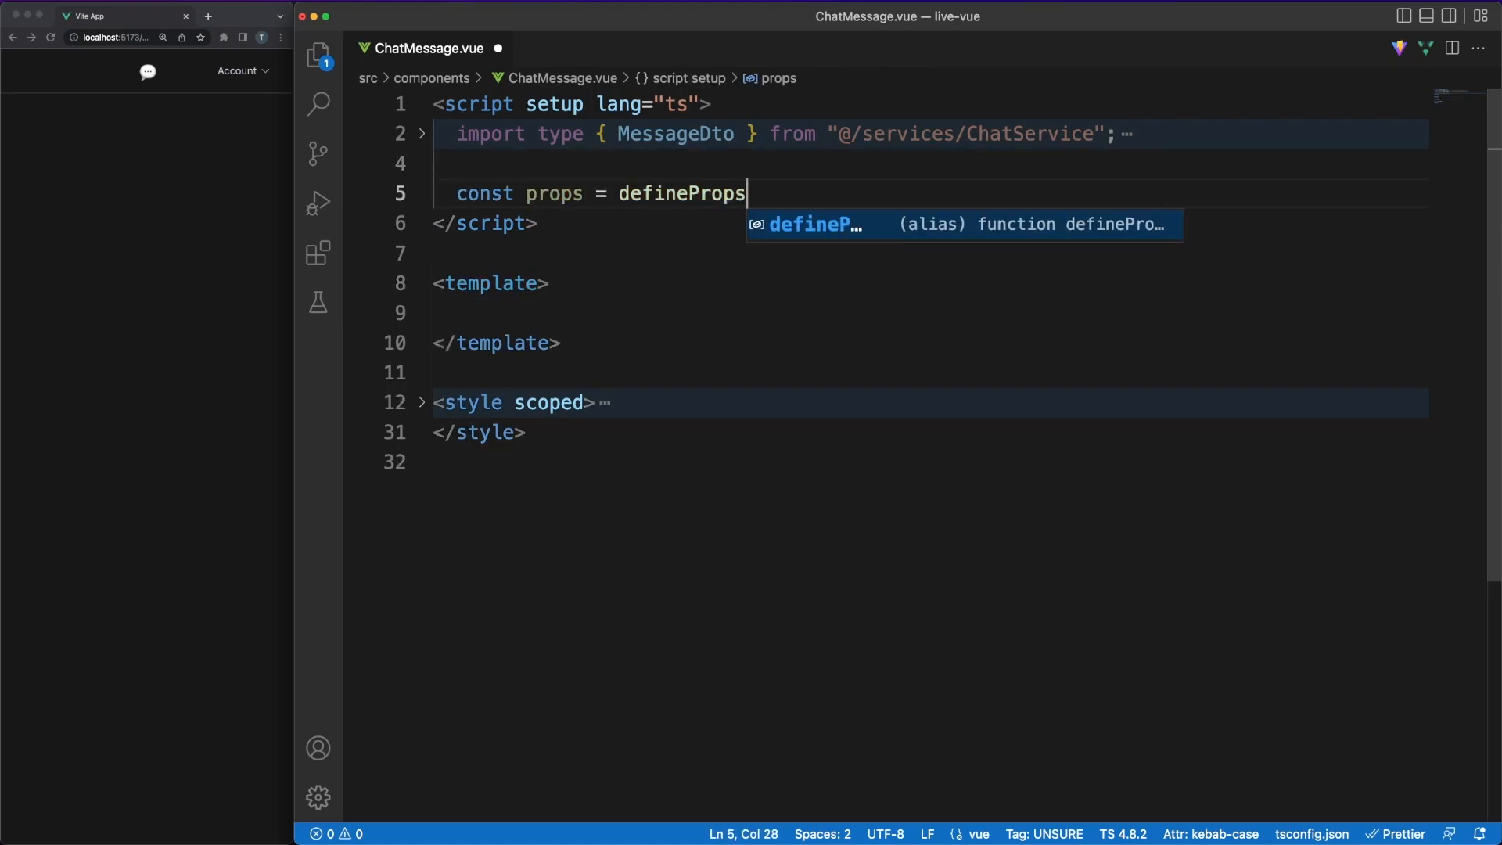
type("<{")
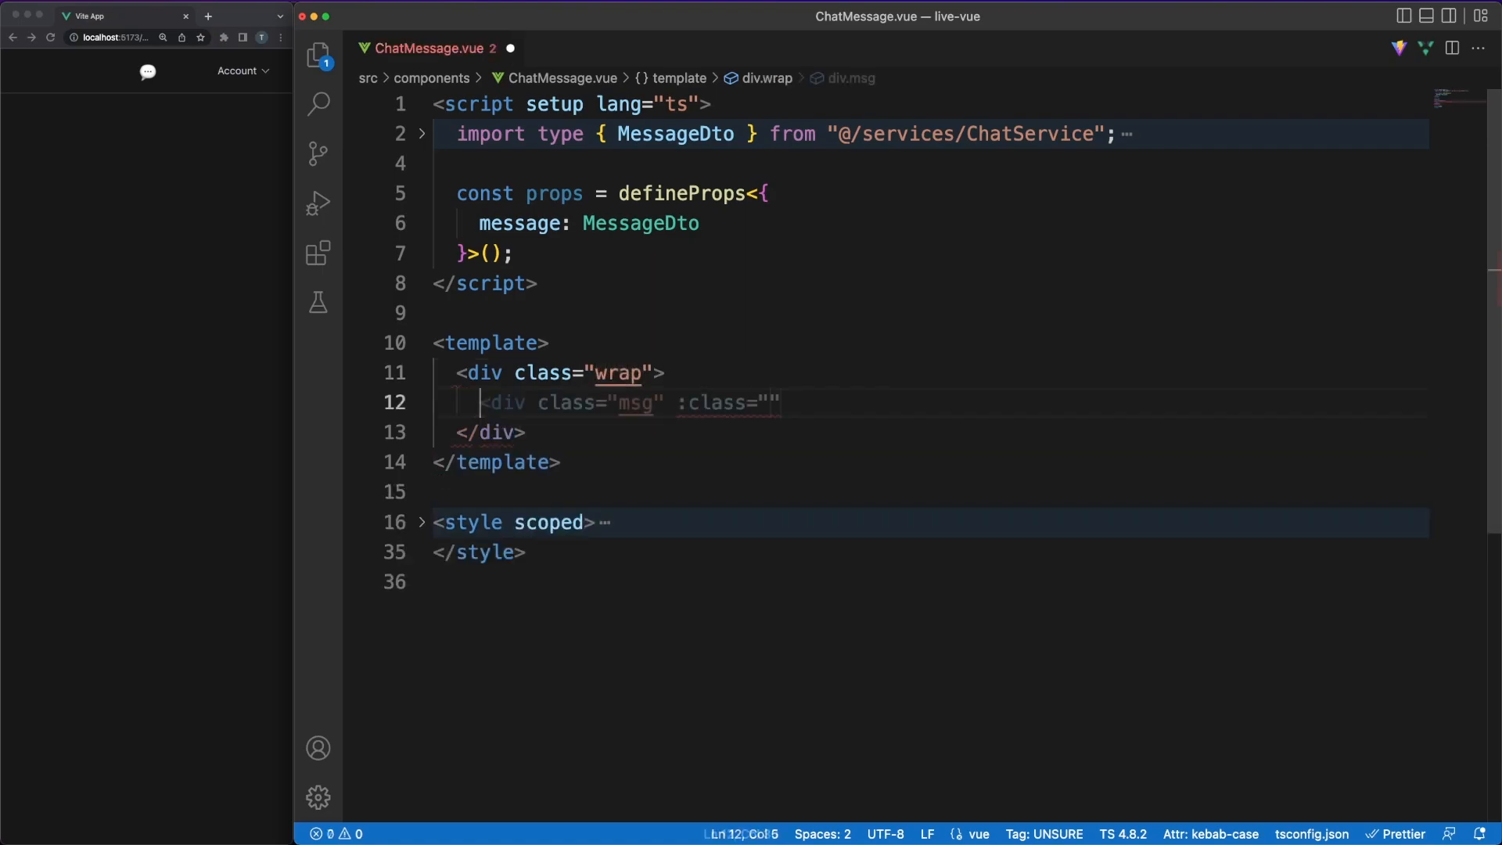
- Bind the msg div's class to props.message.type
type("props\"")
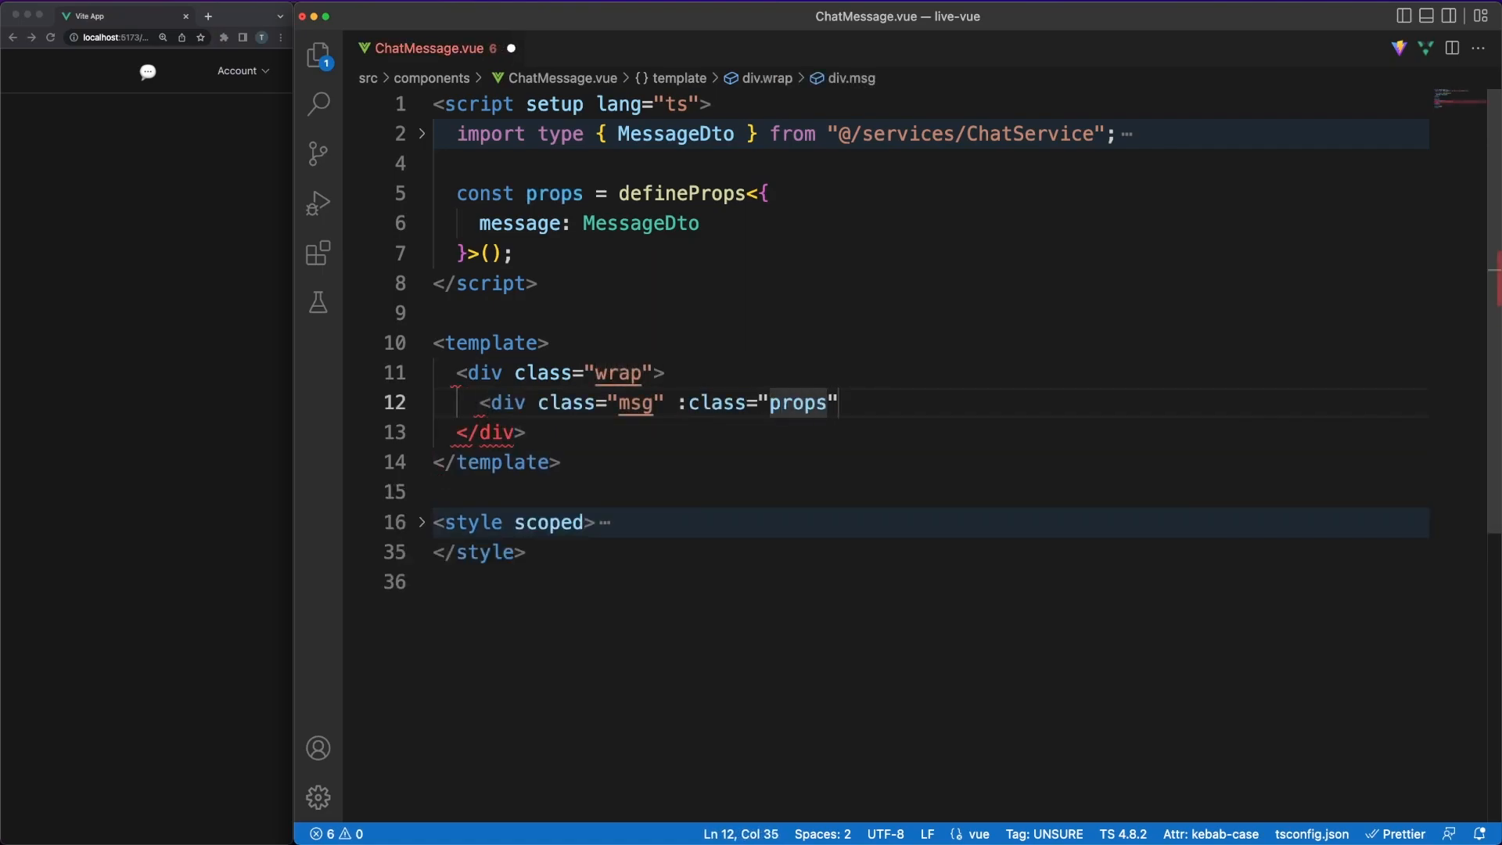
type(".")
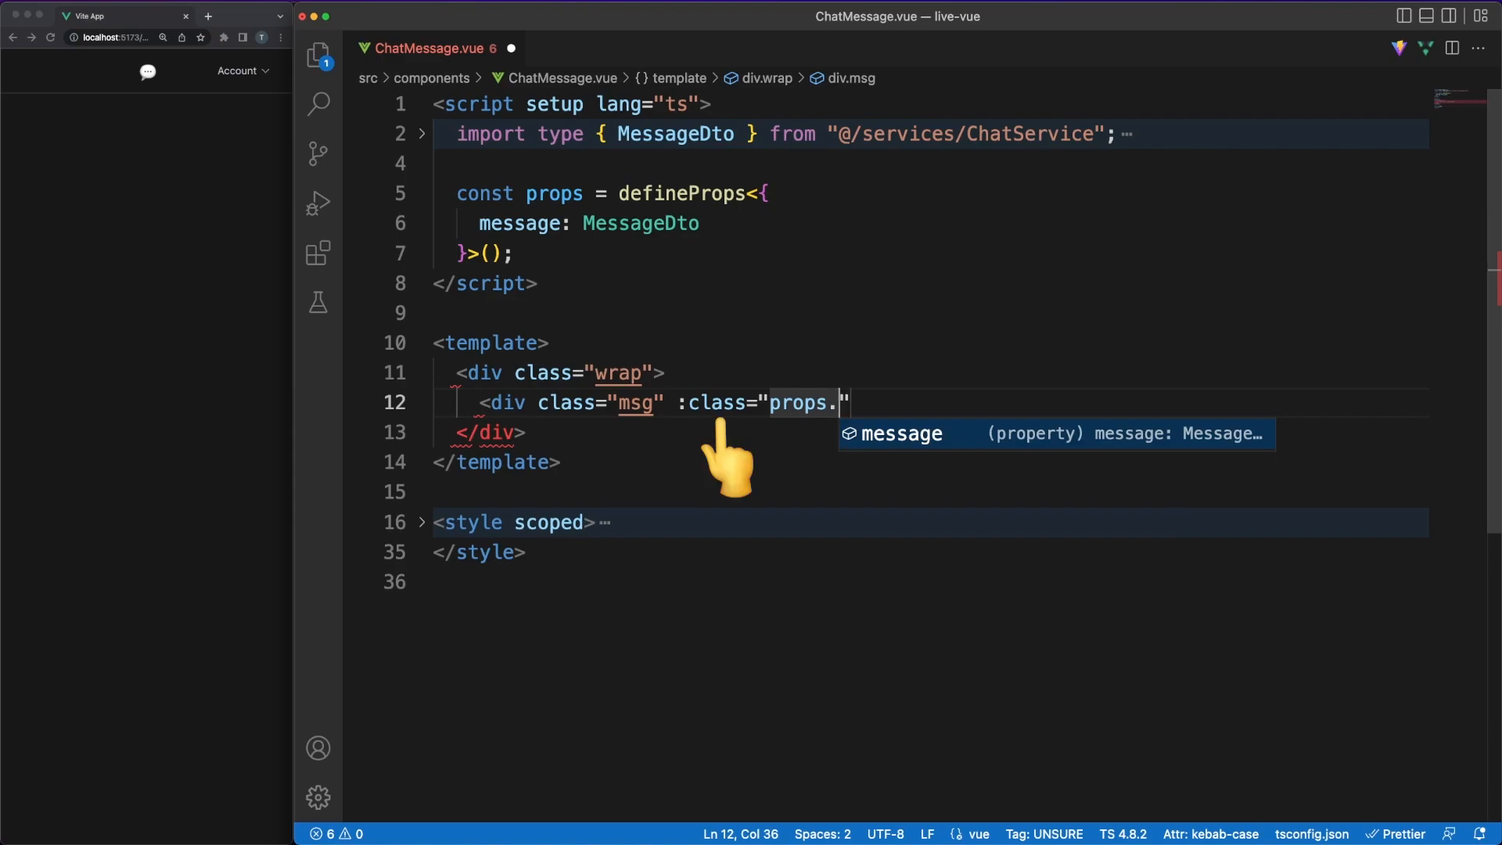
type("message.")
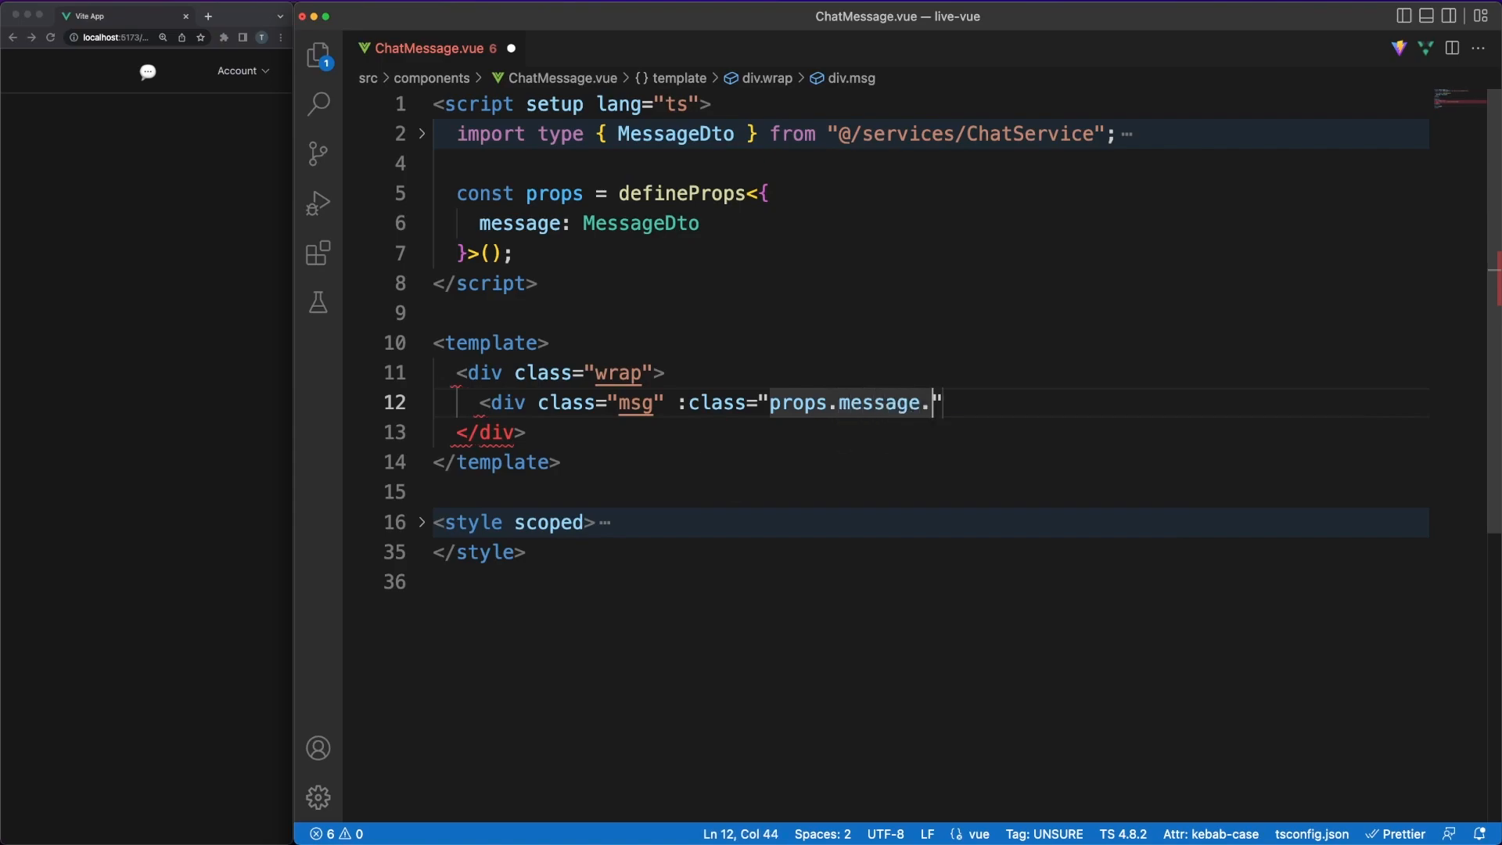
type("type")
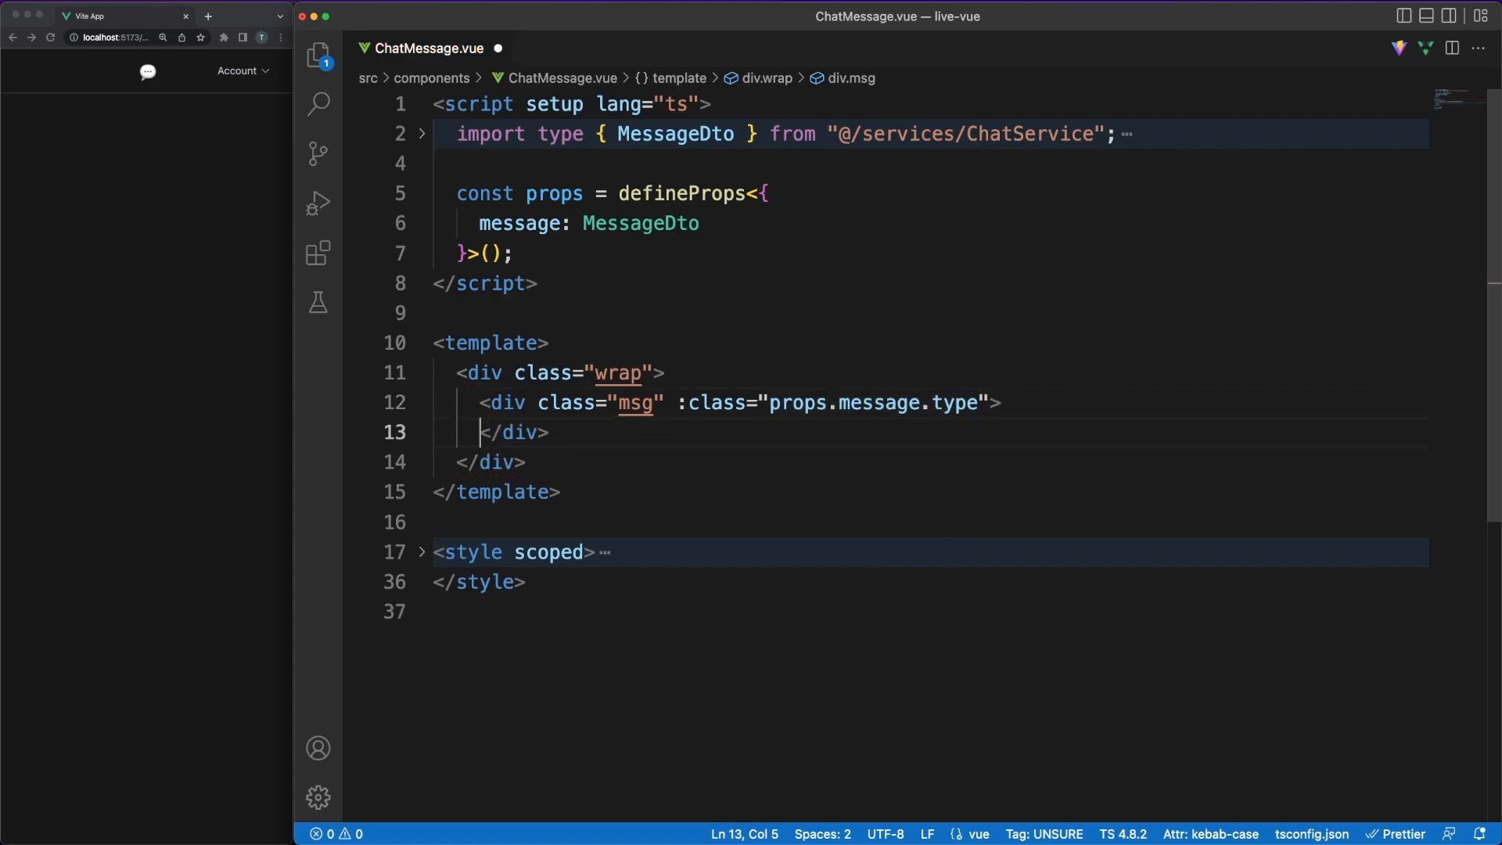
- Display {{ props.message.data }} inside the msg div
type("{{")
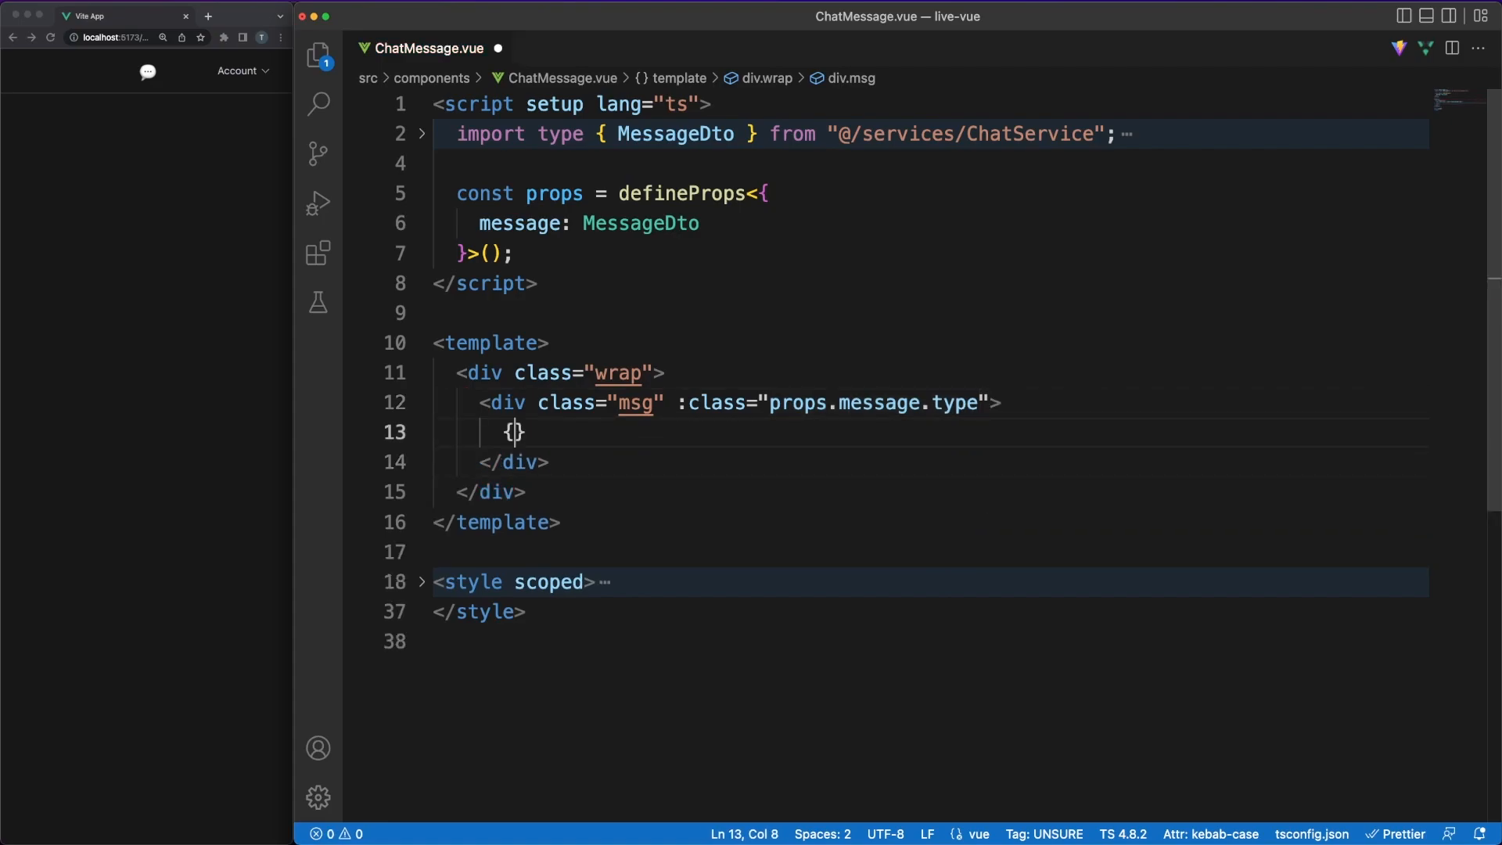
type("{{ props.")
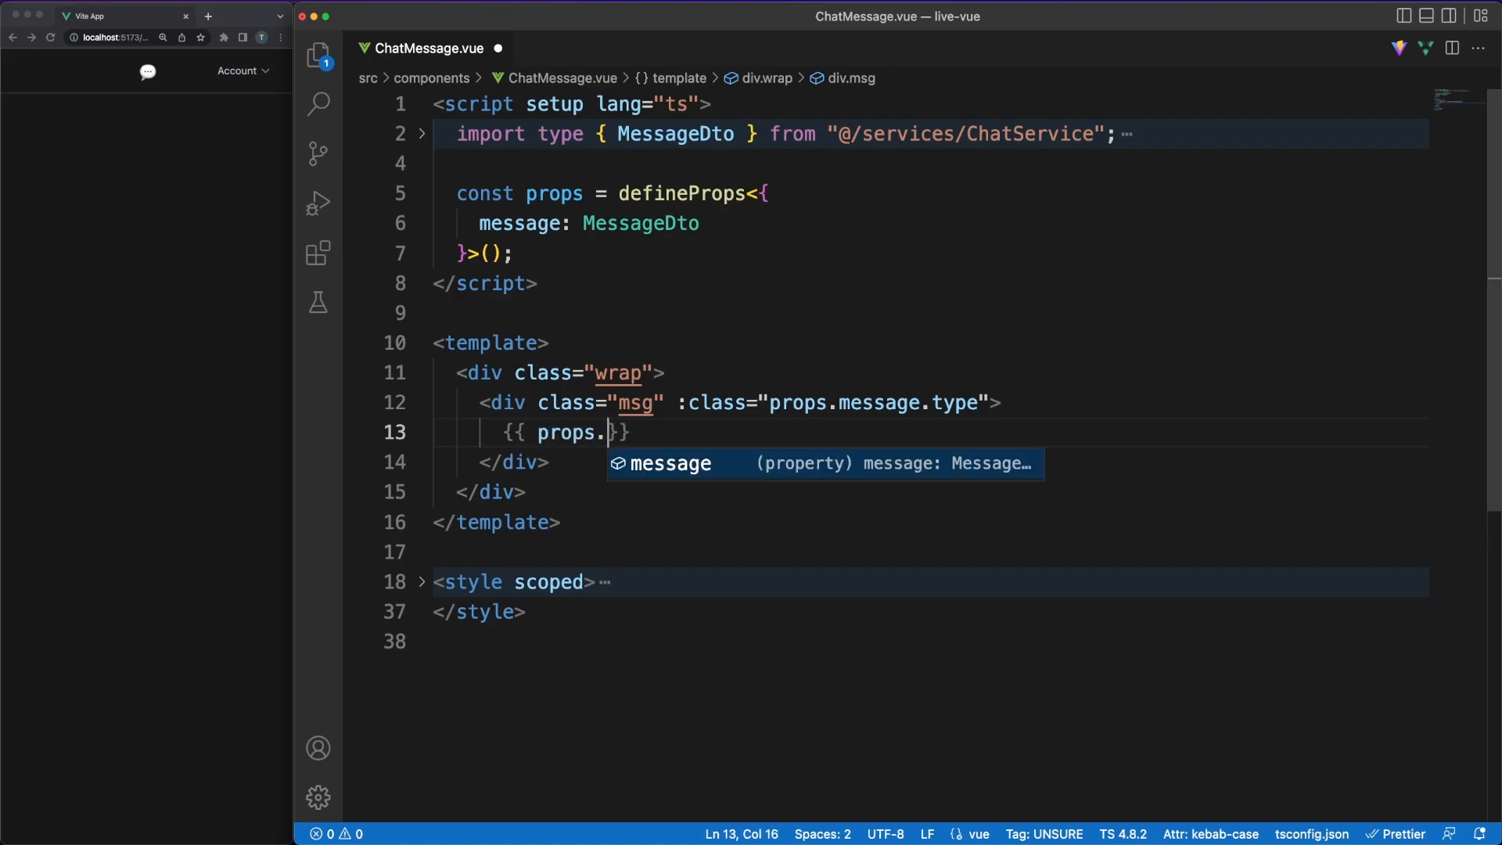
type("message.")
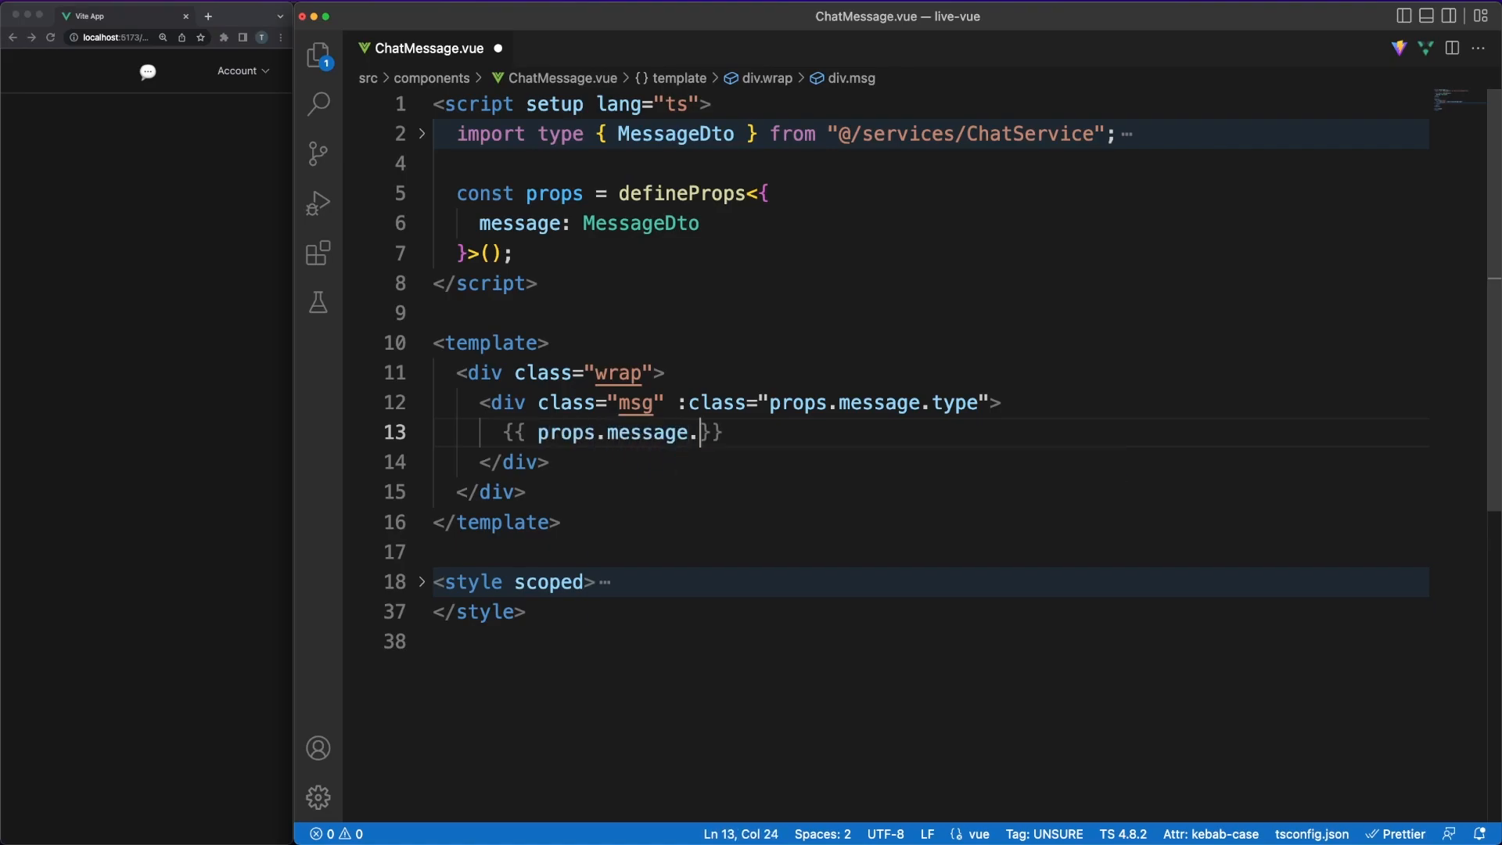
type("data")
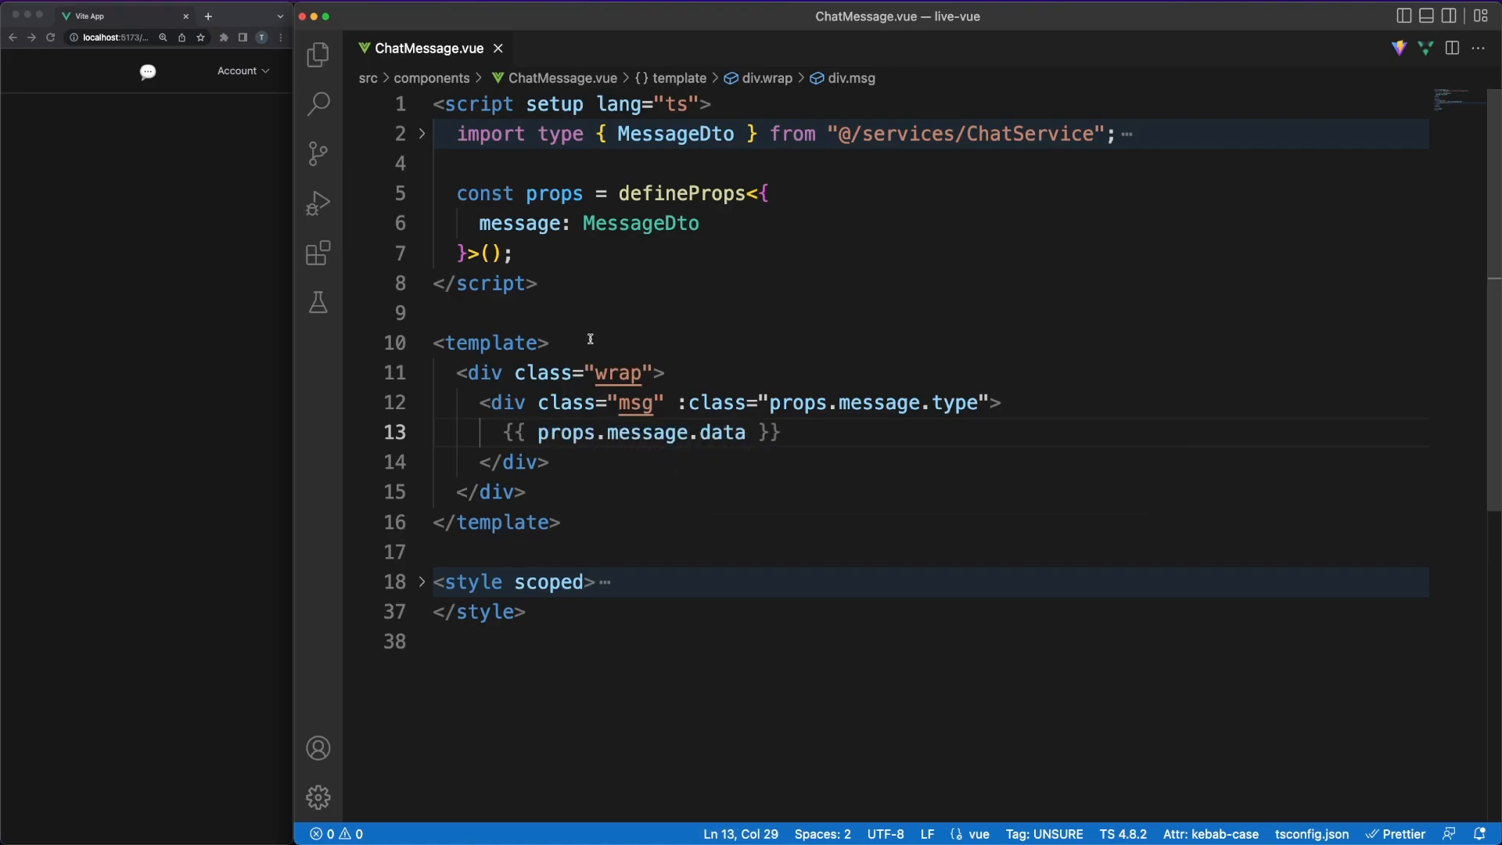
left_click(756, 432)
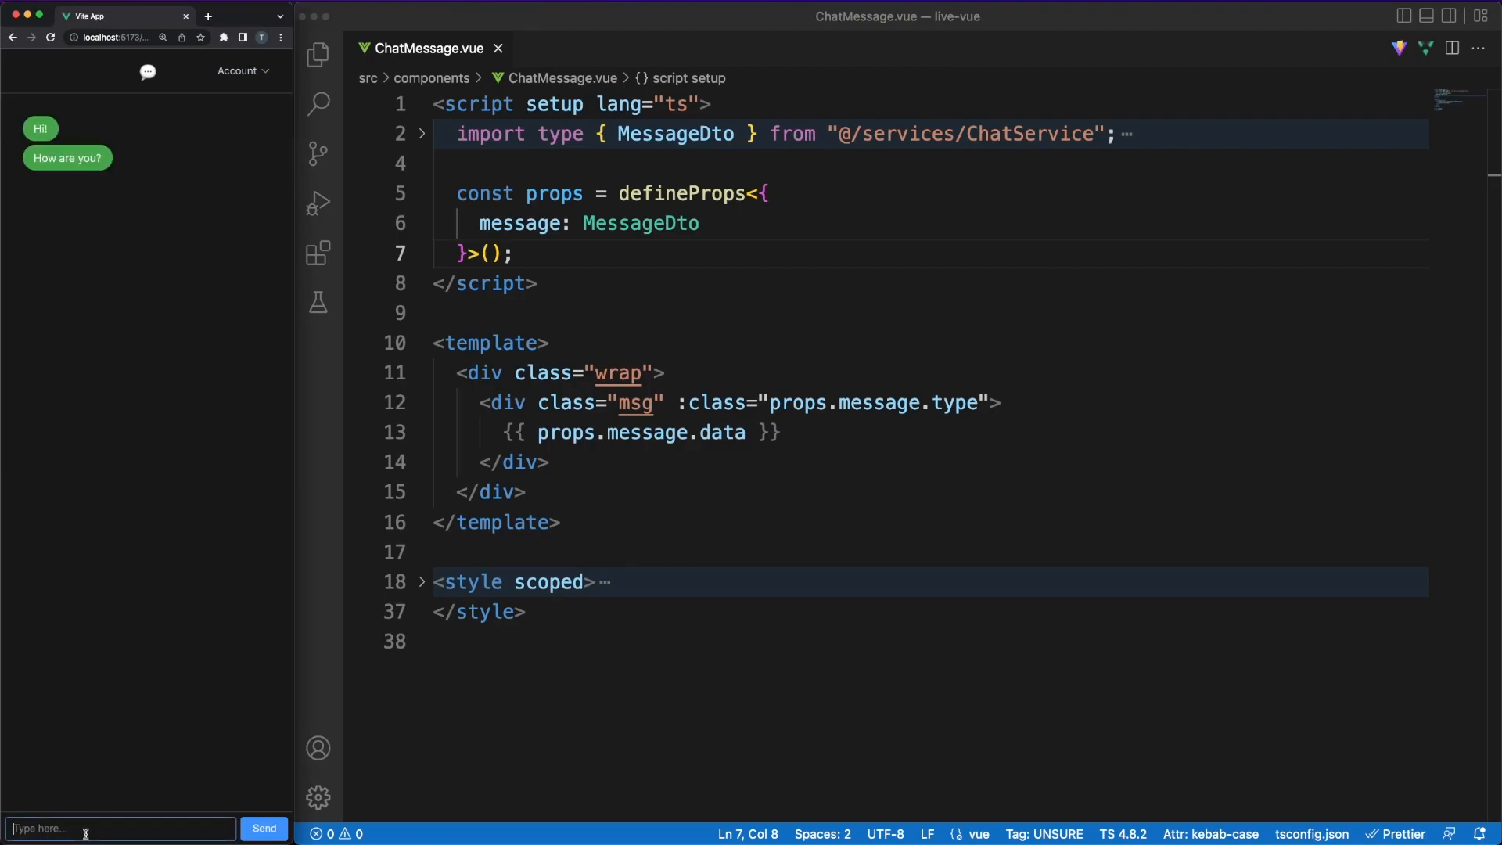
- Send the replies "pretty good" and "How about you?" in the browser chat
type("pretty good")
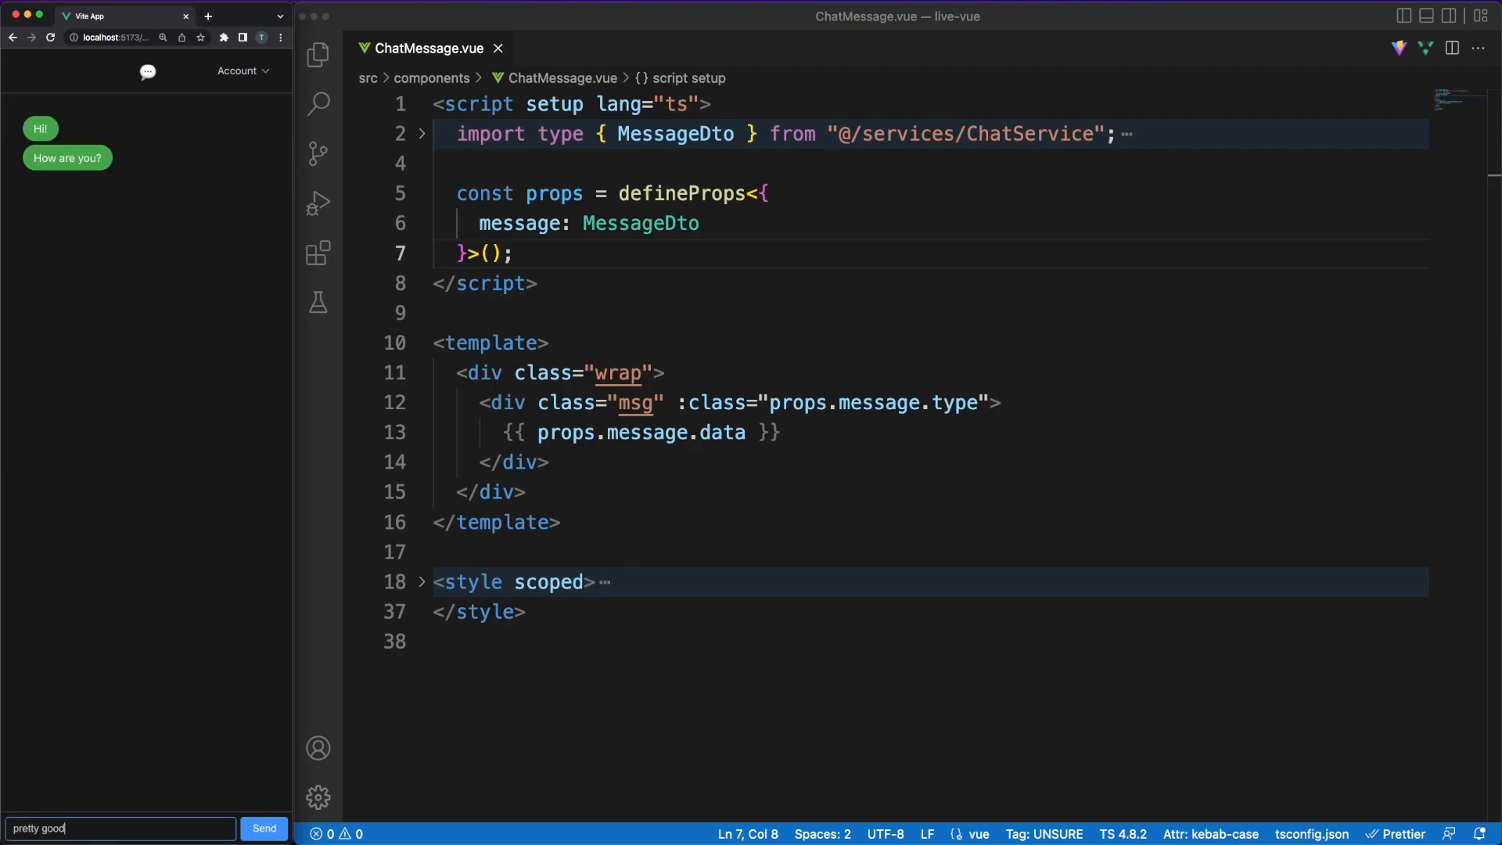
left_click(263, 828)
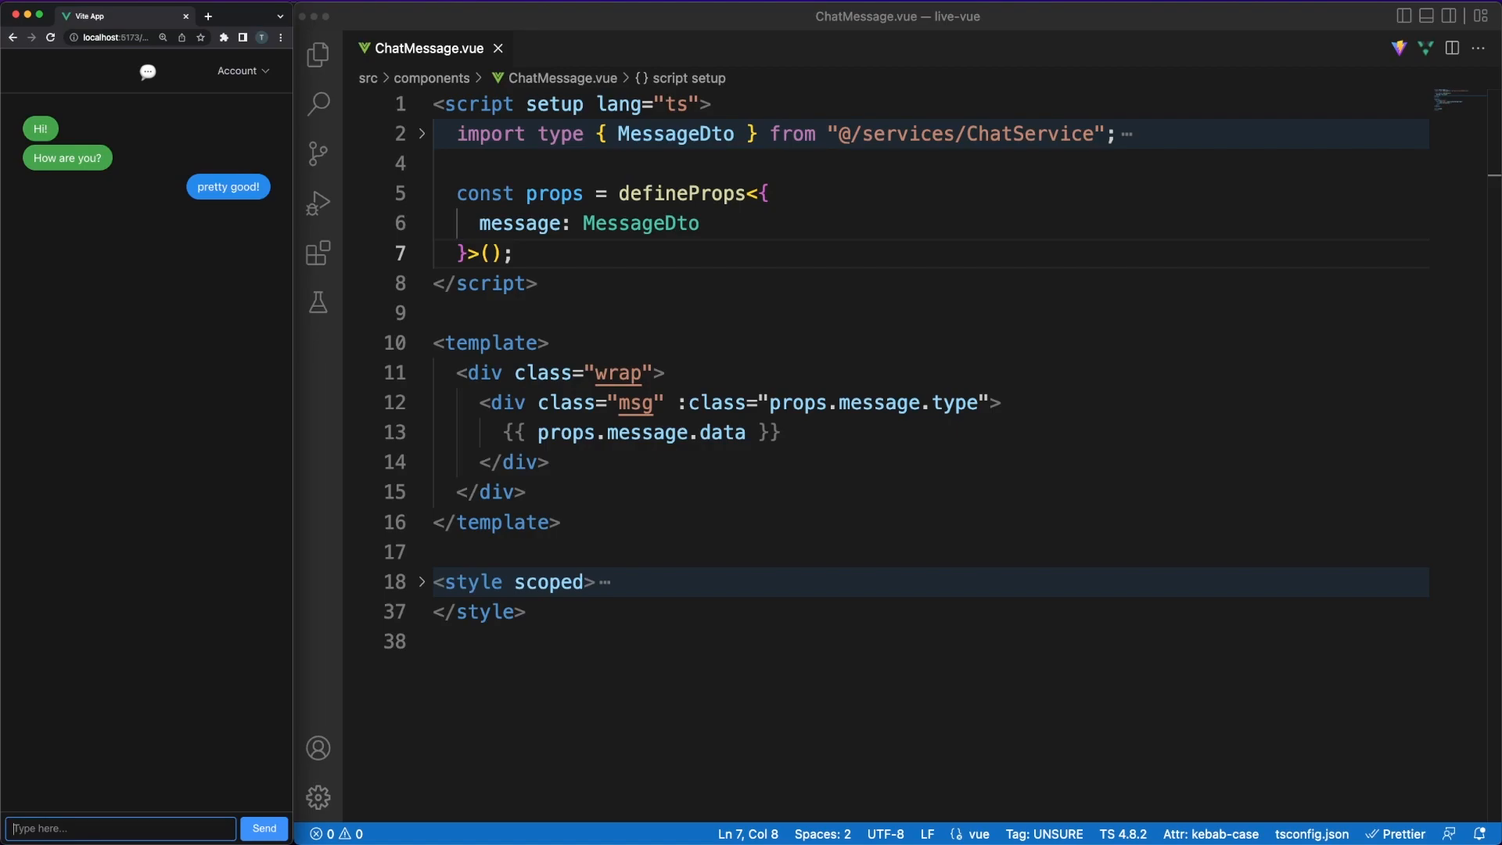
type("How about you?")
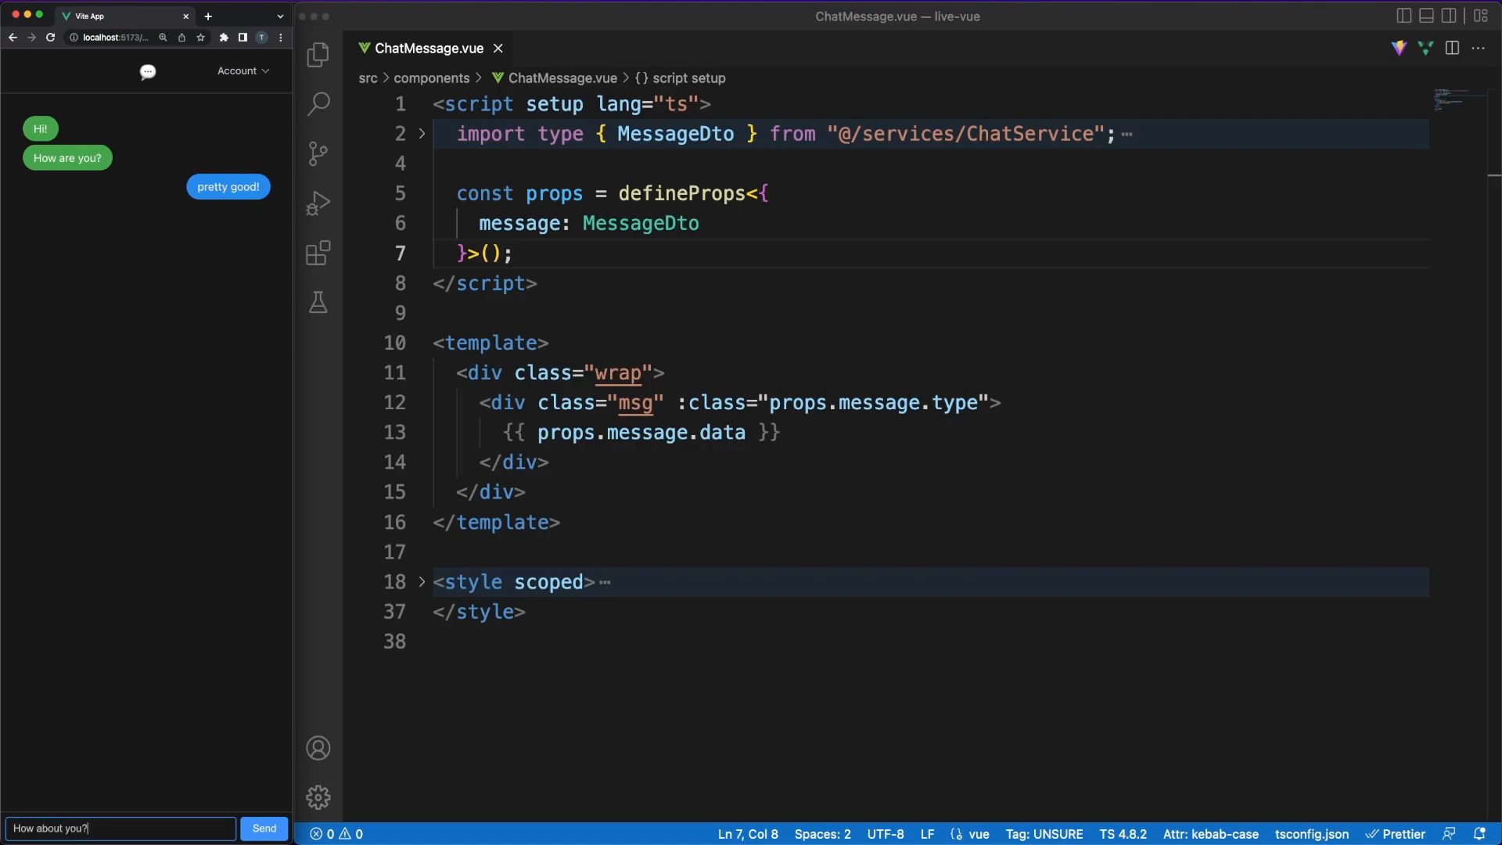
left_click(263, 828)
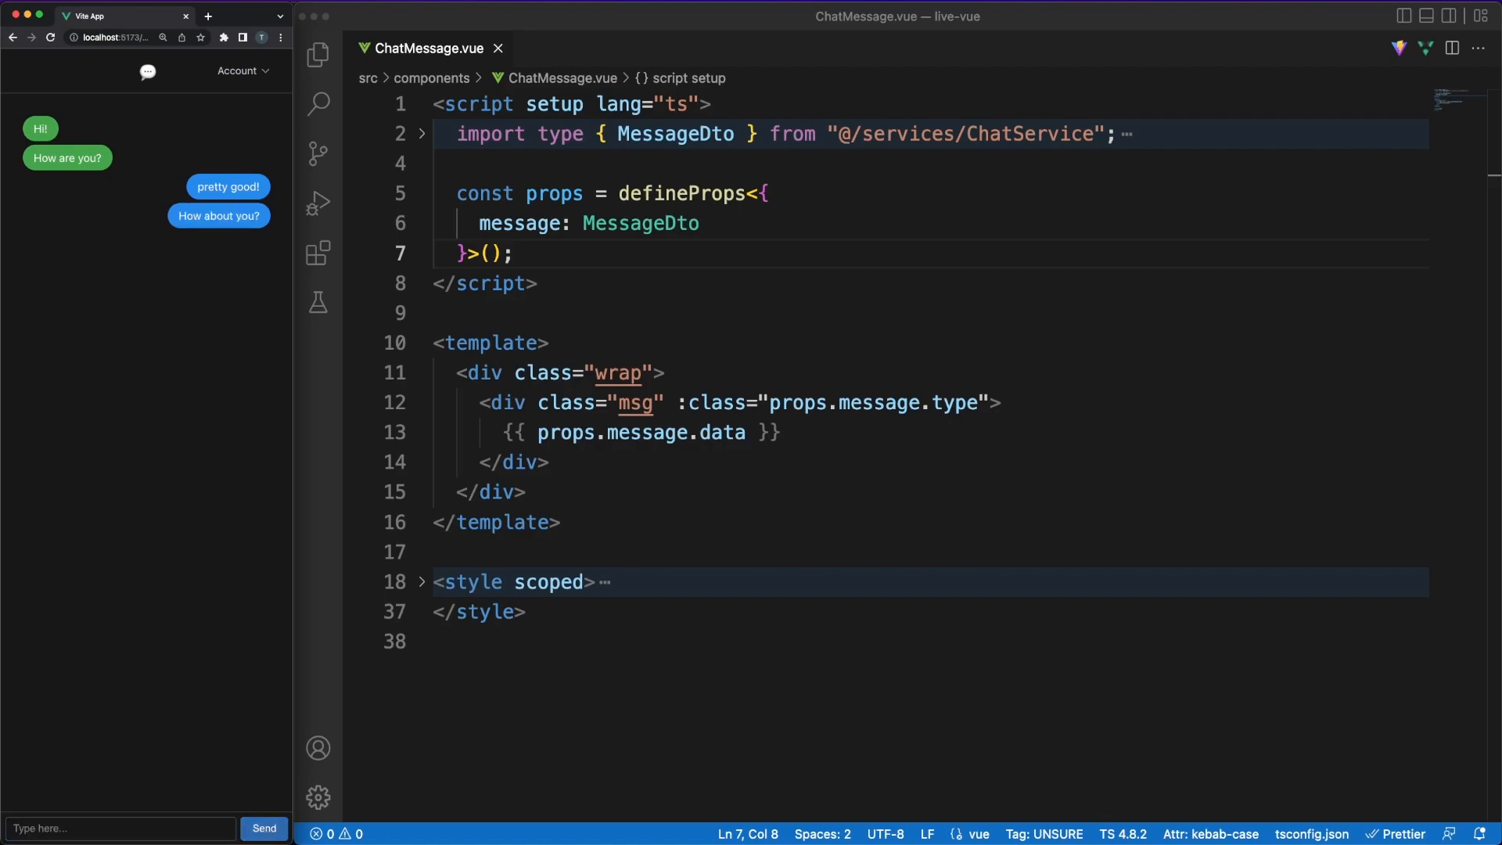